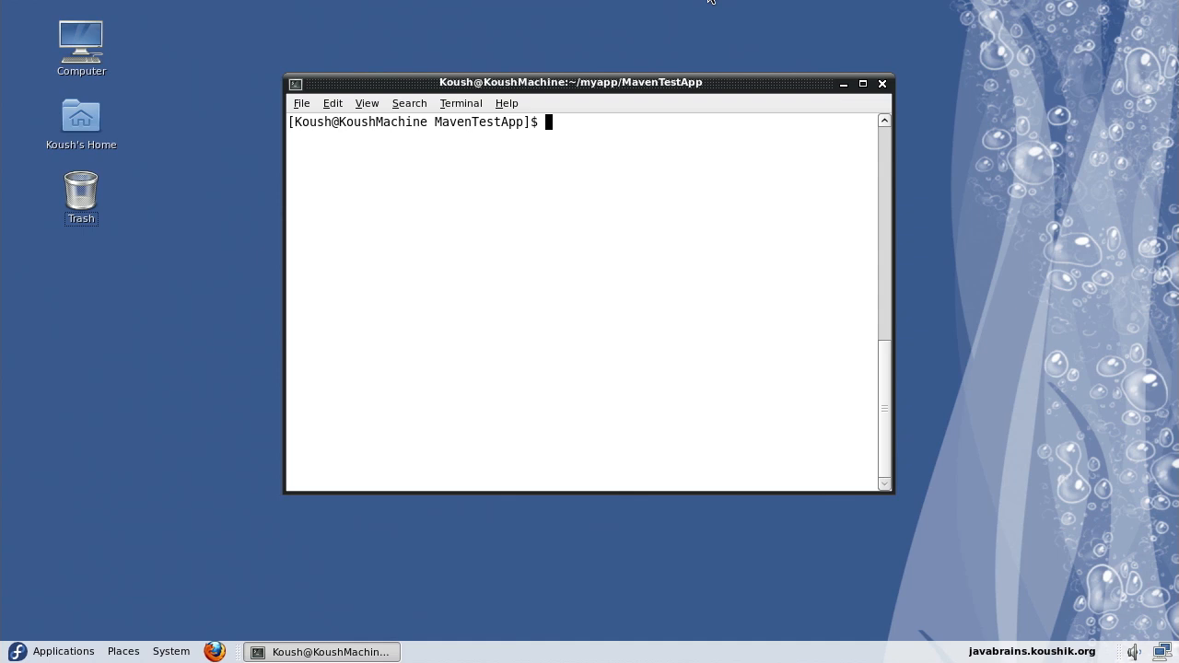
- List the project, run mvn clean, and relist to confirm only pom.xml and src remain
type("ls")
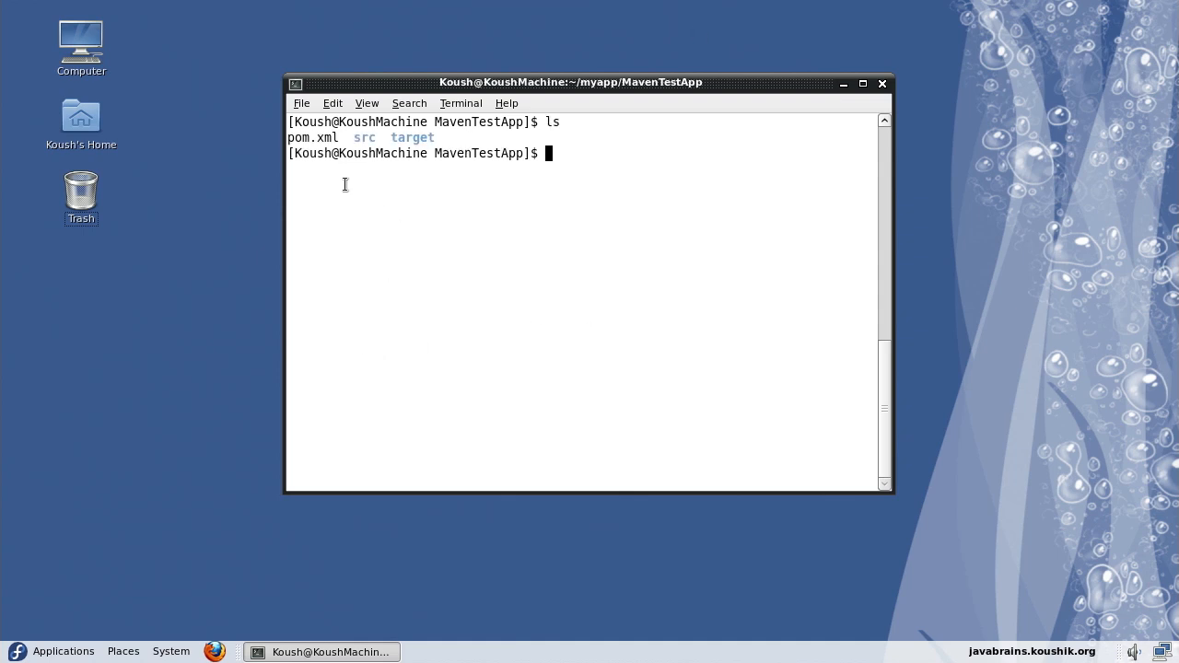
mouse_move(369, 139)
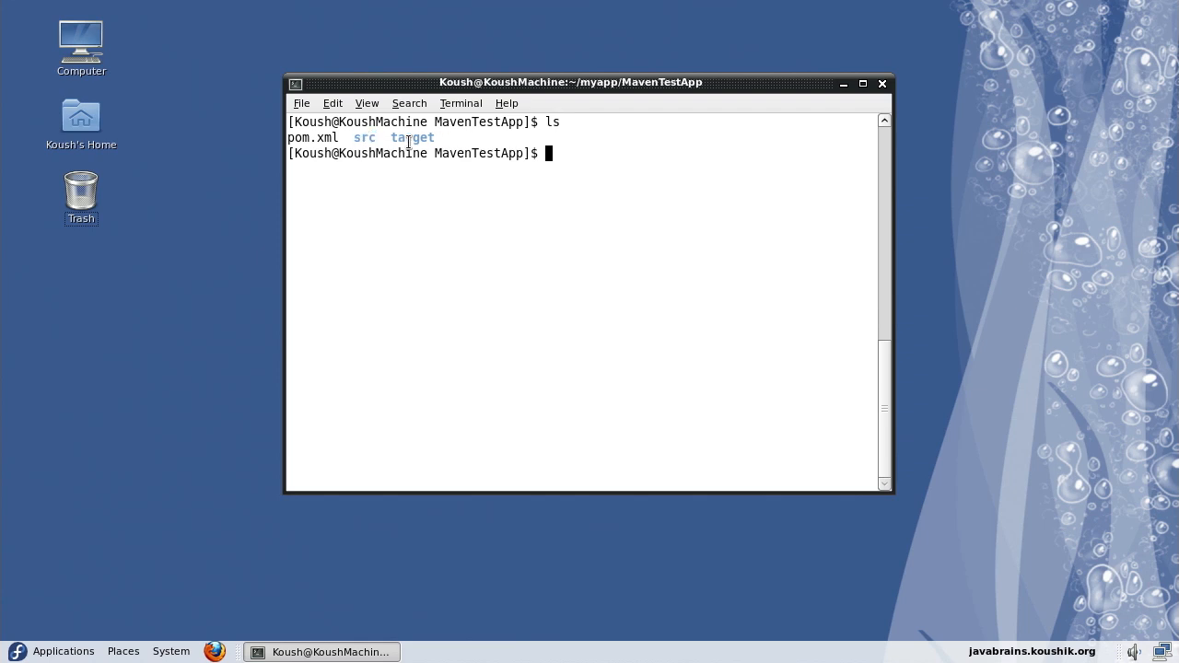
double_click(413, 137)
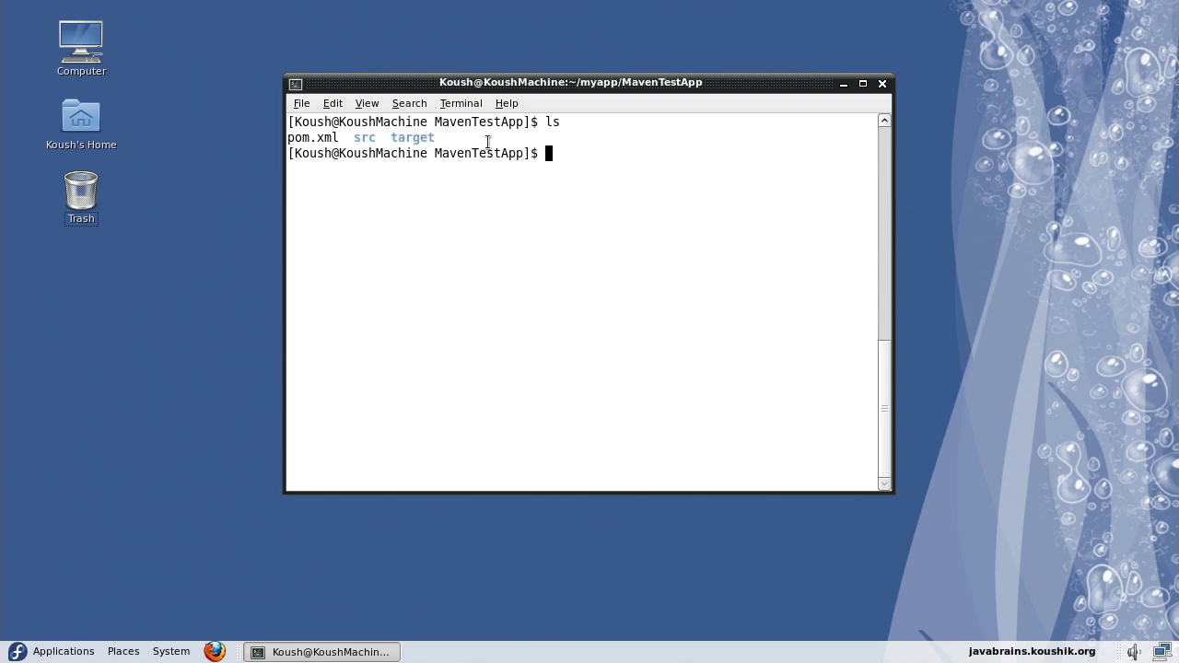
type("m")
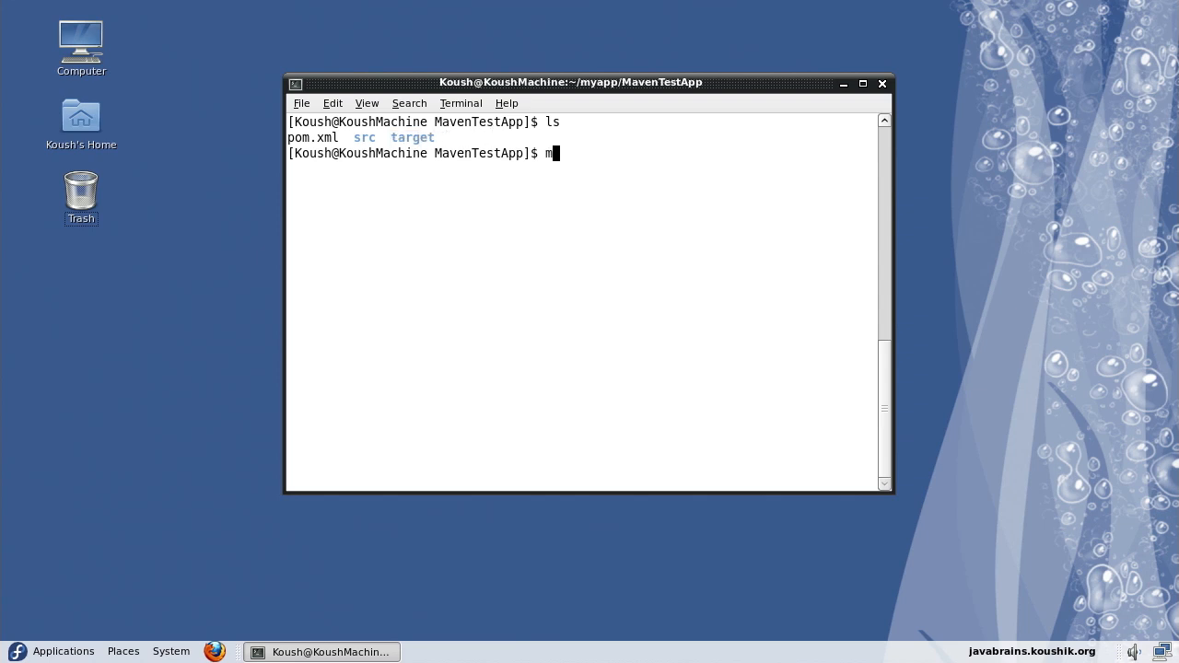
type("vn clean")
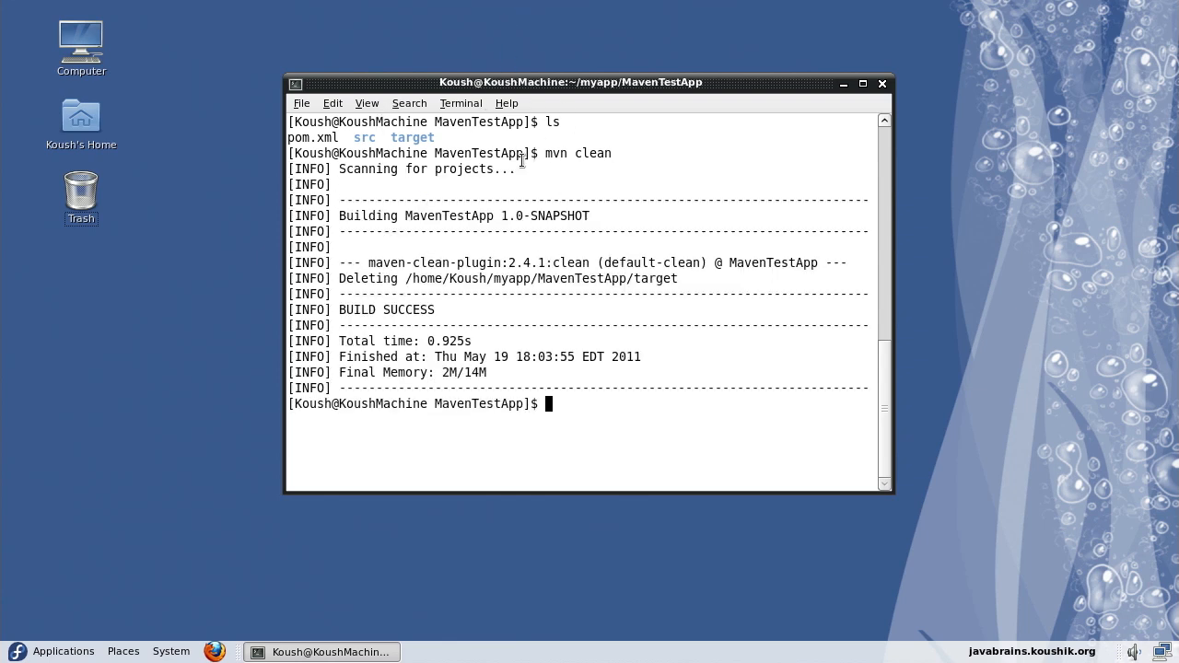
mouse_move(467, 184)
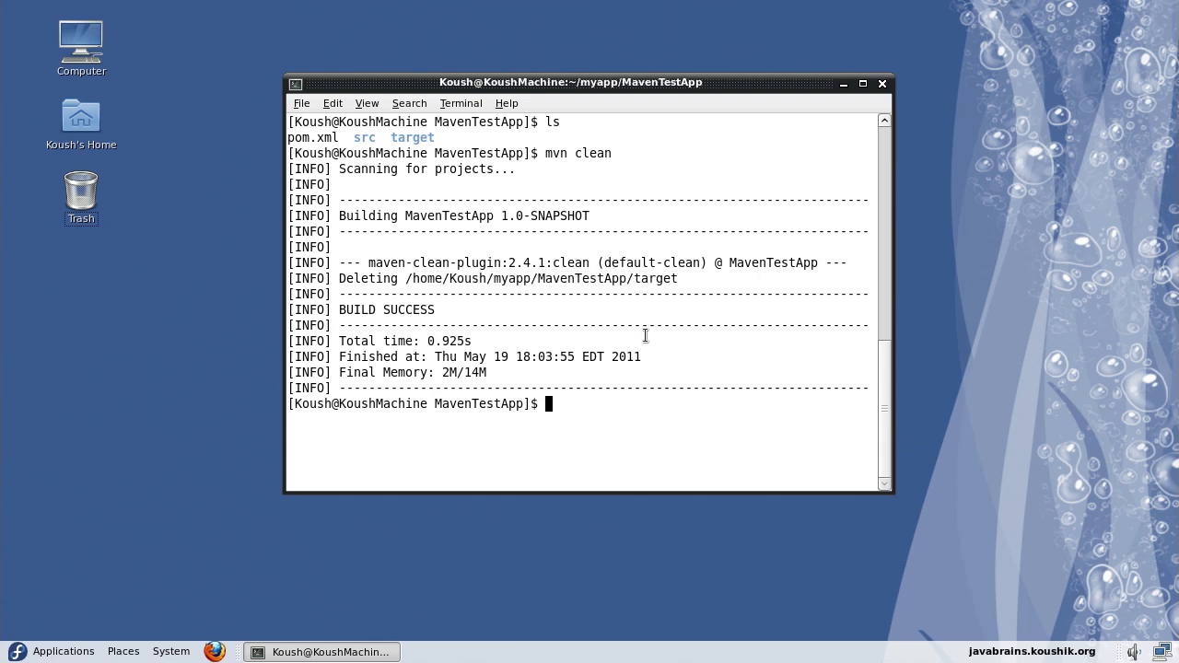
type("ls")
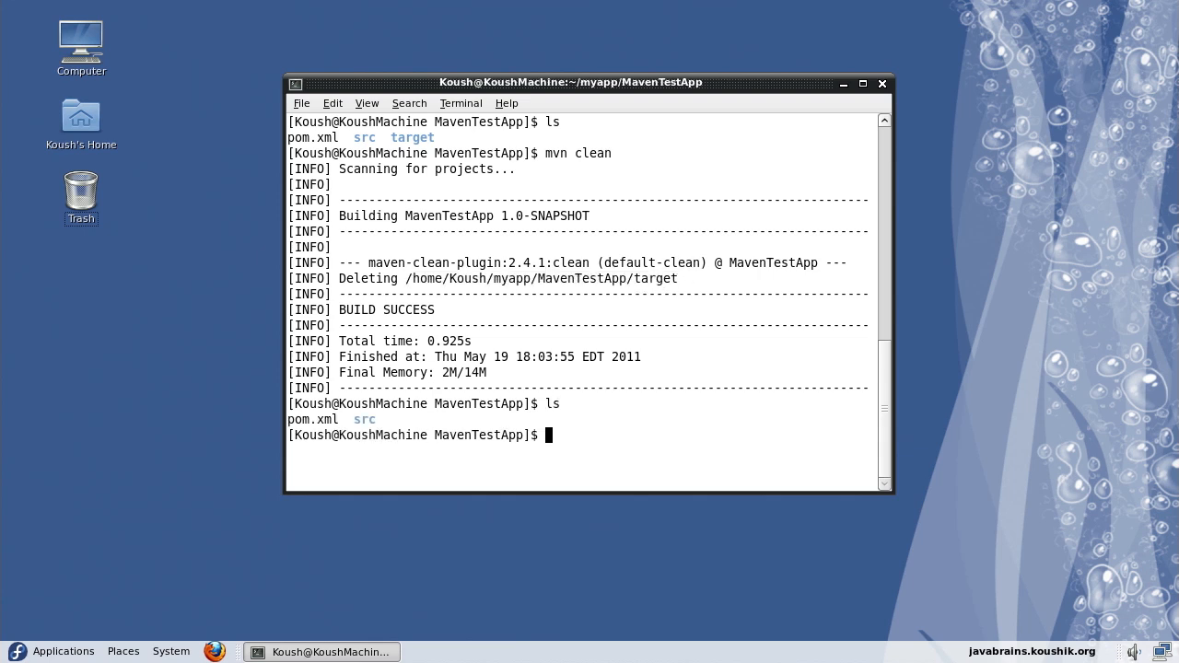
mouse_move(606, 436)
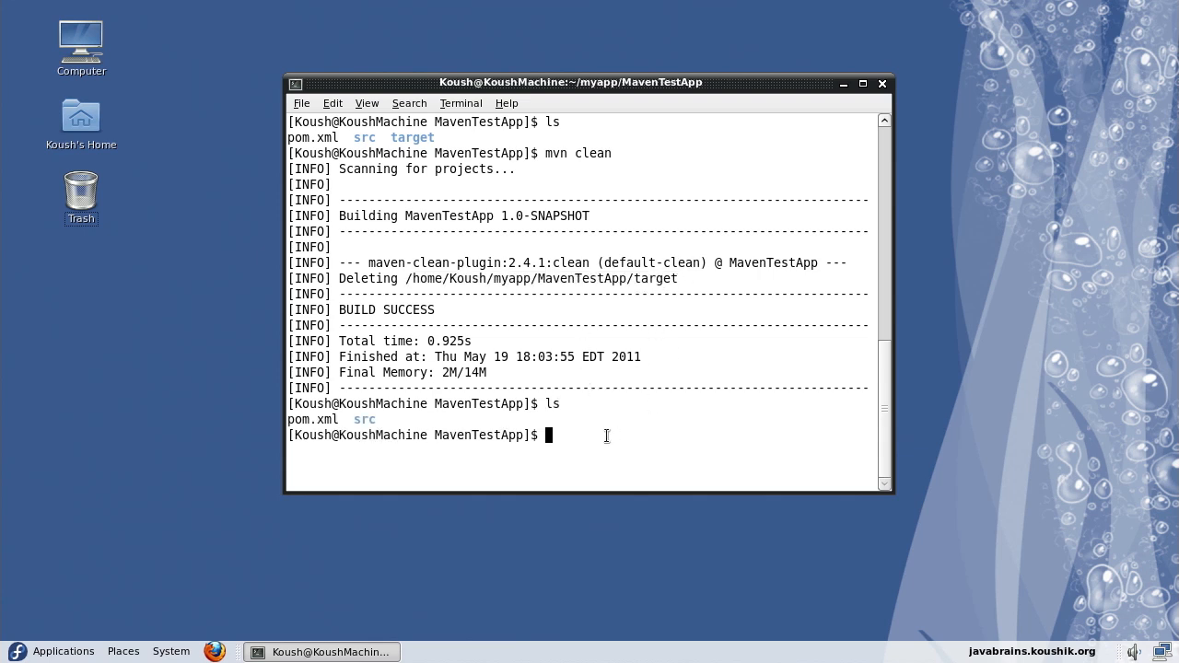
mouse_move(385, 419)
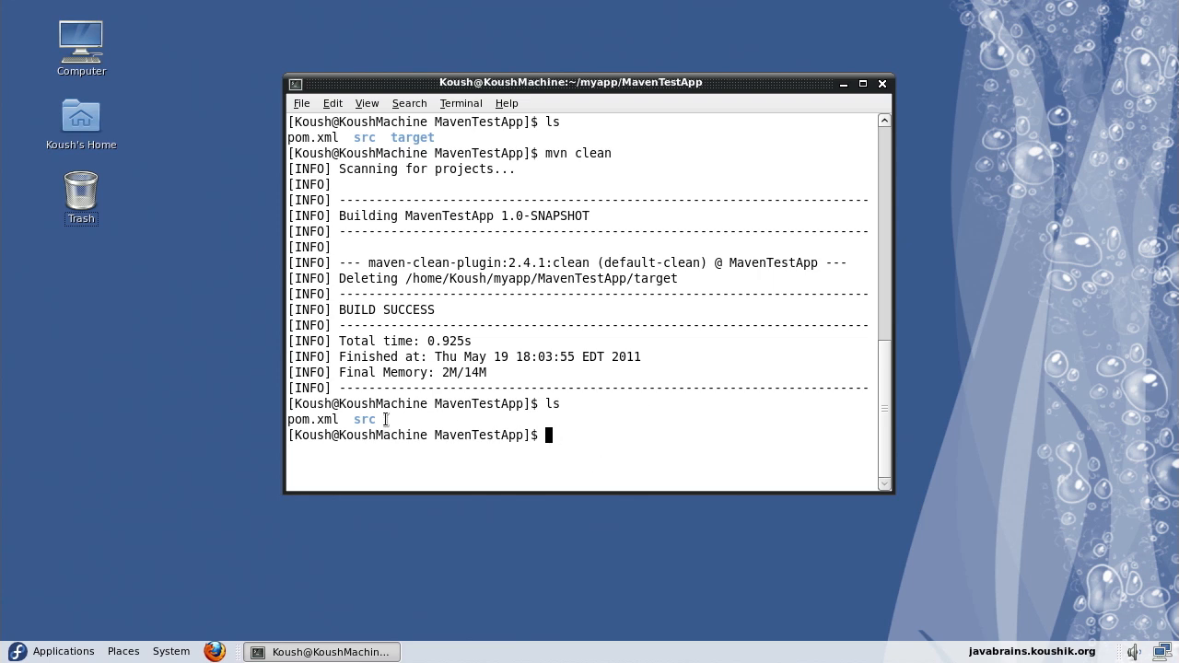
mouse_move(395, 417)
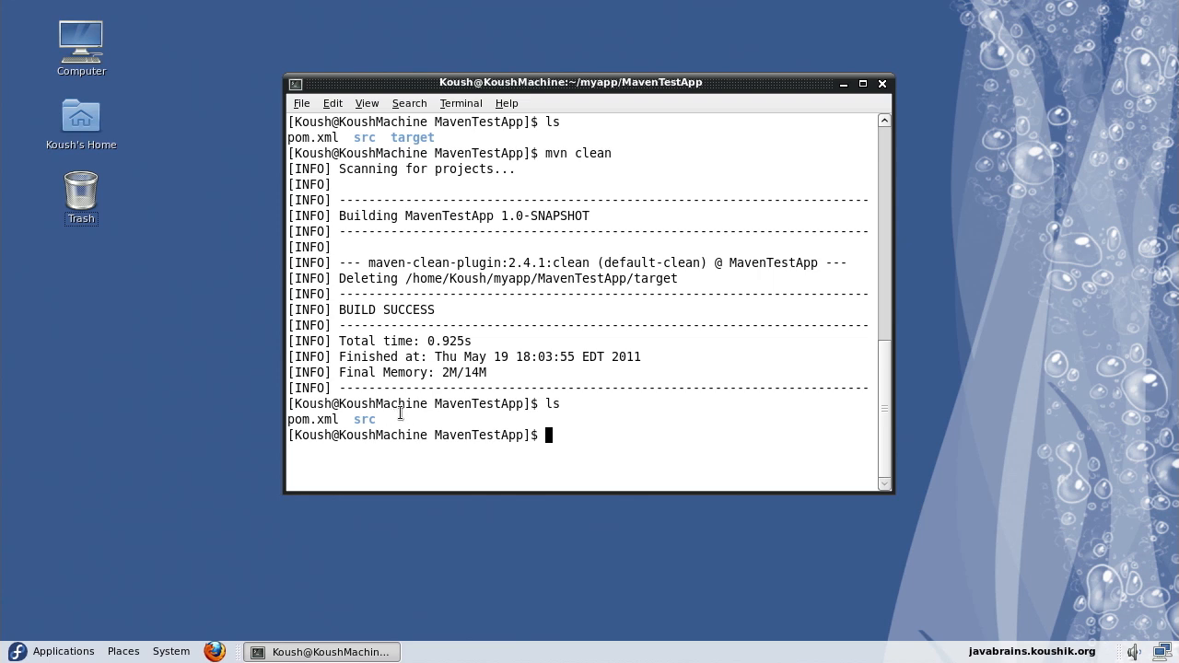
mouse_move(429, 410)
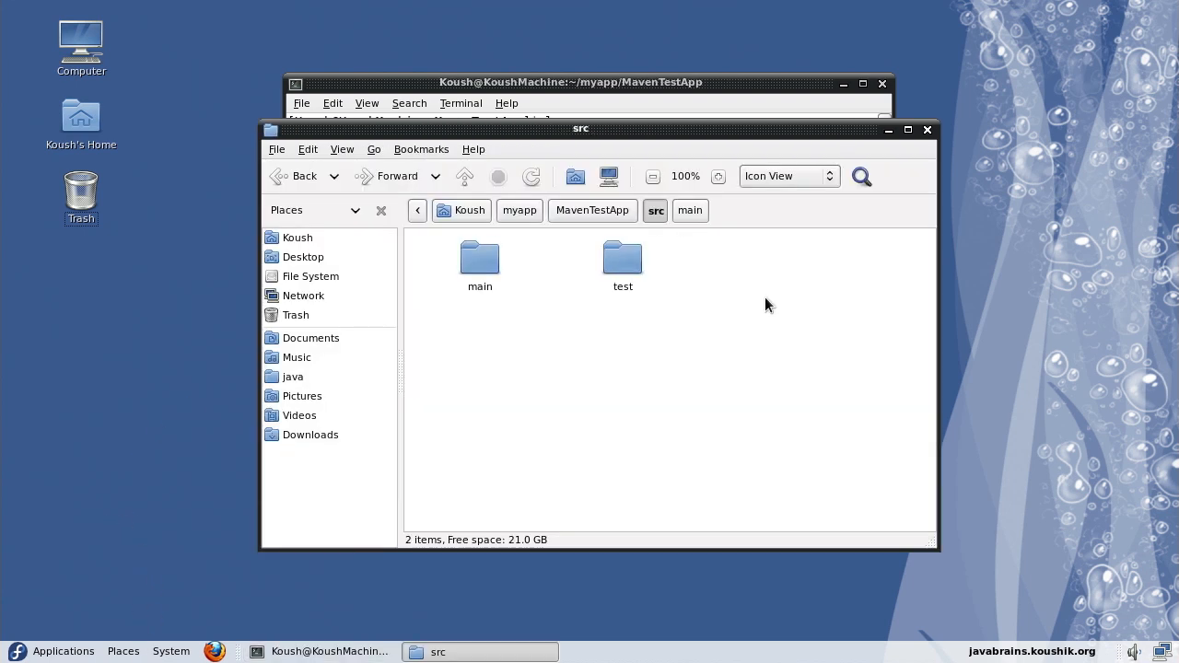
mouse_move(756, 311)
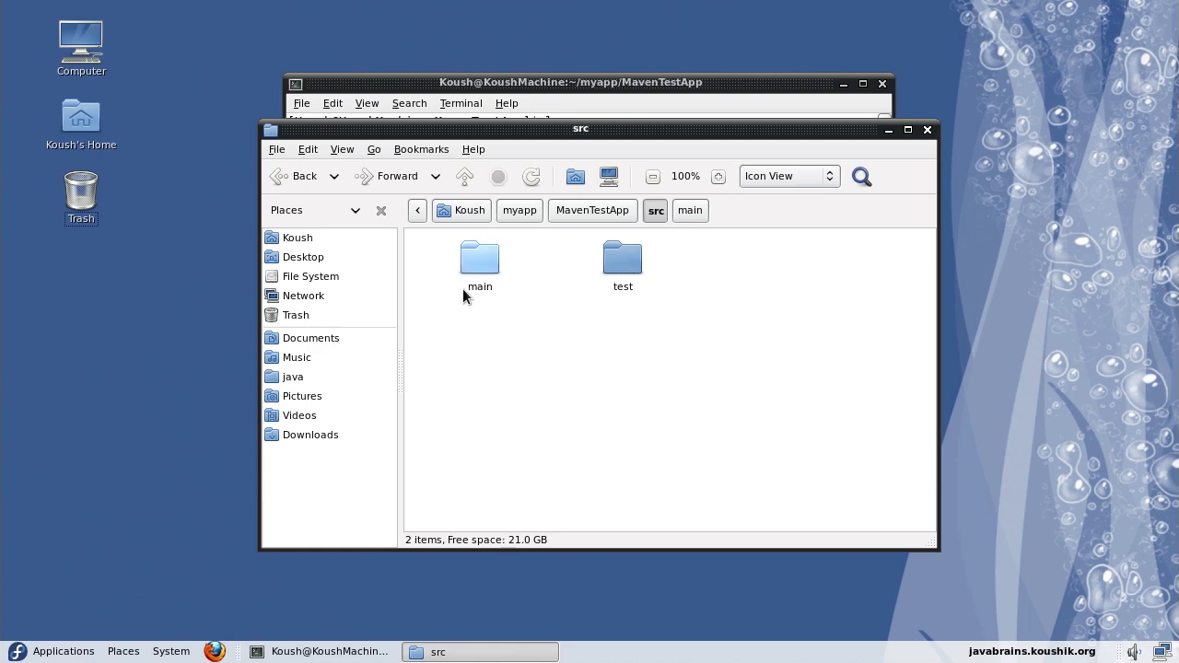
- Browse down to src/main/java/org/koushik/javabrains and open App.java in gedit
left_click(622, 258)
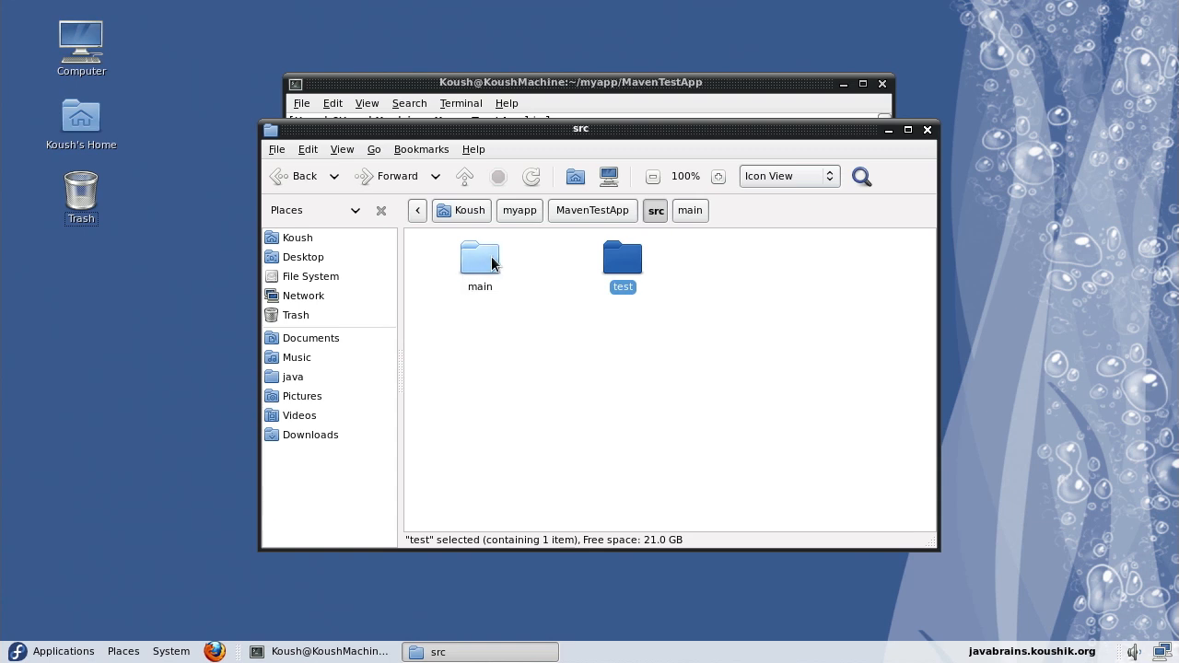
double_click(479, 258)
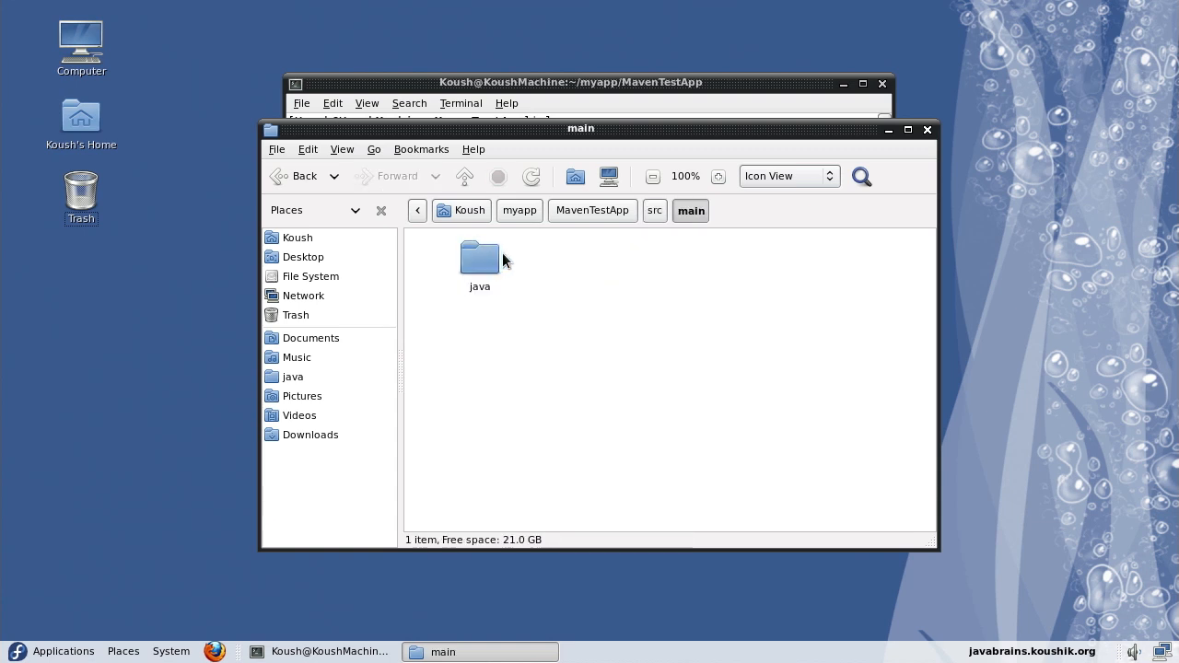
mouse_move(536, 274)
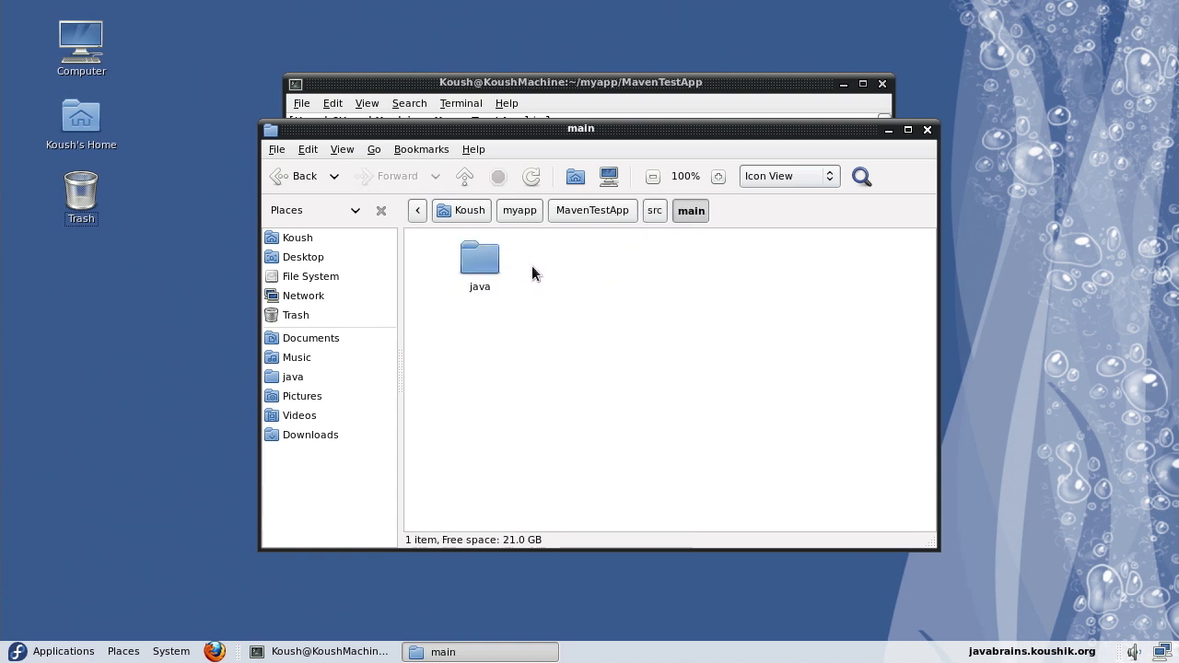
double_click(479, 258)
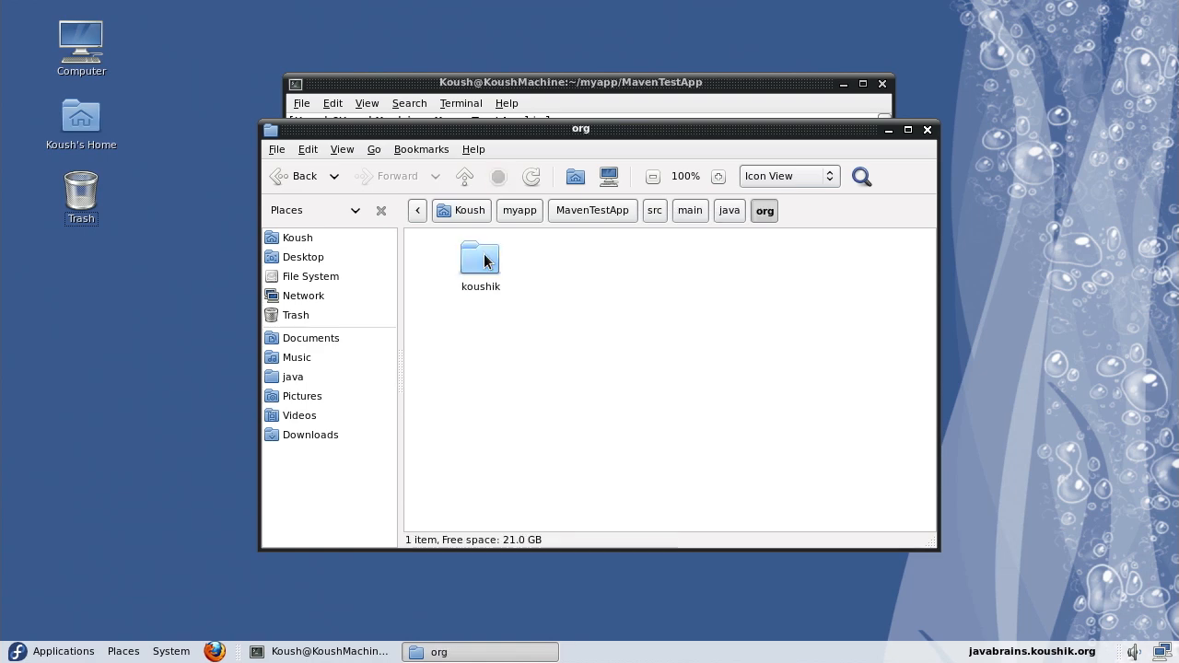
double_click(480, 258)
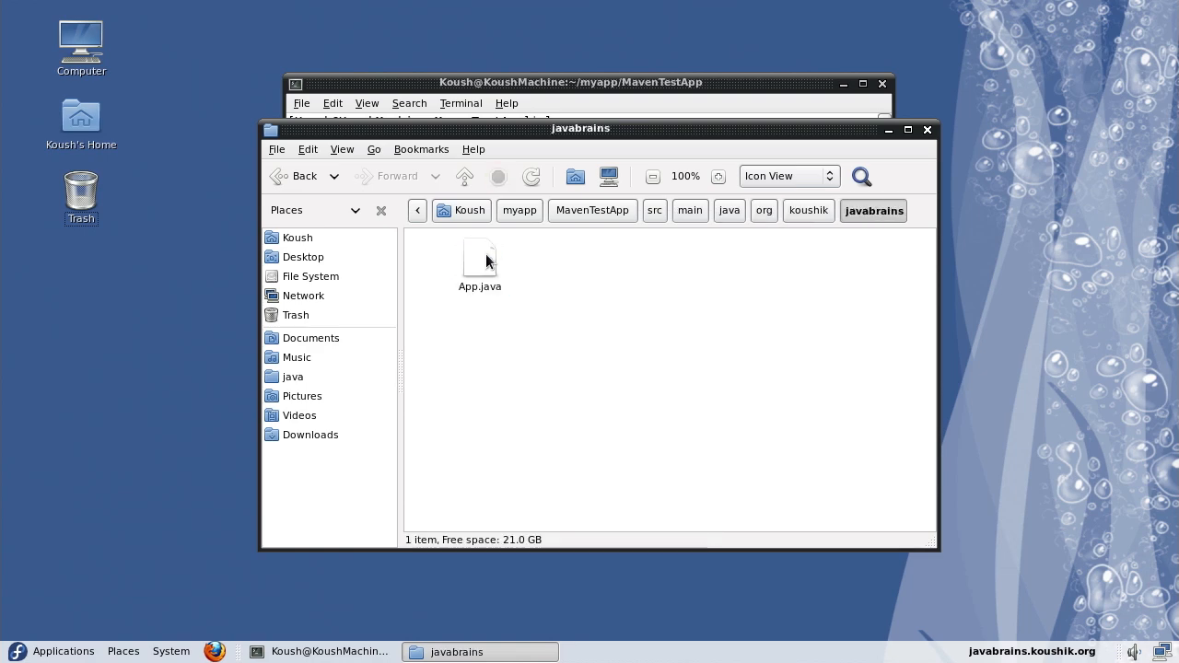
double_click(479, 258)
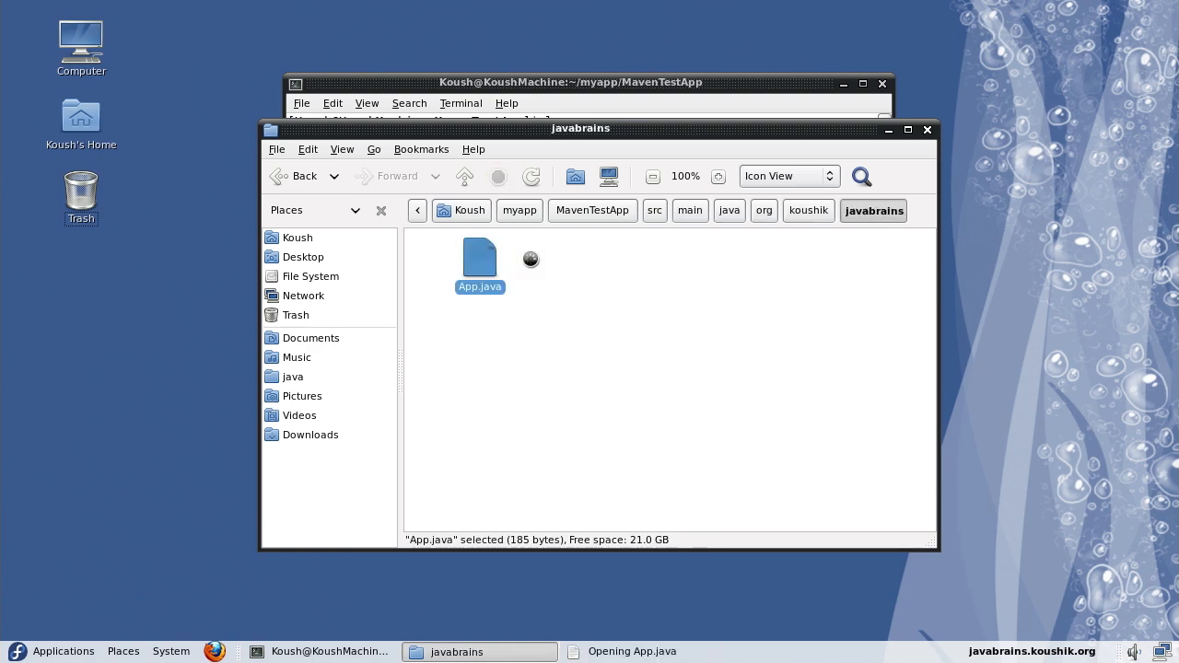
double_click(479, 258)
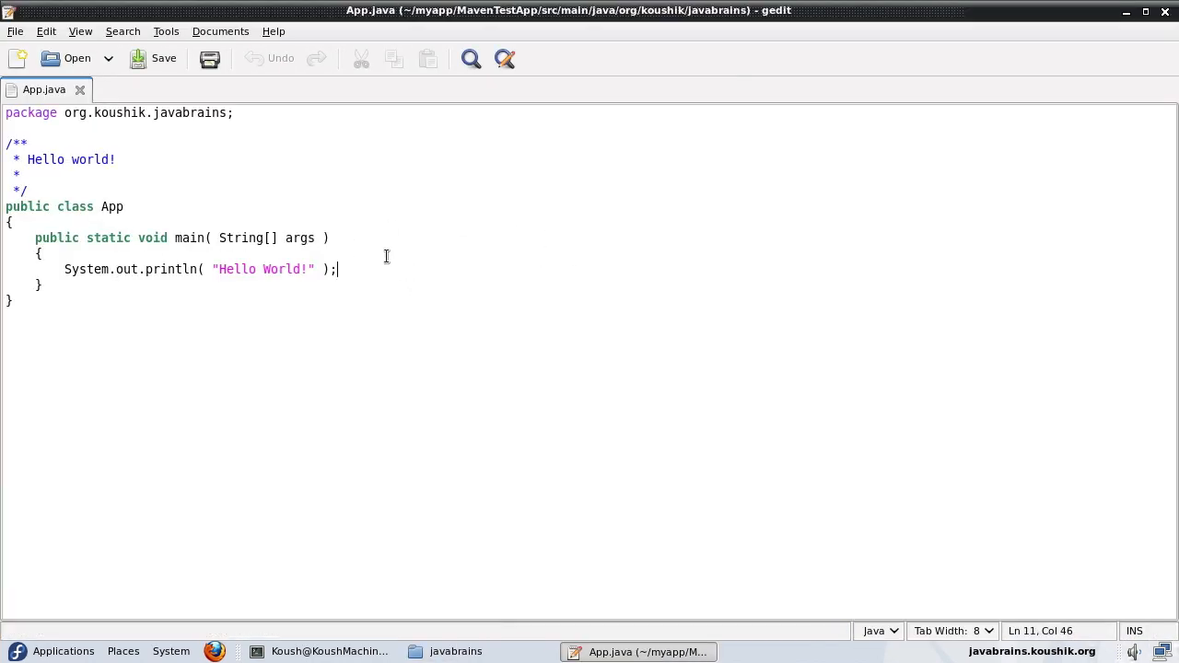
mouse_move(474, 233)
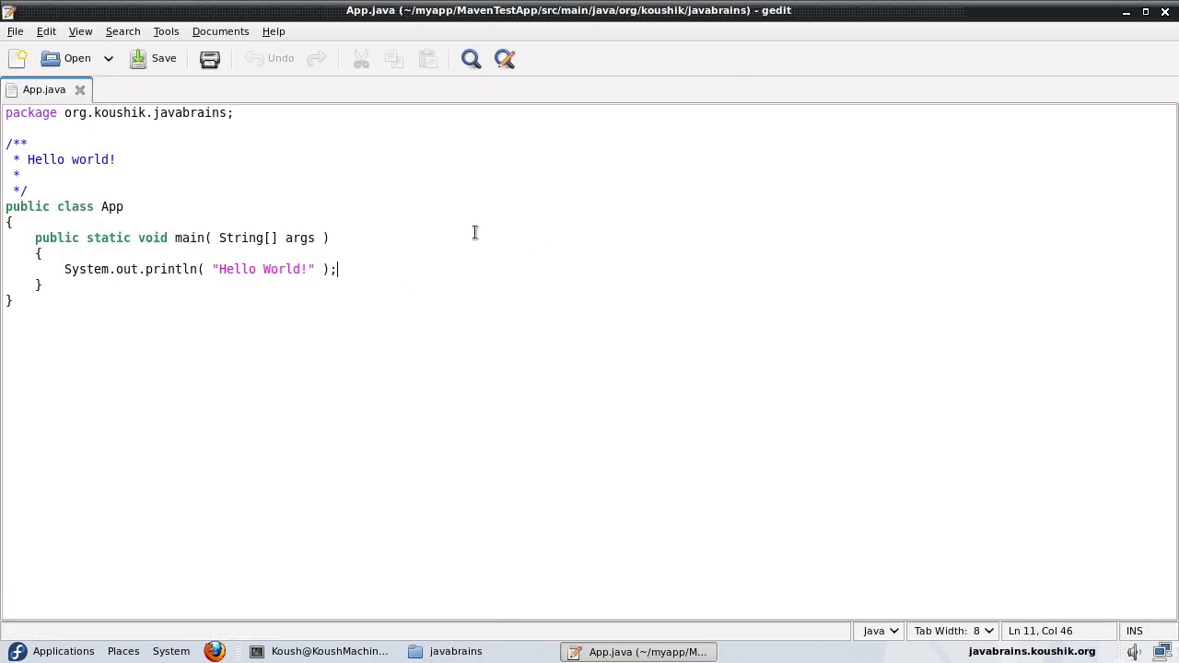
mouse_move(489, 271)
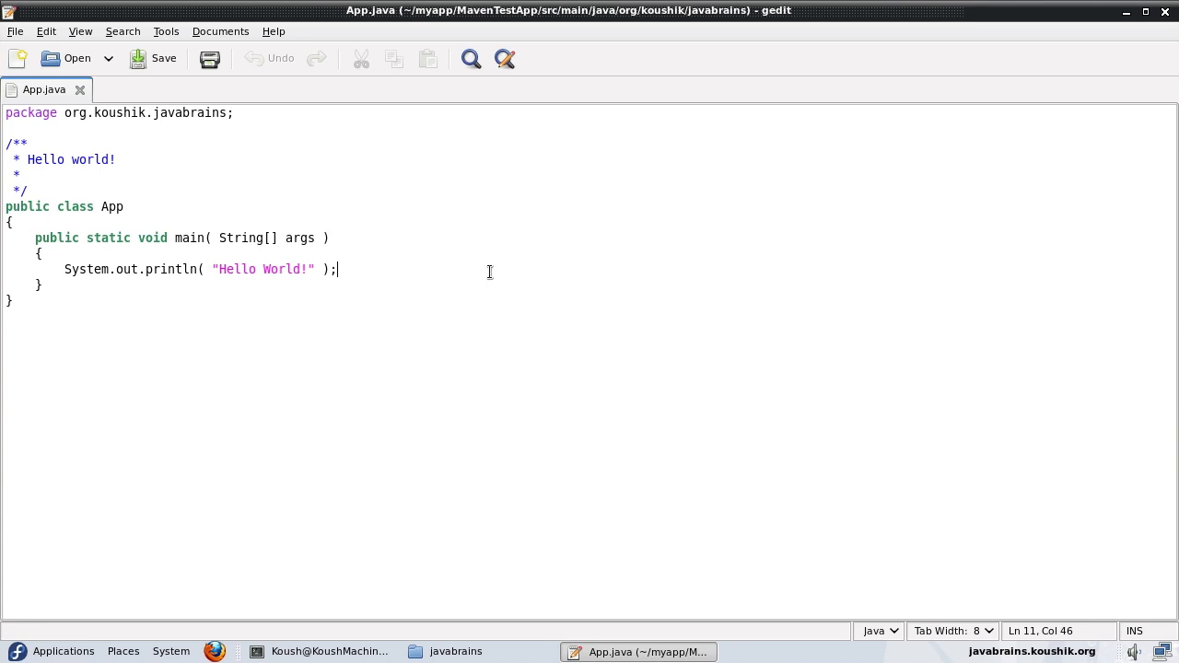
mouse_move(454, 275)
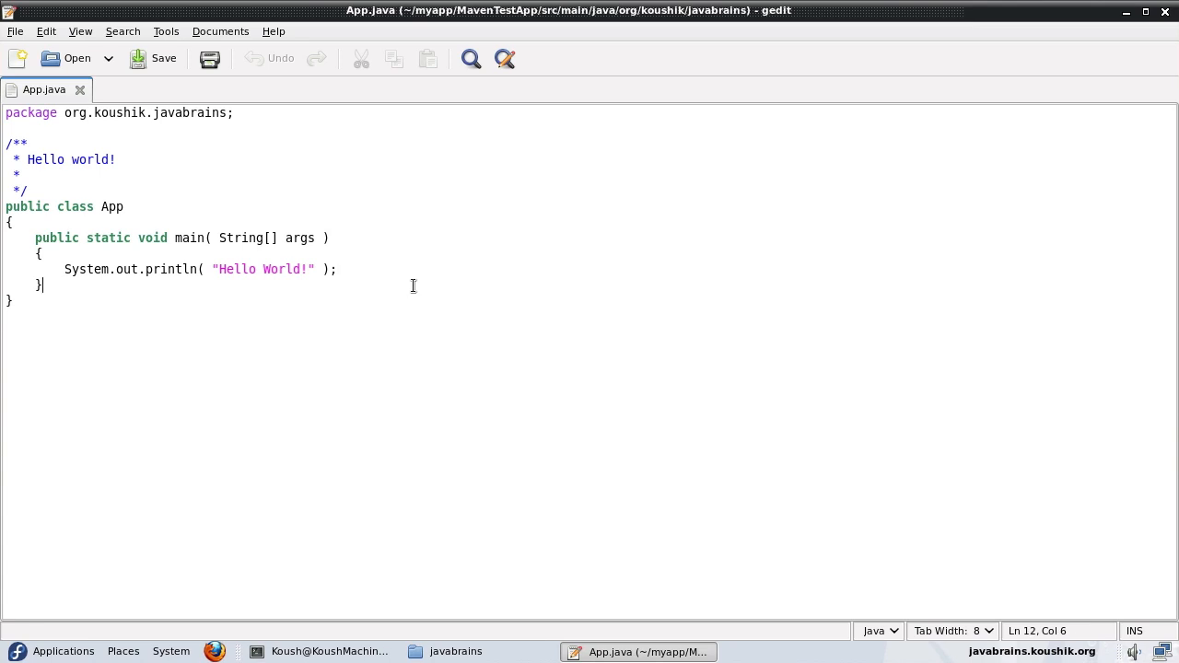
mouse_move(362, 281)
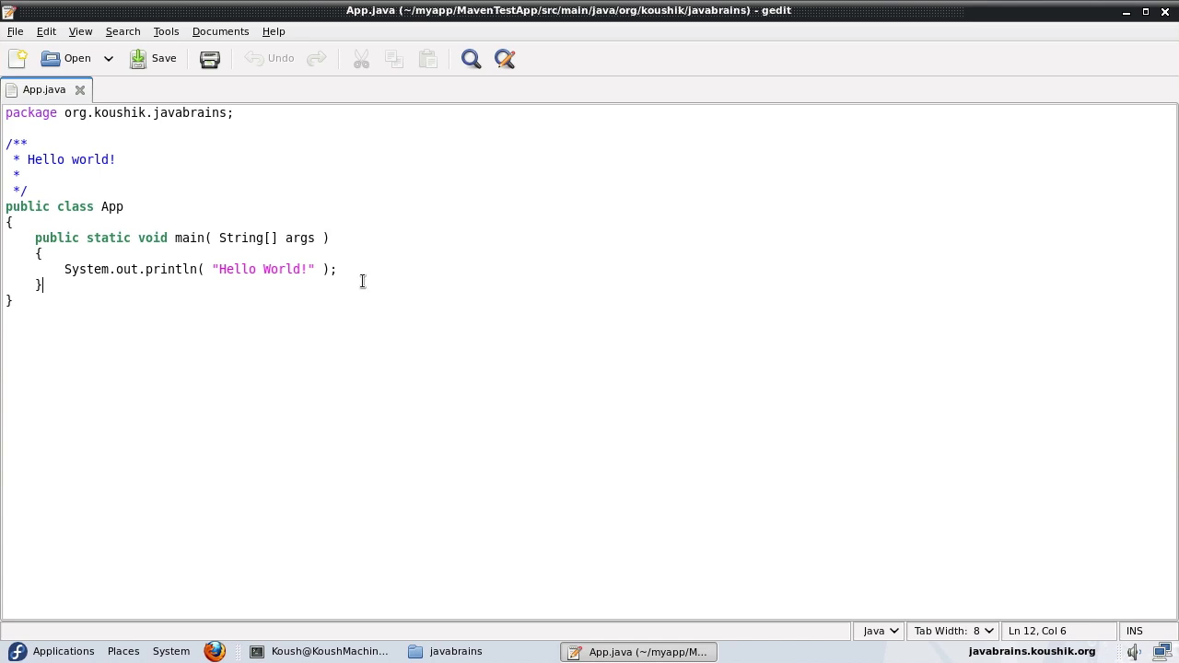
left_click(339, 269)
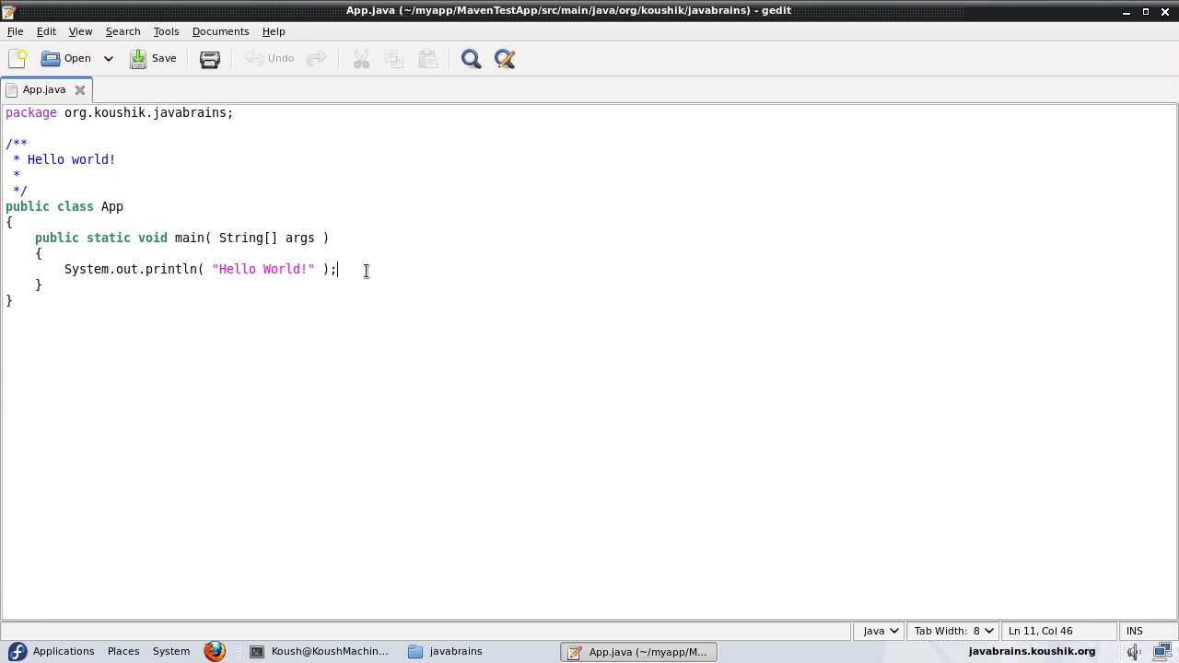
mouse_move(378, 253)
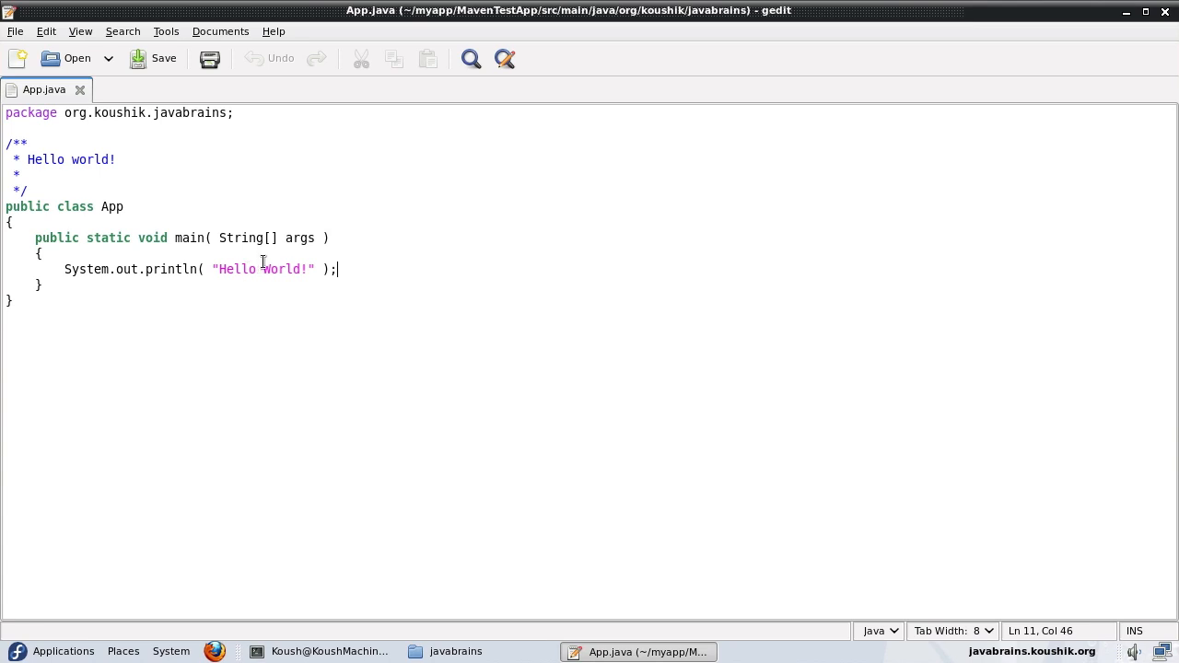
mouse_move(637, 274)
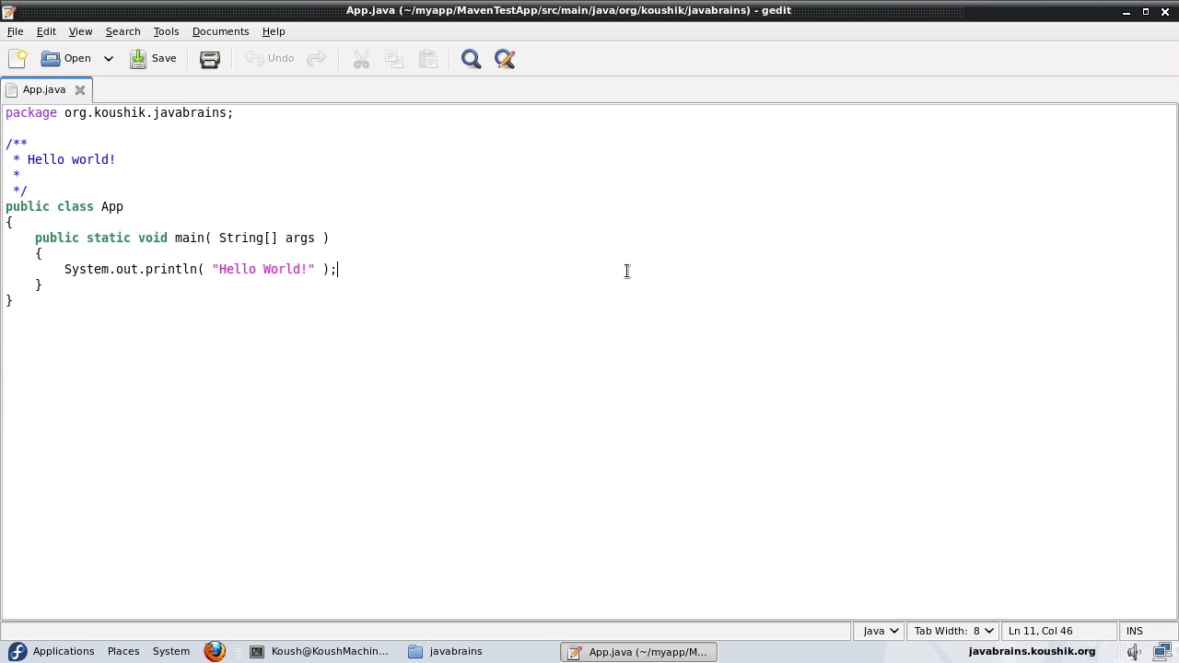
mouse_move(635, 268)
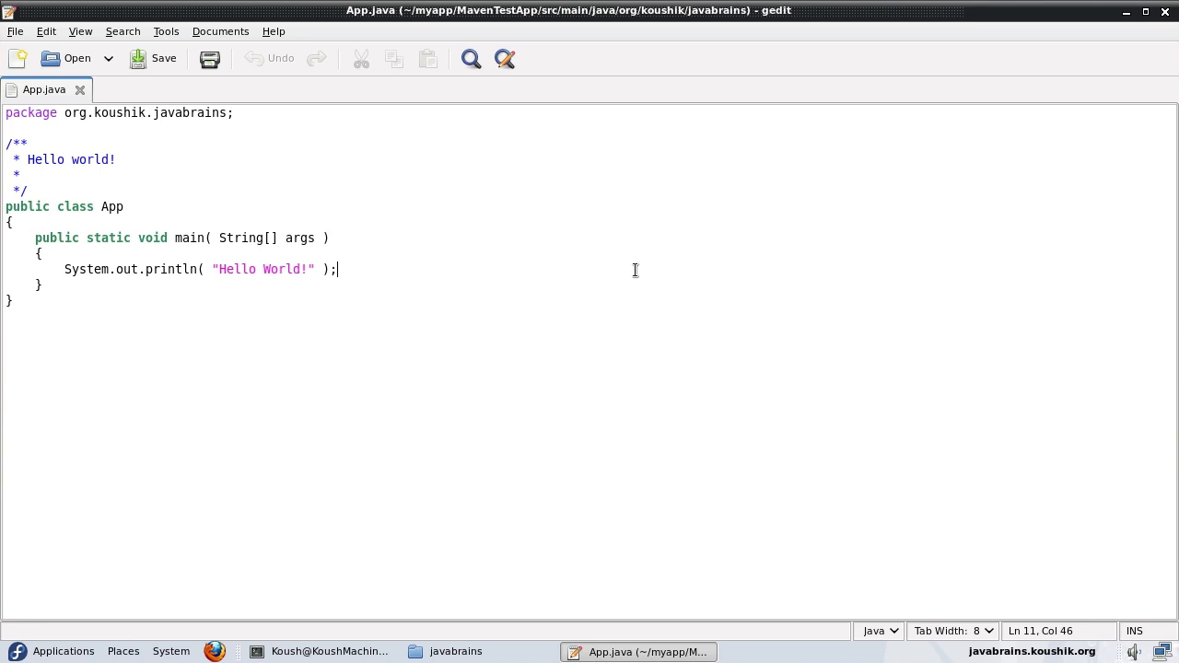
mouse_move(618, 236)
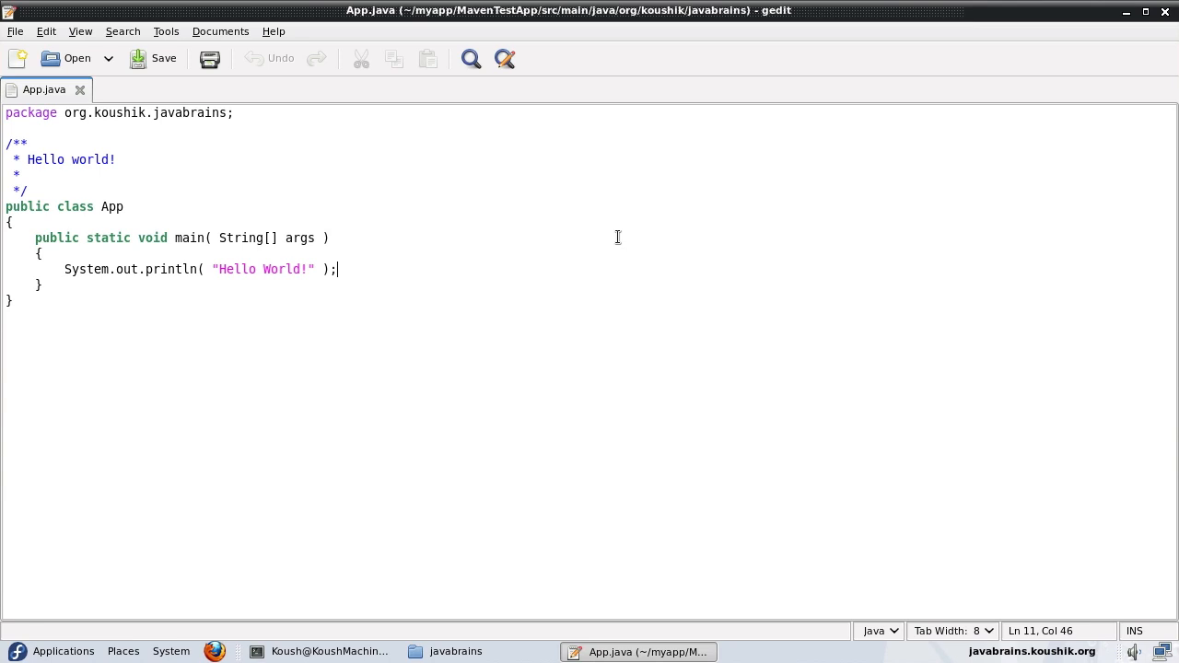
mouse_move(426, 189)
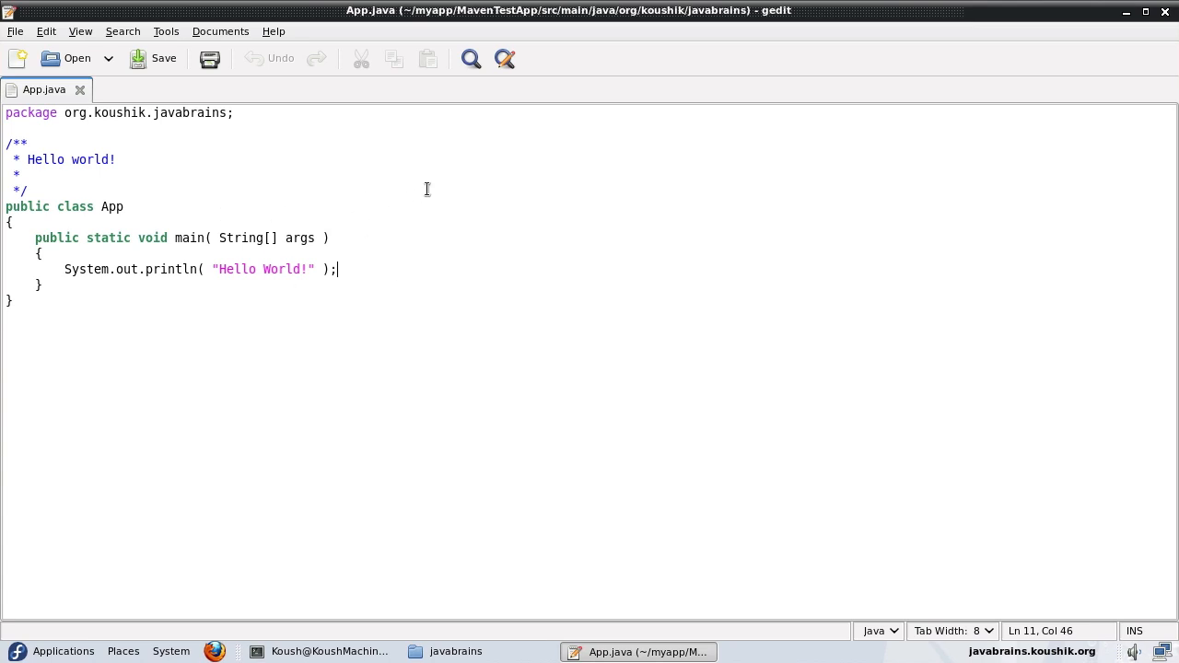
mouse_move(426, 189)
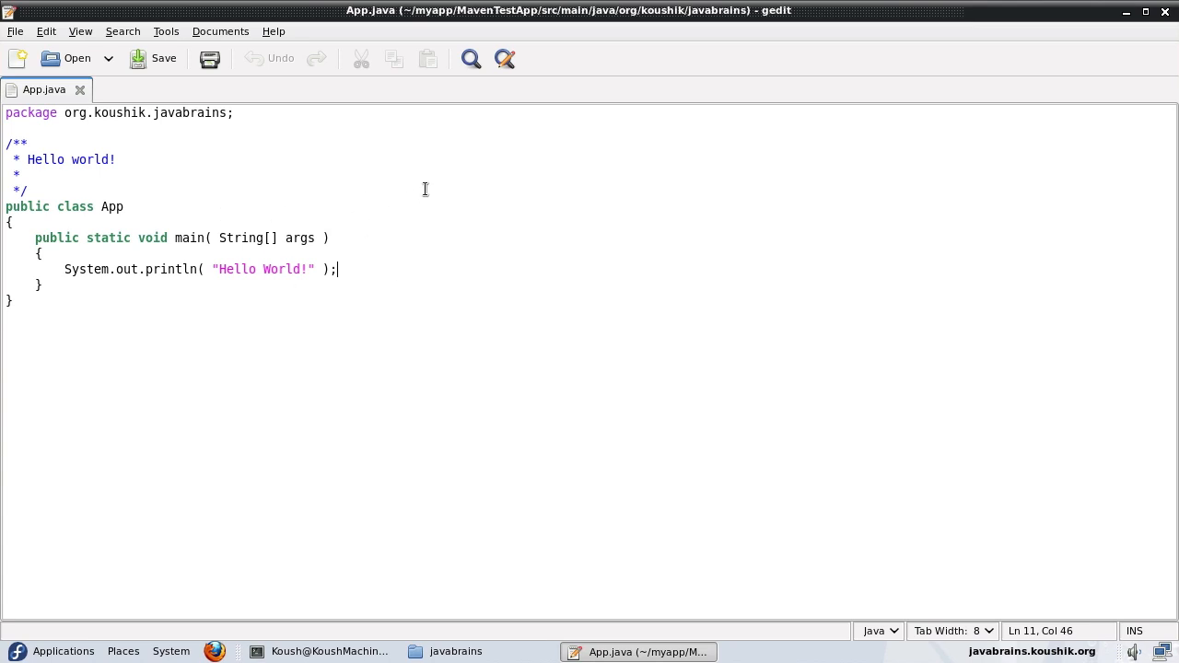
mouse_move(49, 263)
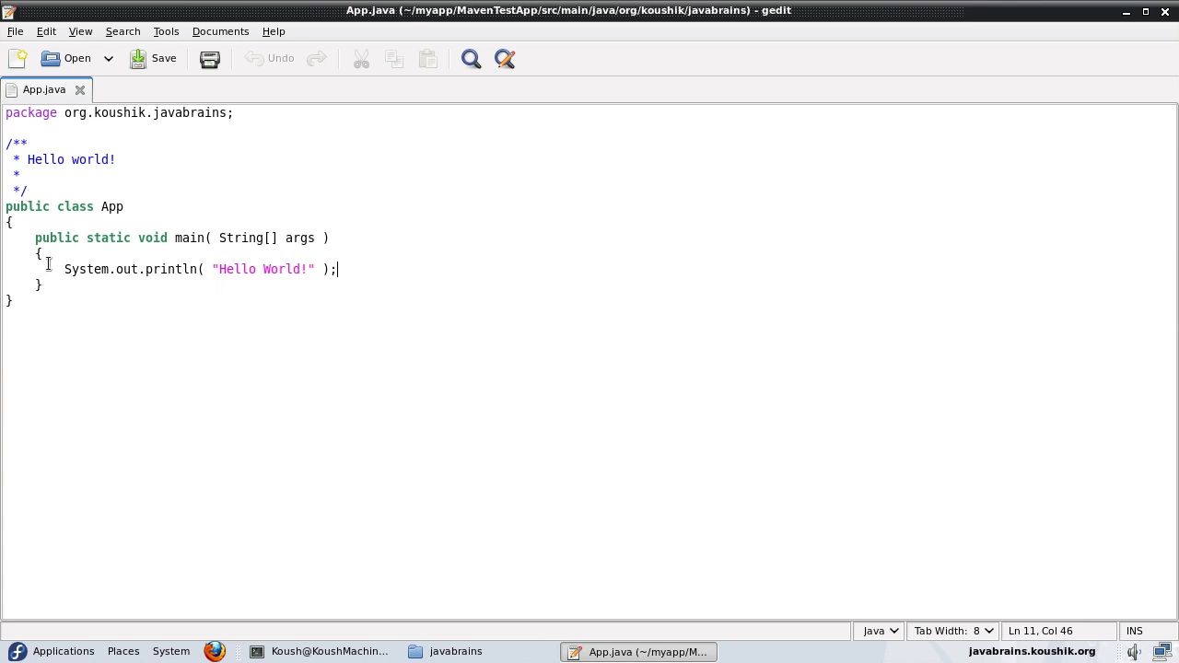
left_click_drag(64, 269, 338, 269)
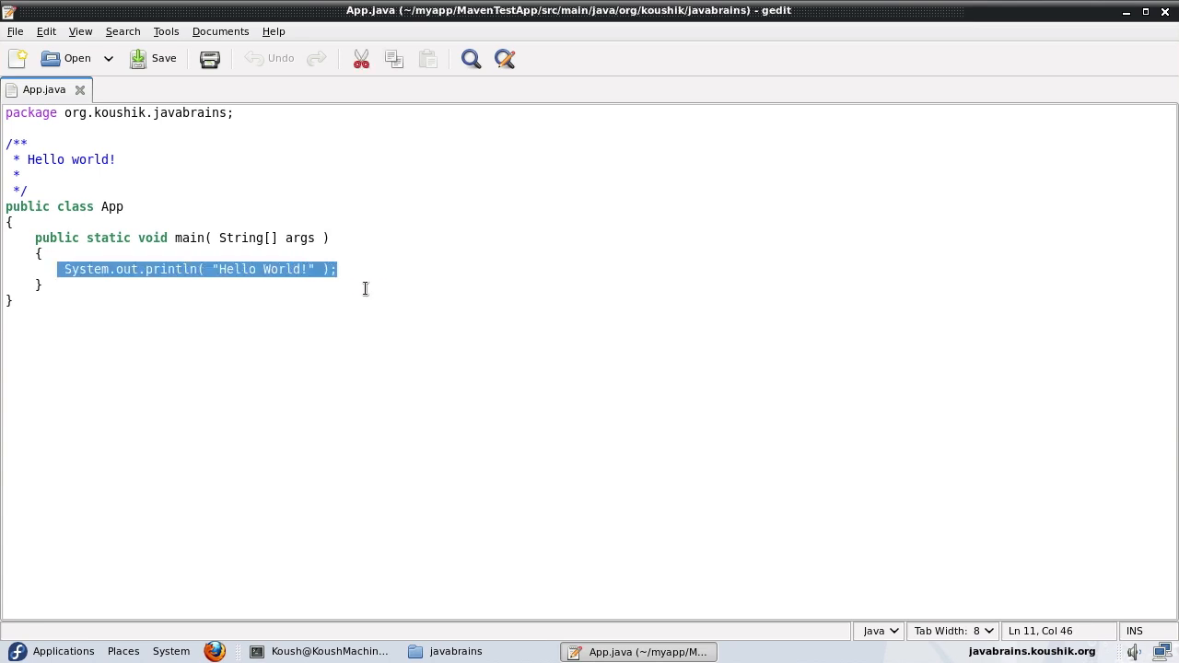
mouse_move(382, 289)
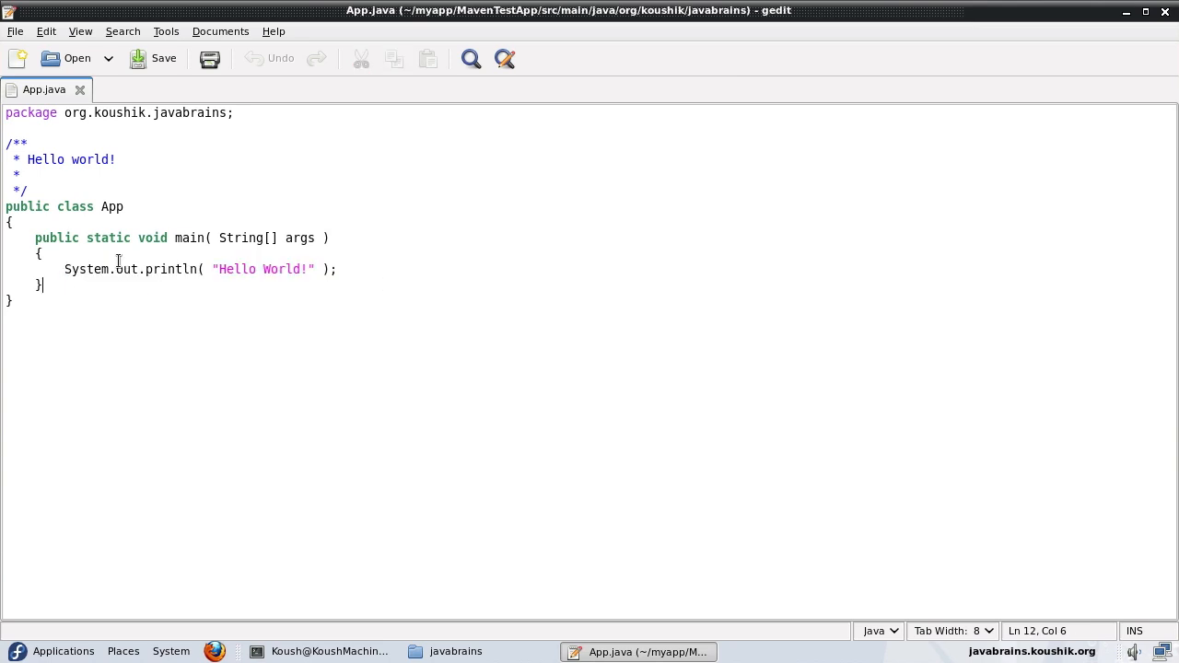
- Comment out println and declare a logger via LoggerFactory.getLogger(App.class)
type("//")
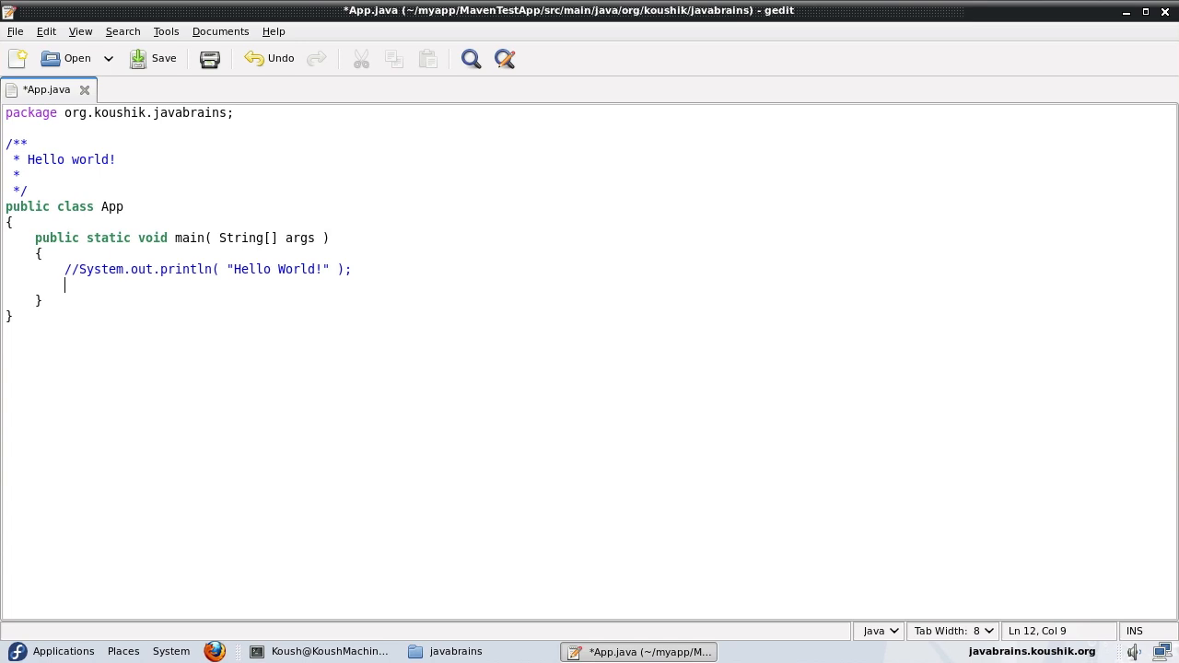
type("L")
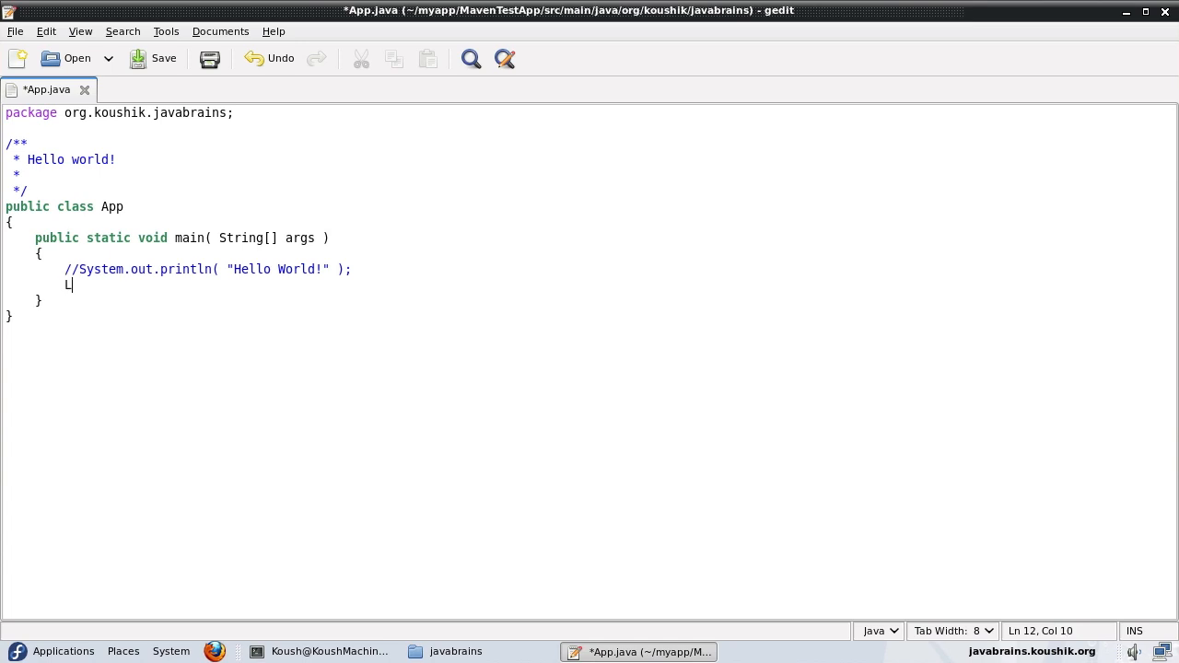
type("ogger lo")
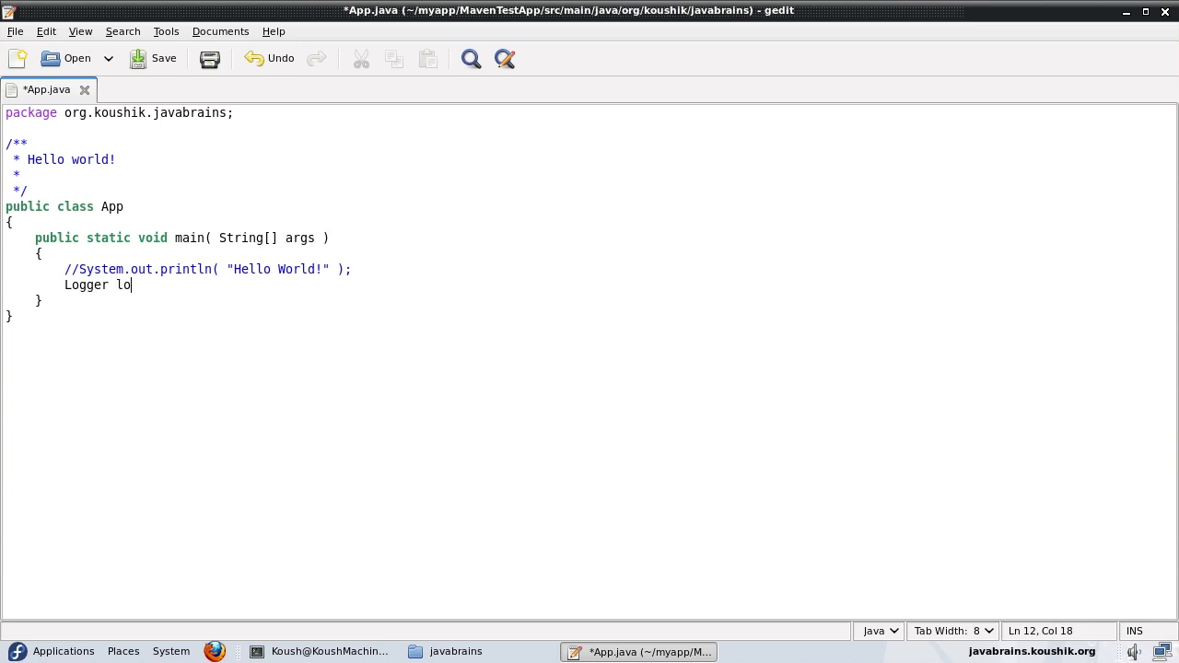
type("gger")
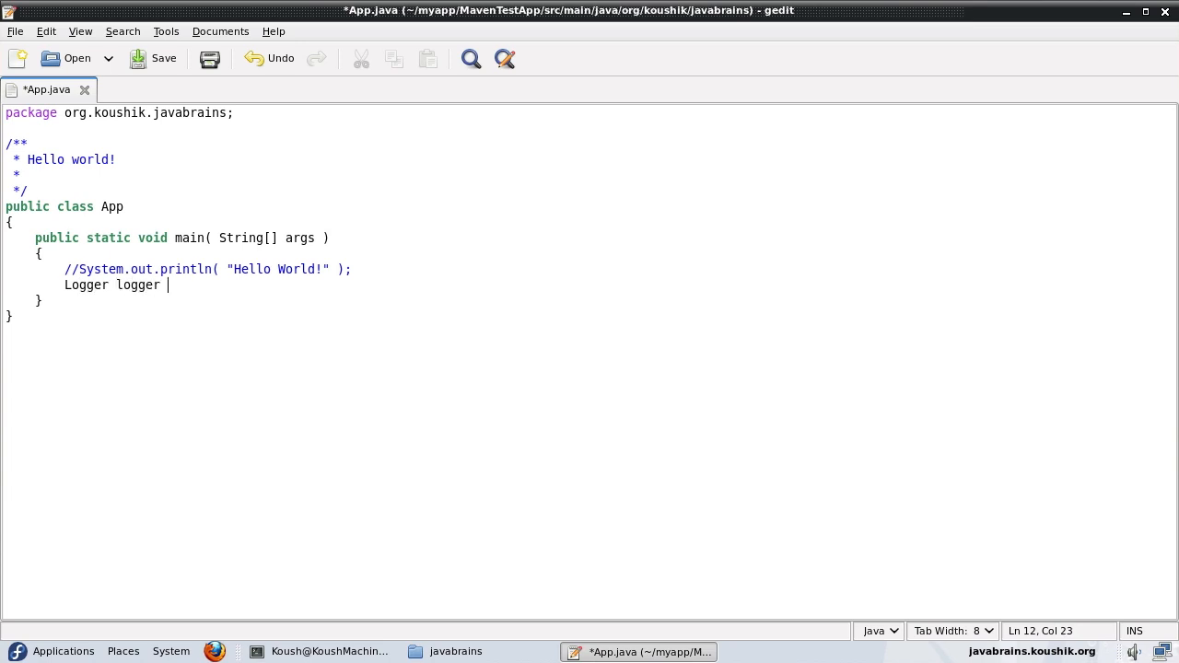
type("= LoggerFac")
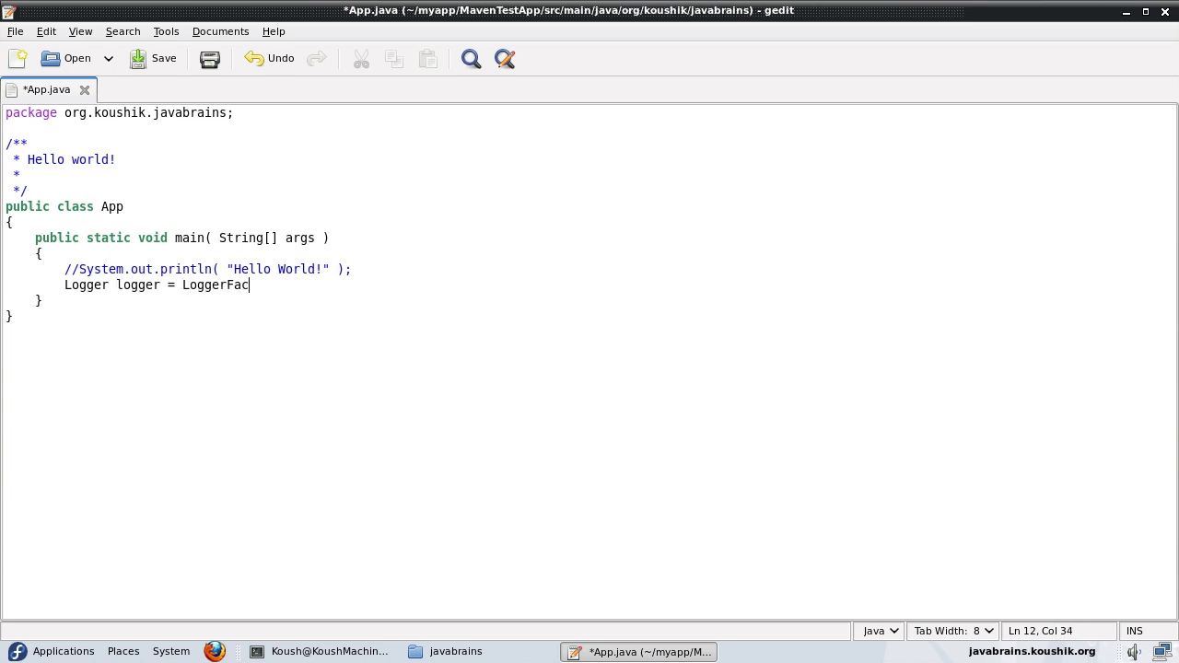
type("tory")
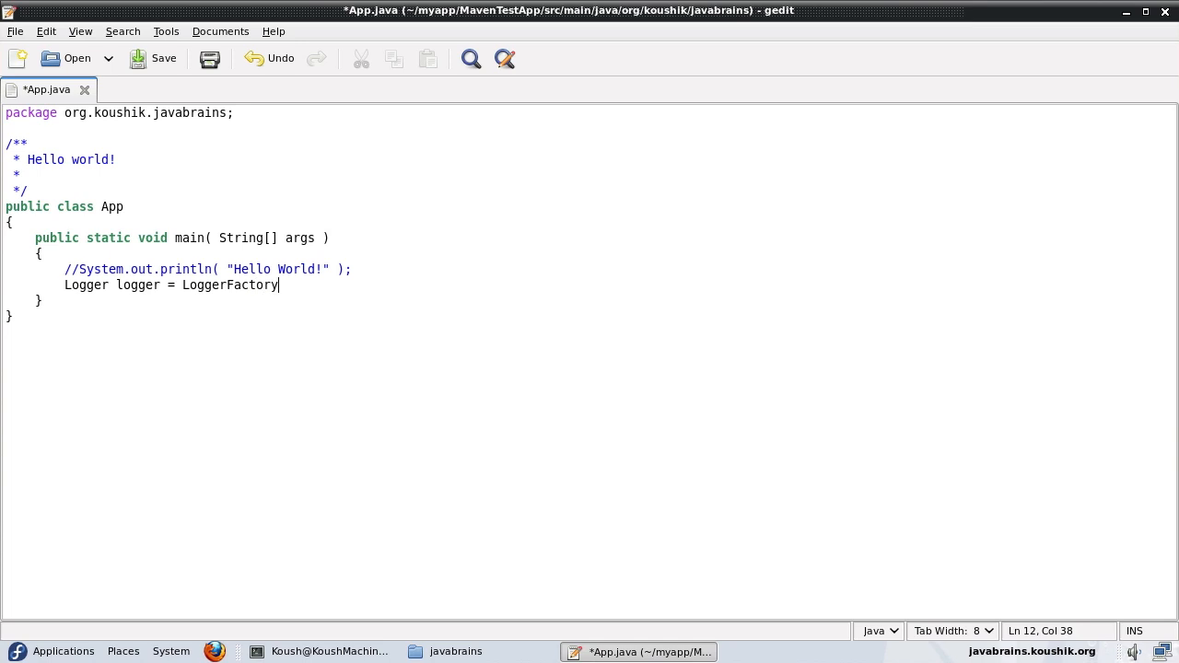
type(".getLogger")
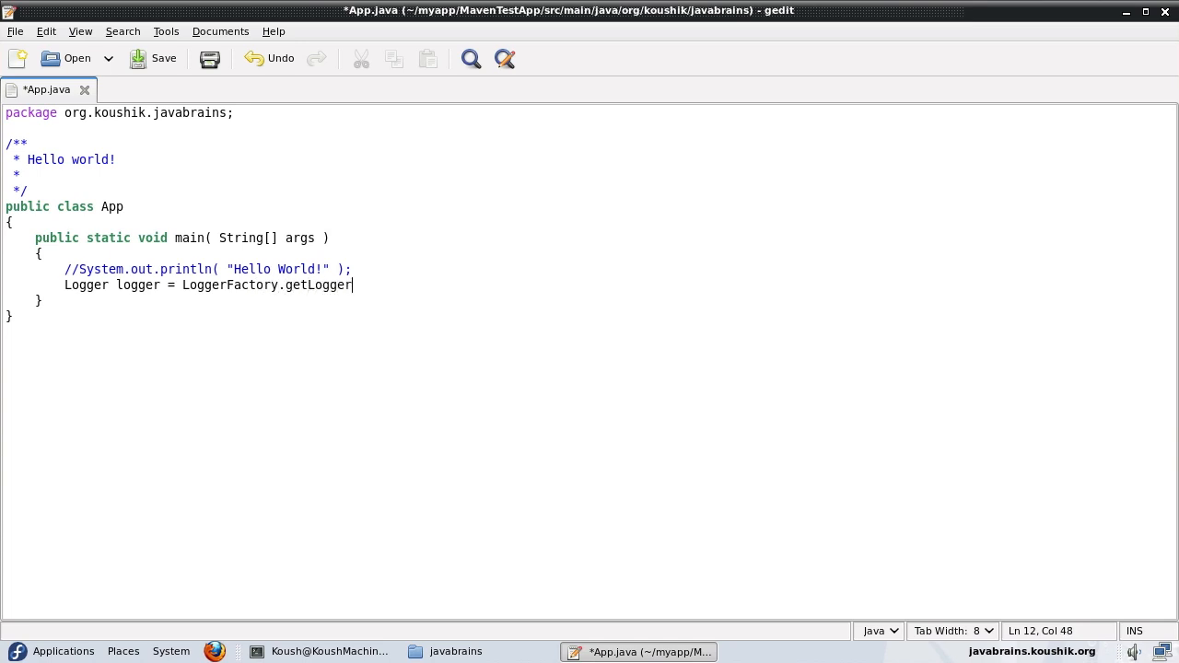
type("()")
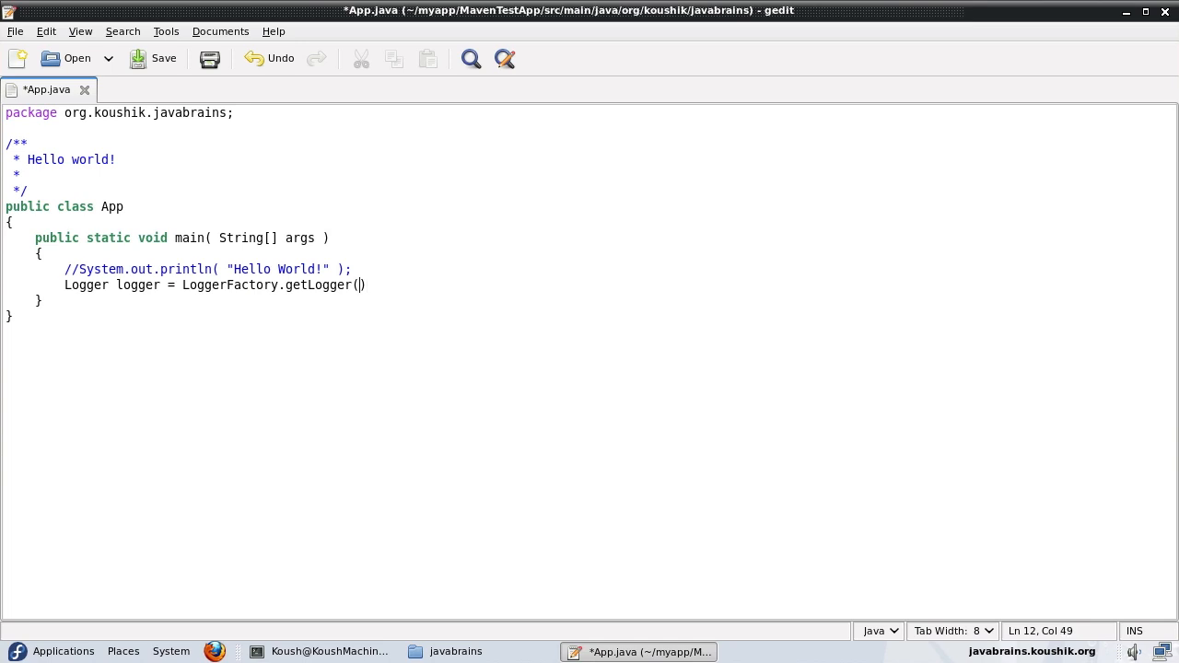
type("App.c")
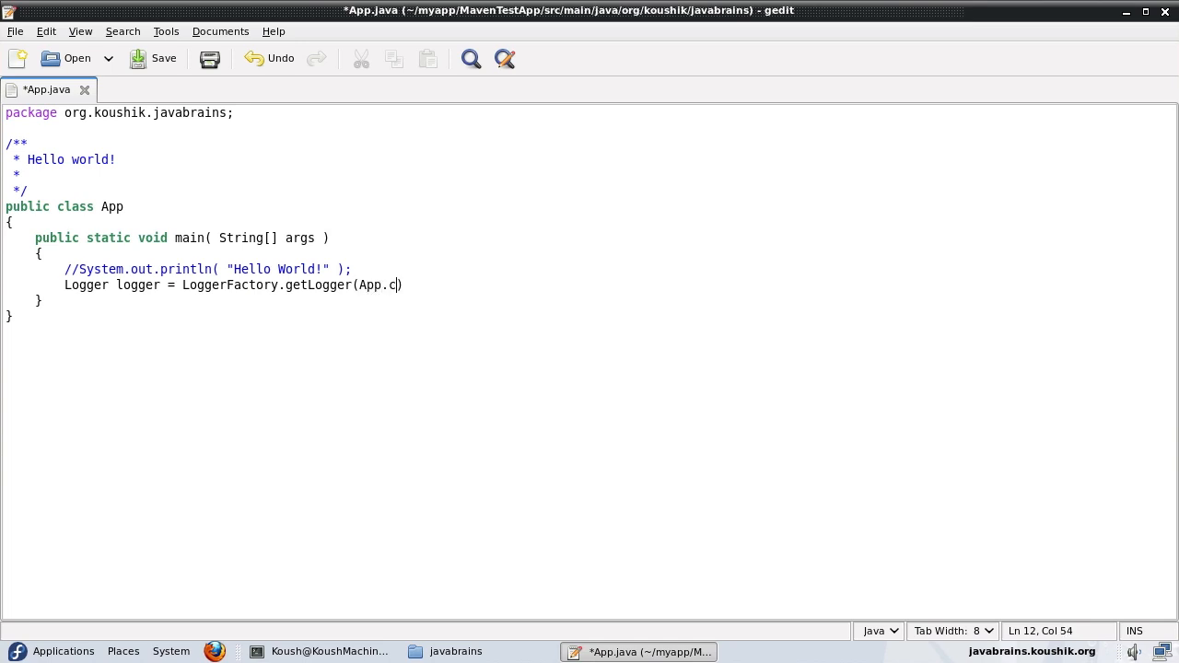
type("lass")
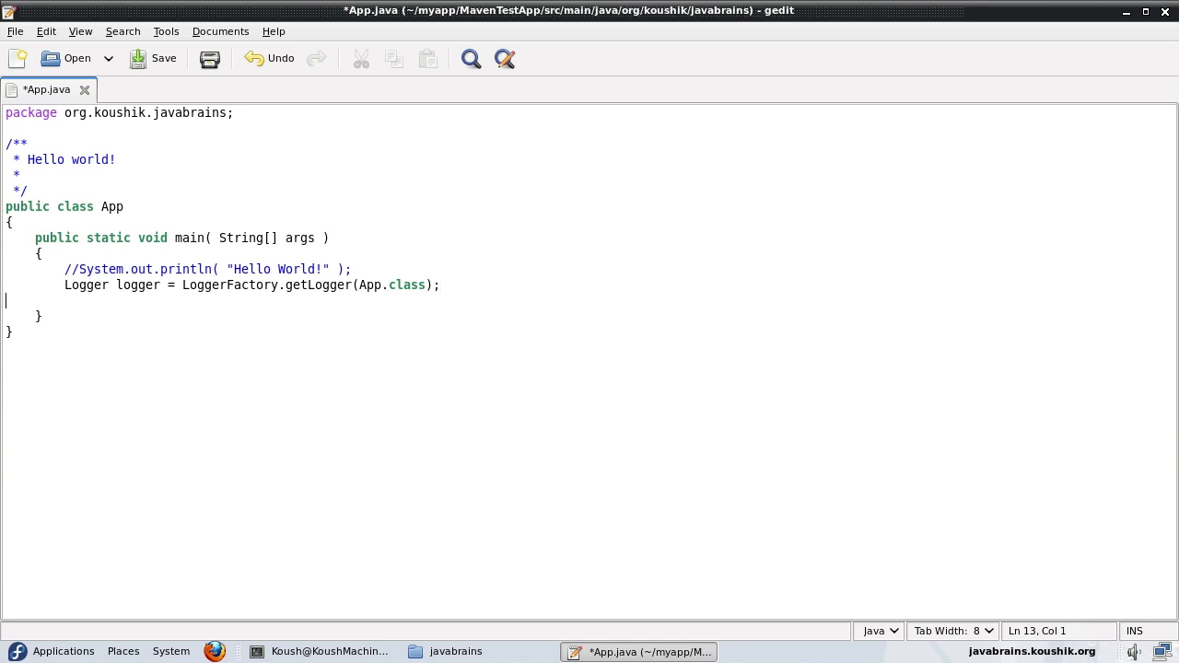
- Add logger.info("Hello World!") to the main method
type("lo")
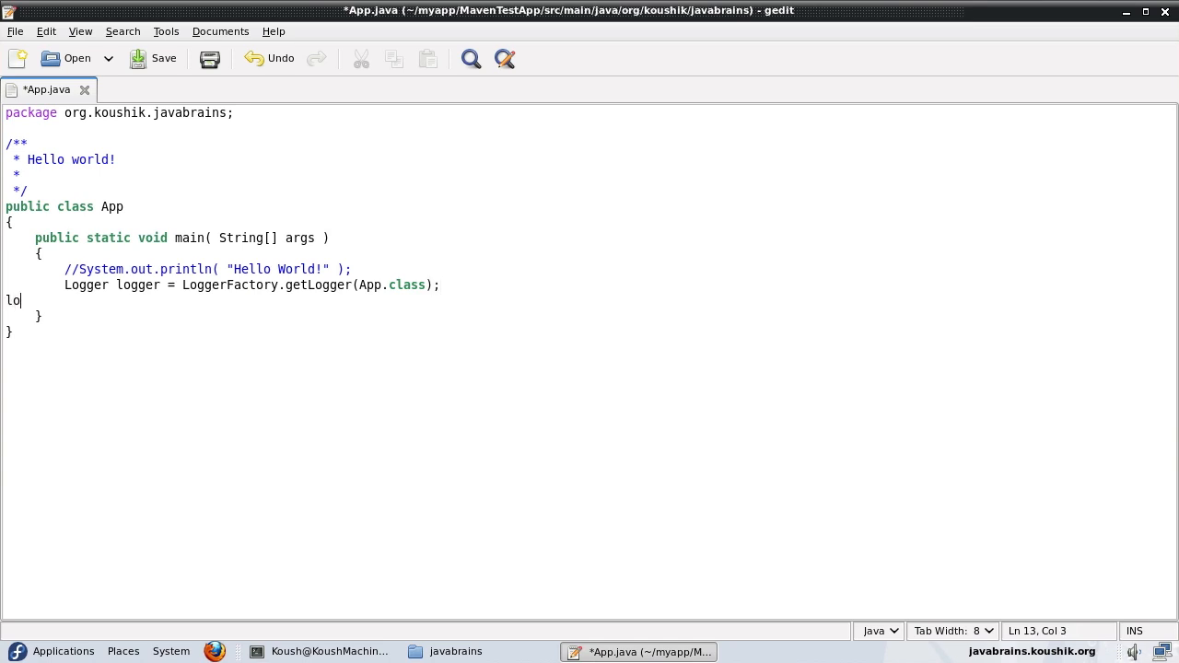
type("gger.info")
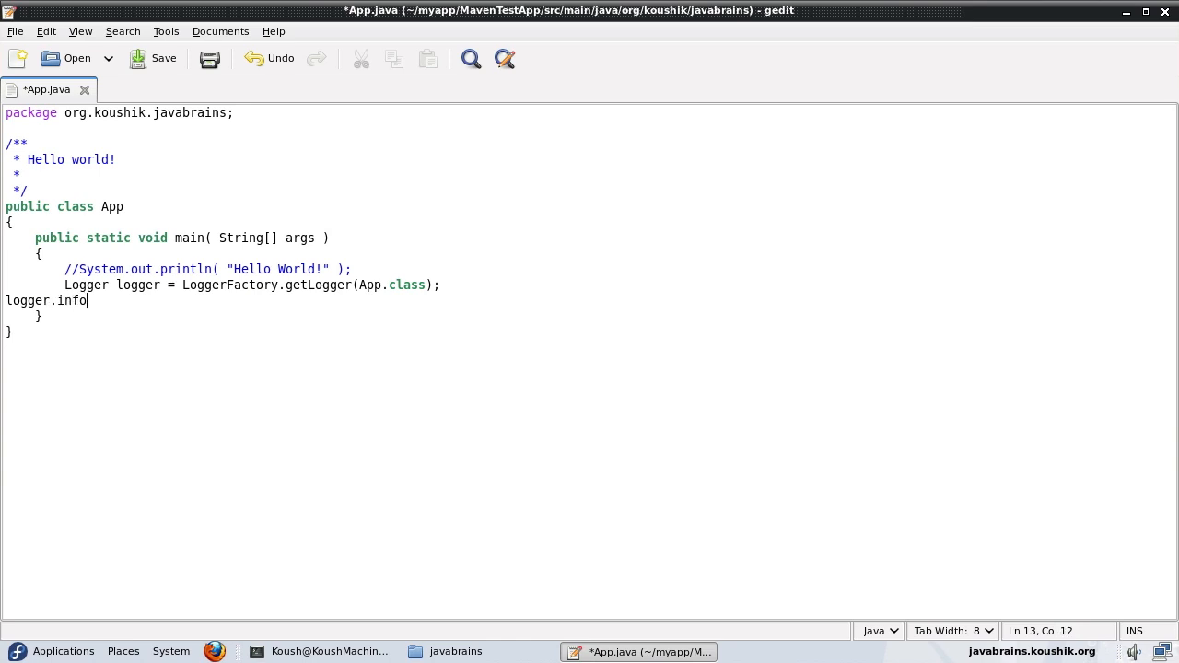
type("()")
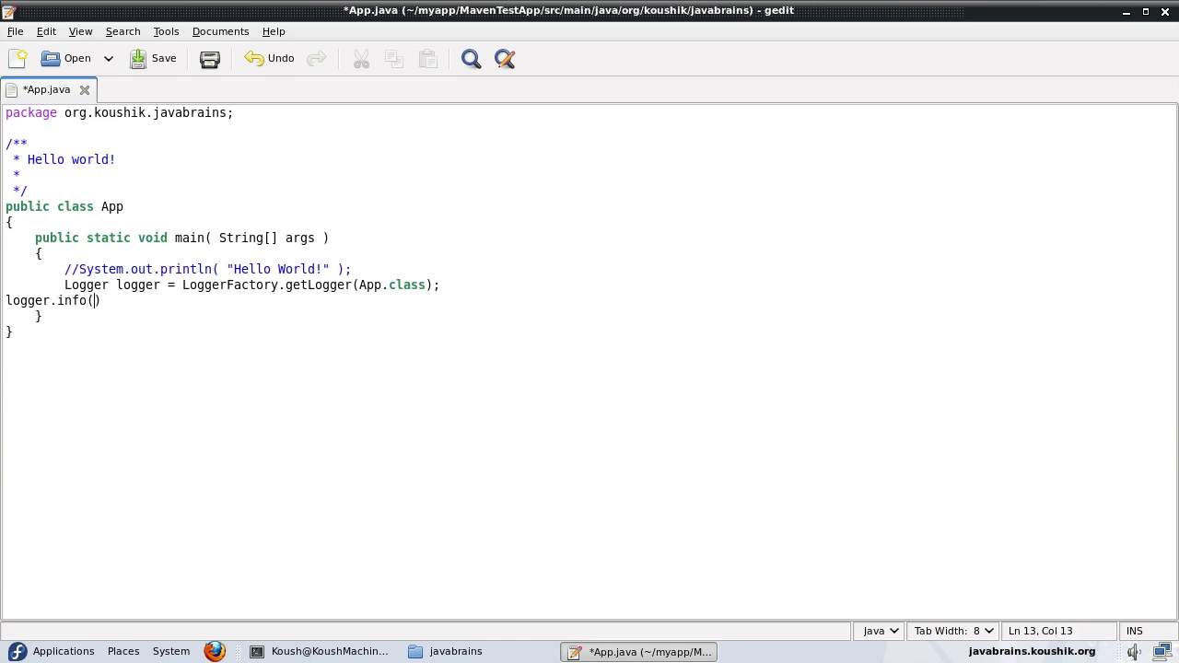
type("\"Hello Wor")
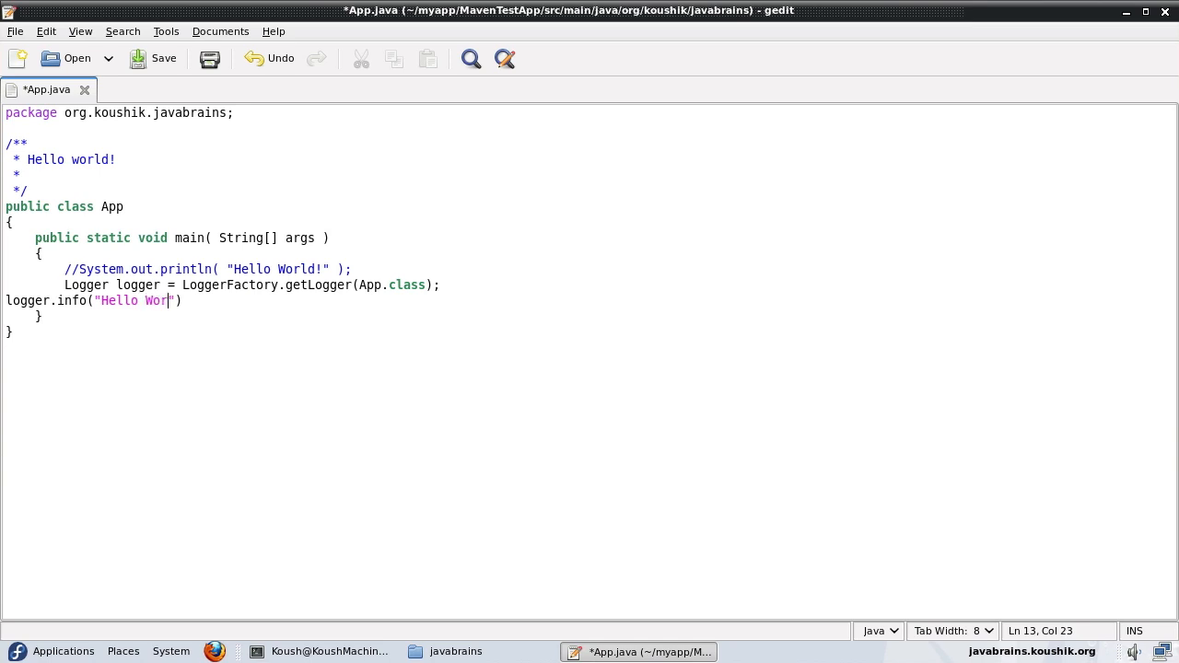
type("ld!")
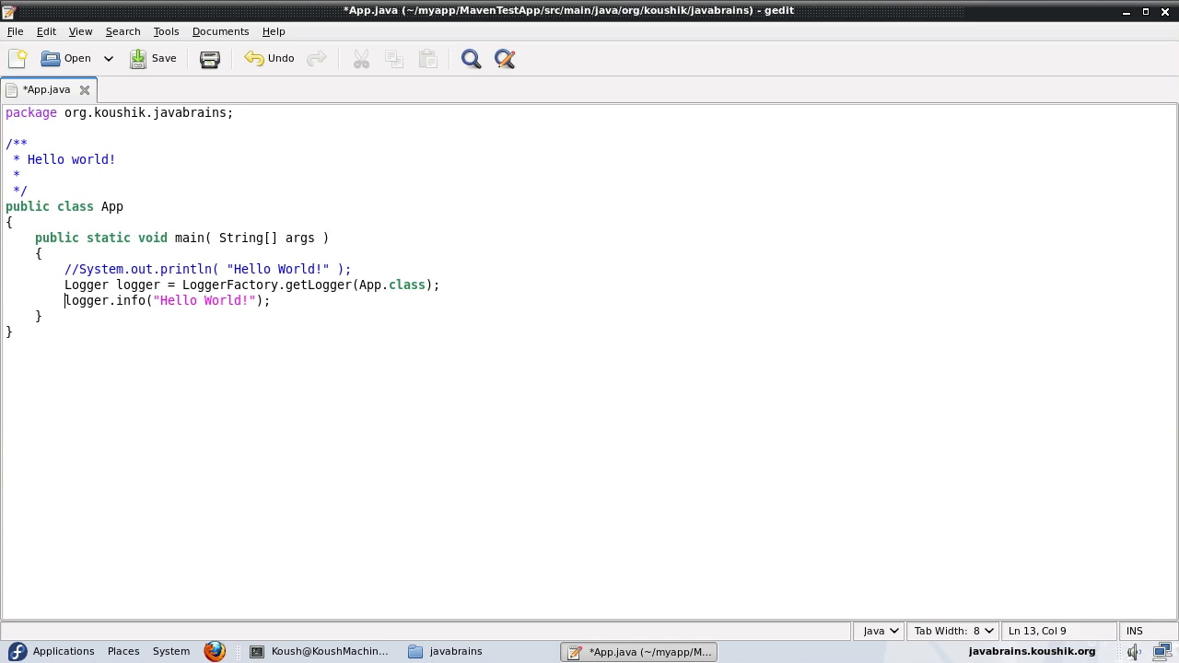
mouse_move(104, 348)
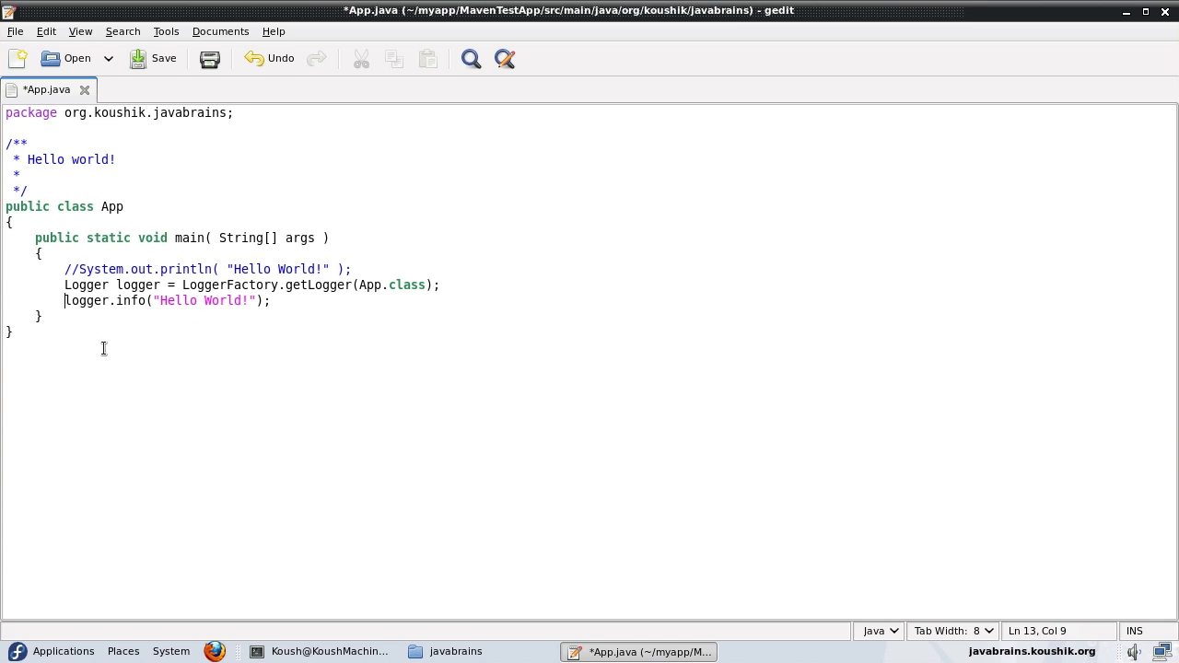
- Add 'import org.slf4j.*;' after the package declaration and close gedit
double_click(229, 285)
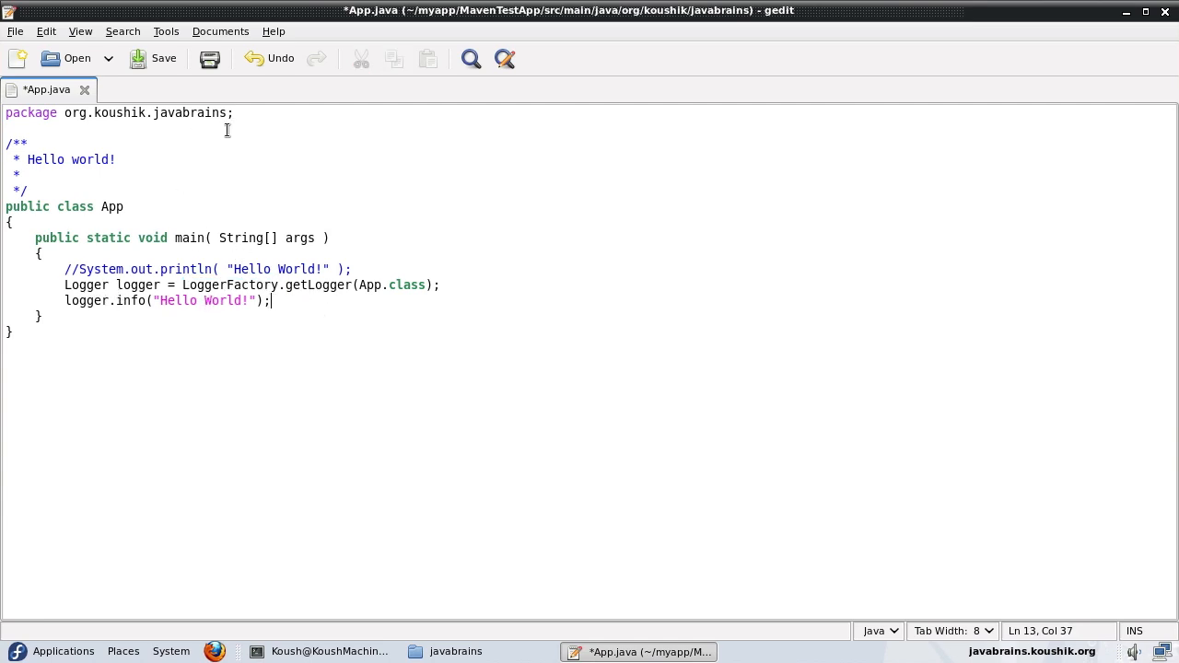
left_click(233, 112)
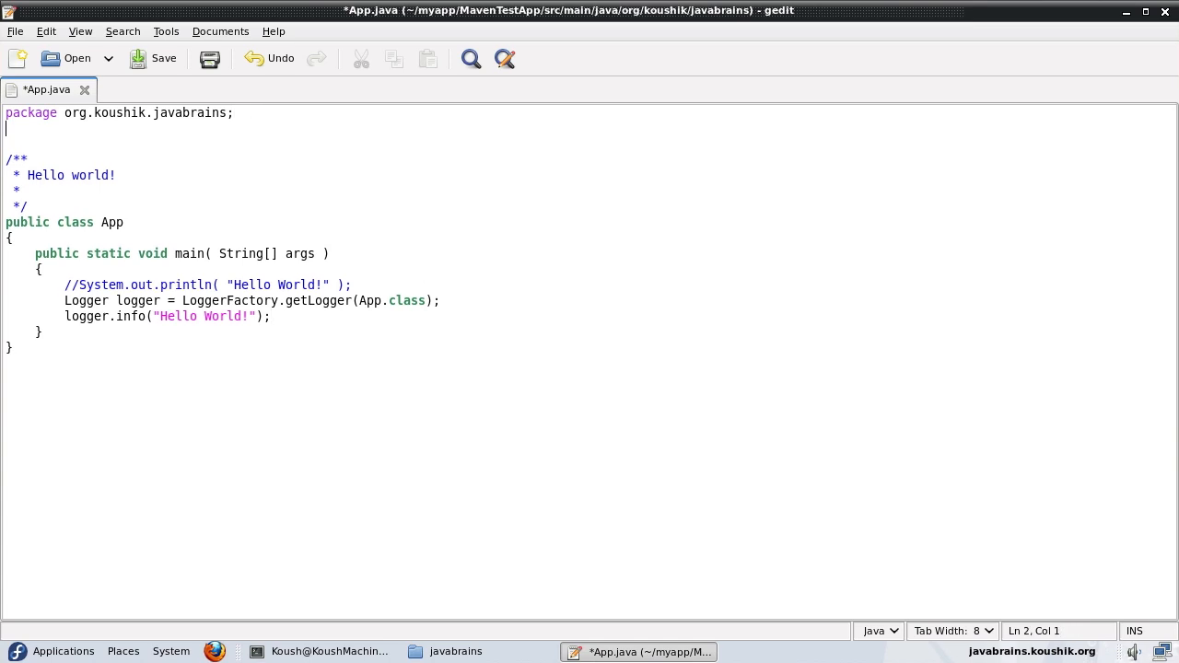
type("import")
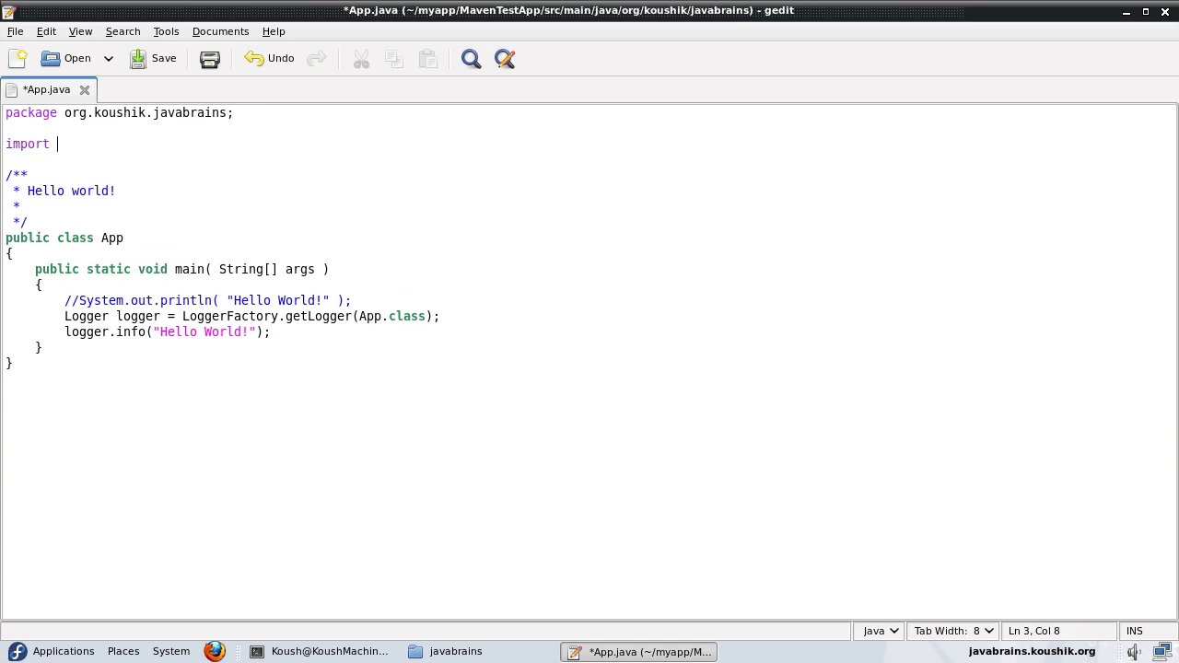
type("or")
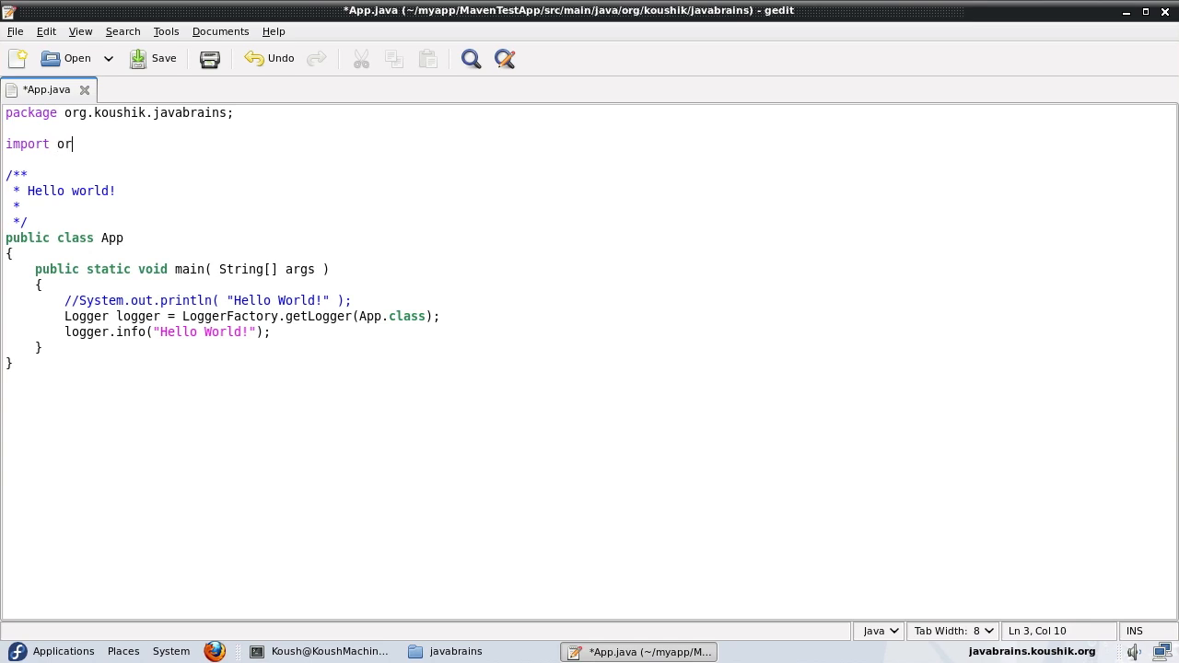
type("g.sl")
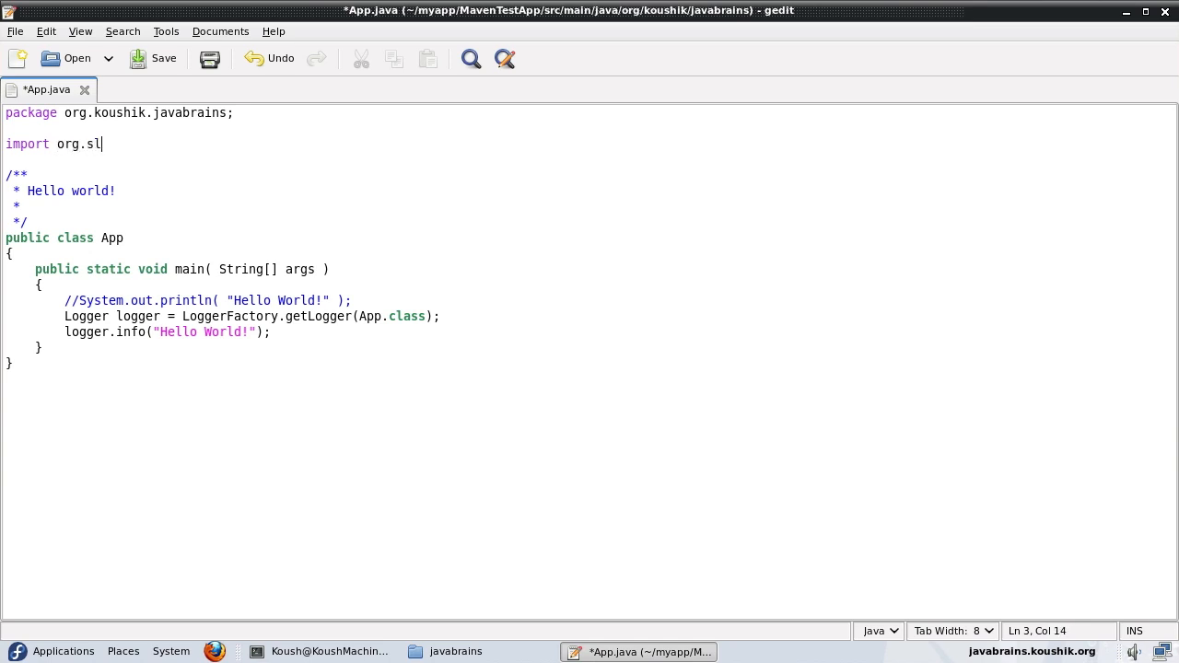
type("f4j")
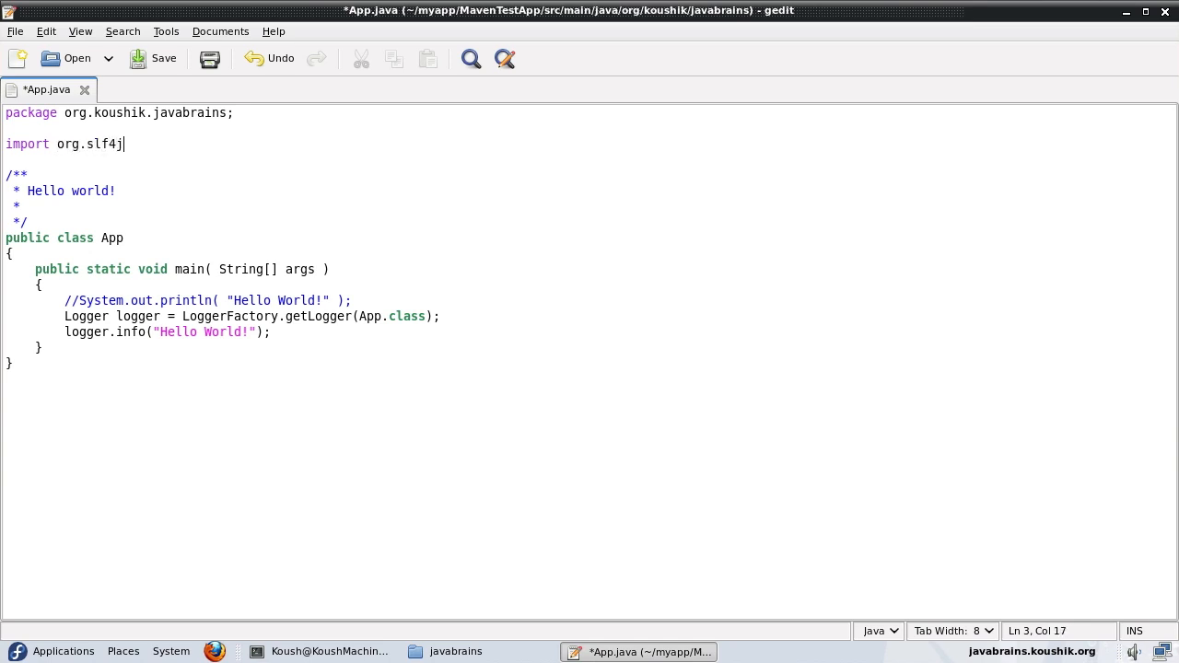
type(".*")
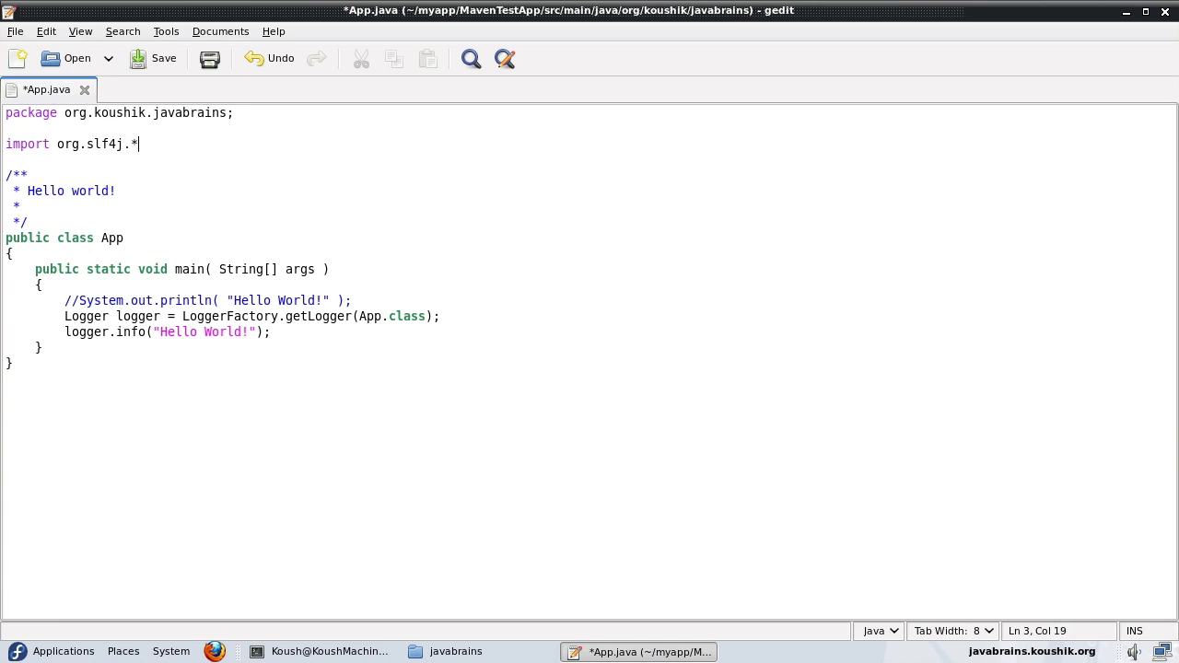
type(";")
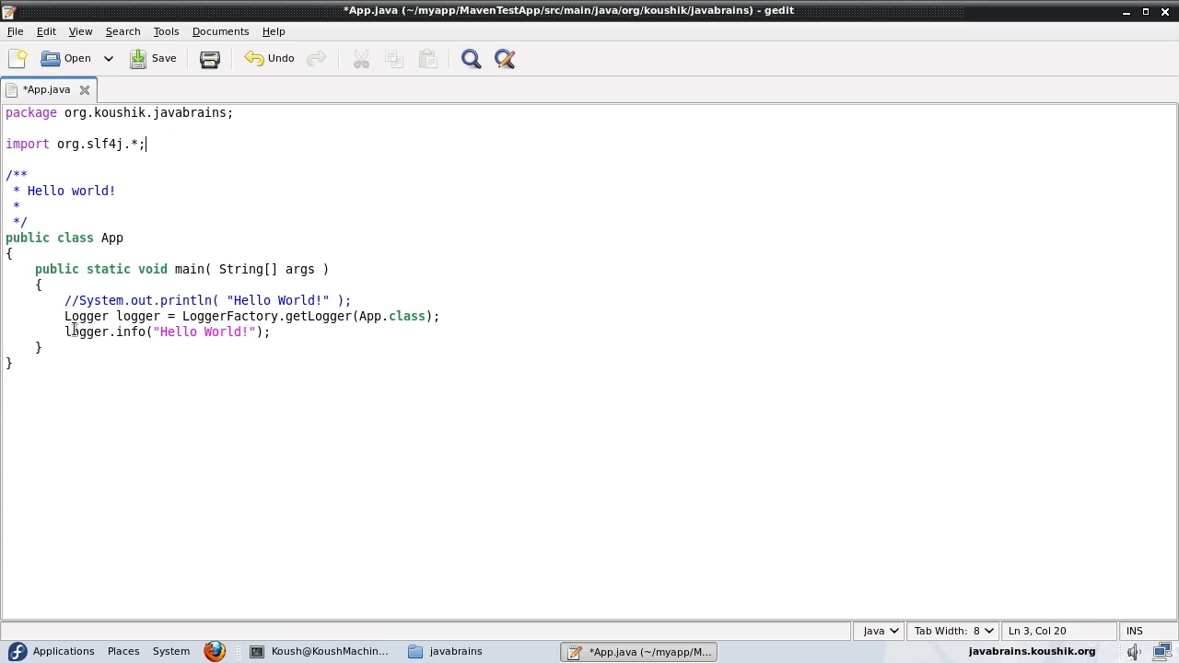
mouse_move(255, 342)
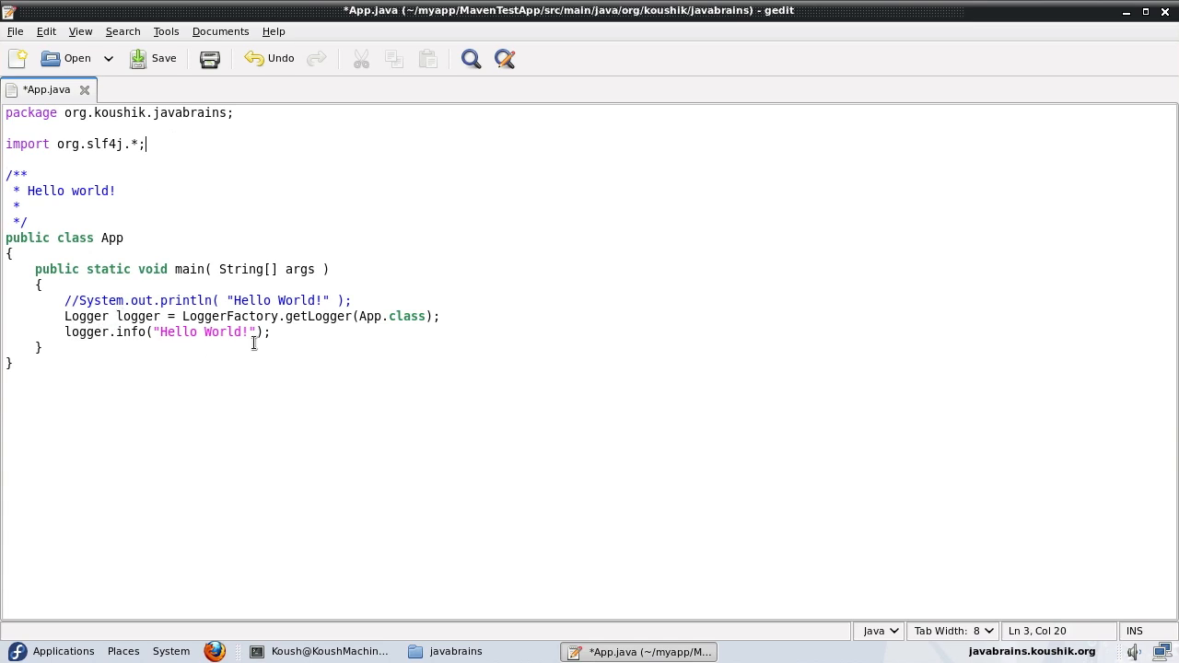
left_click(43, 347)
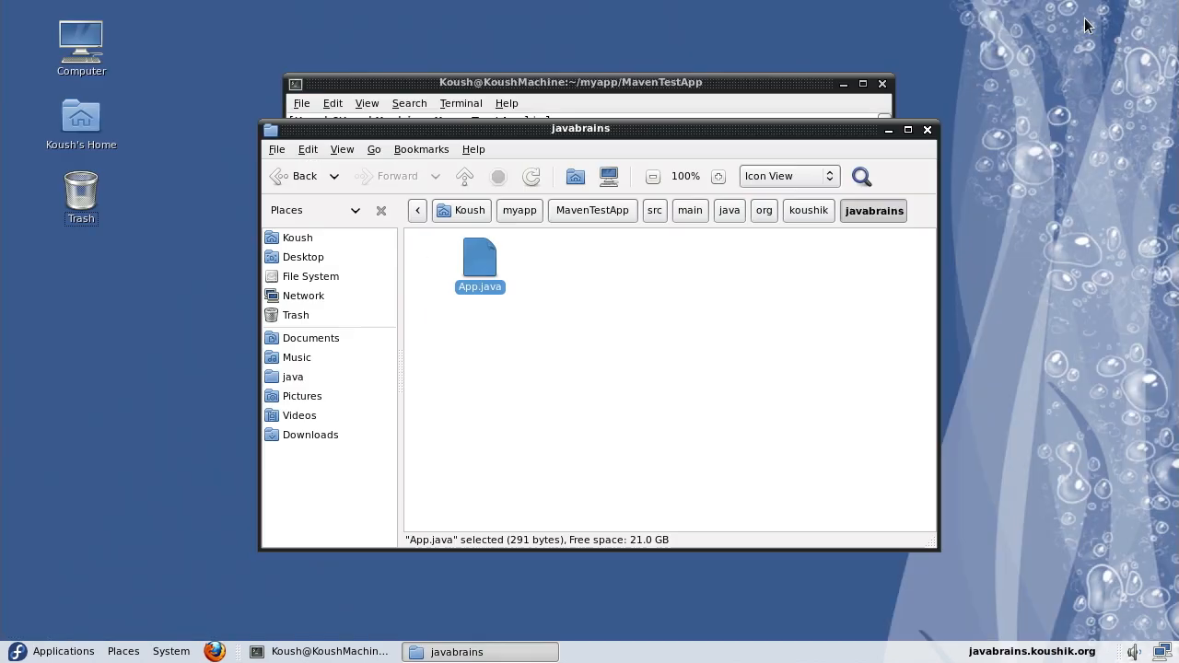
- Run mvn compile on MavenTestApp in the terminal
left_click(319, 651)
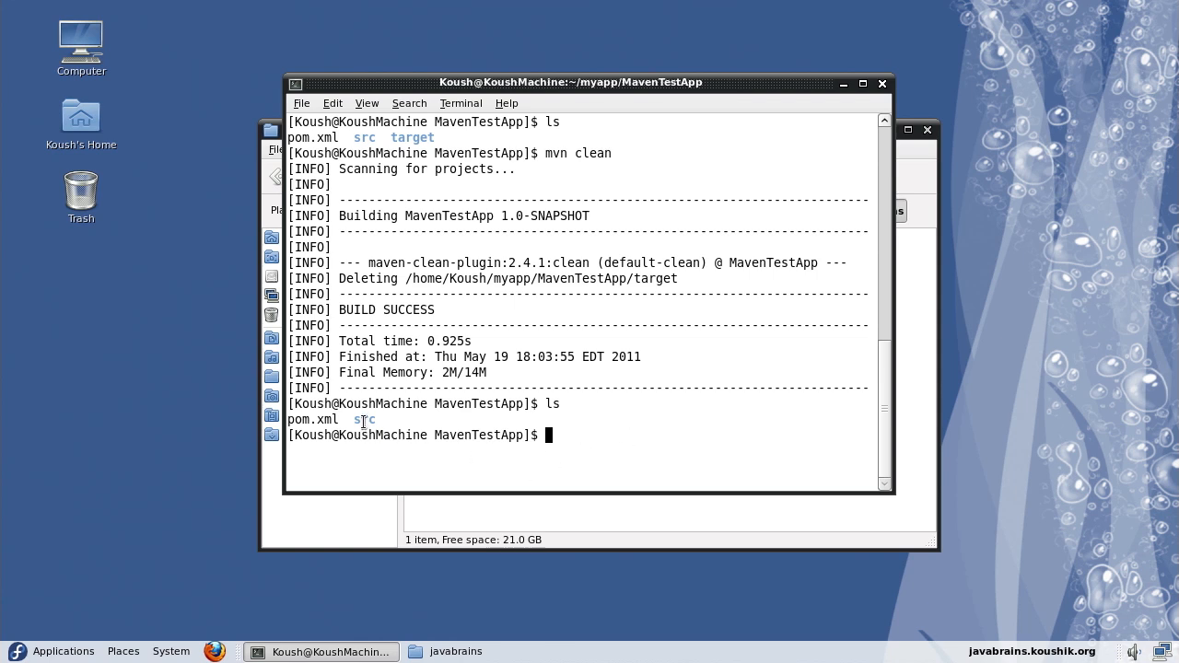
double_click(363, 420)
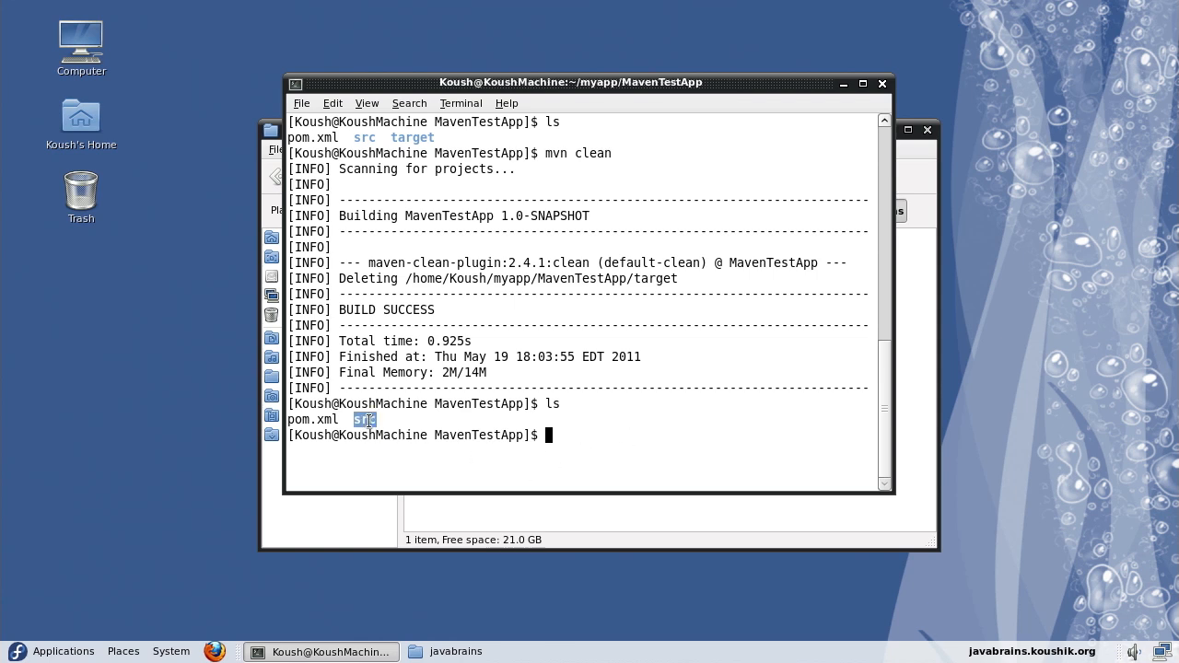
type("m")
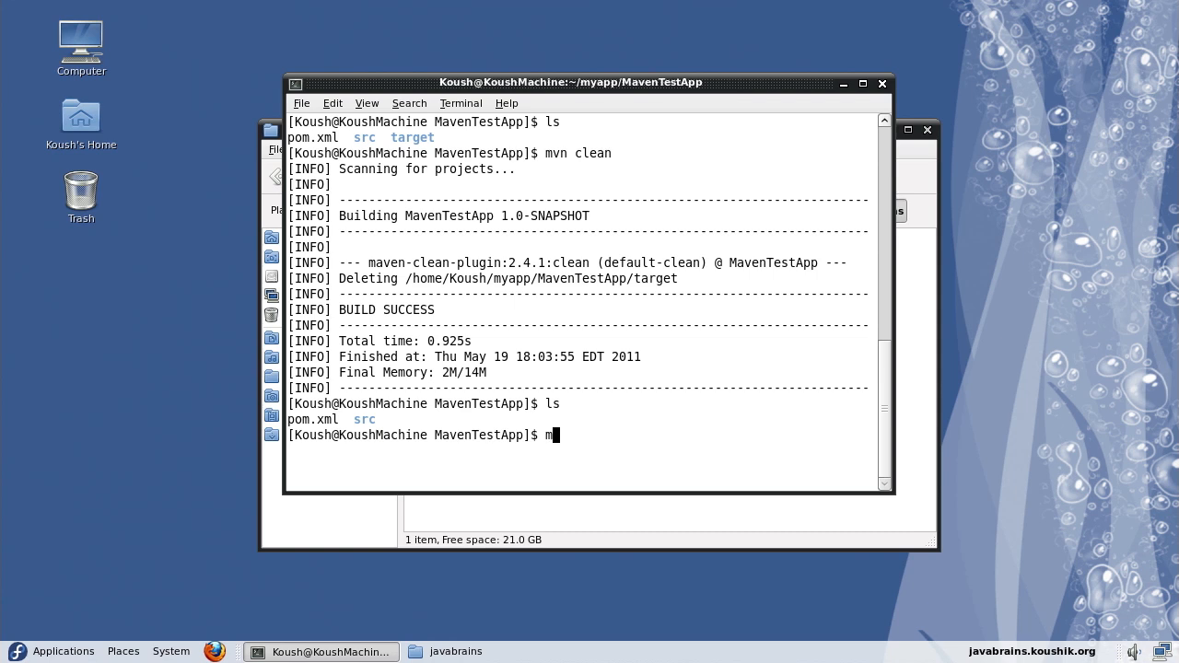
type("vn")
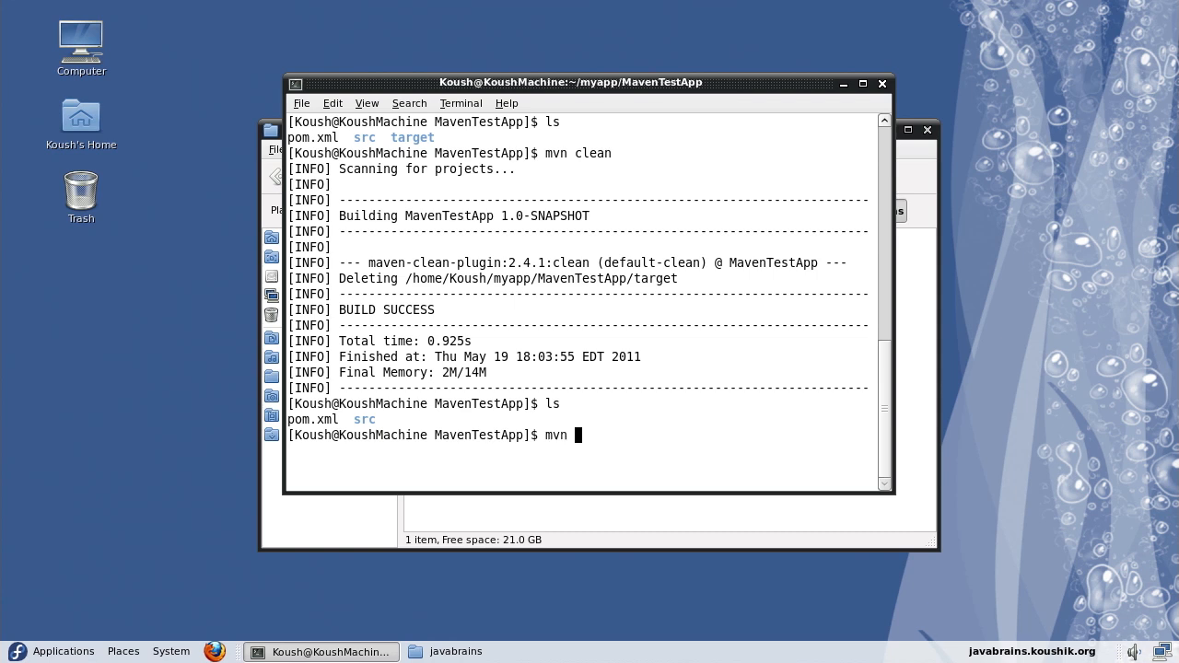
type("comp")
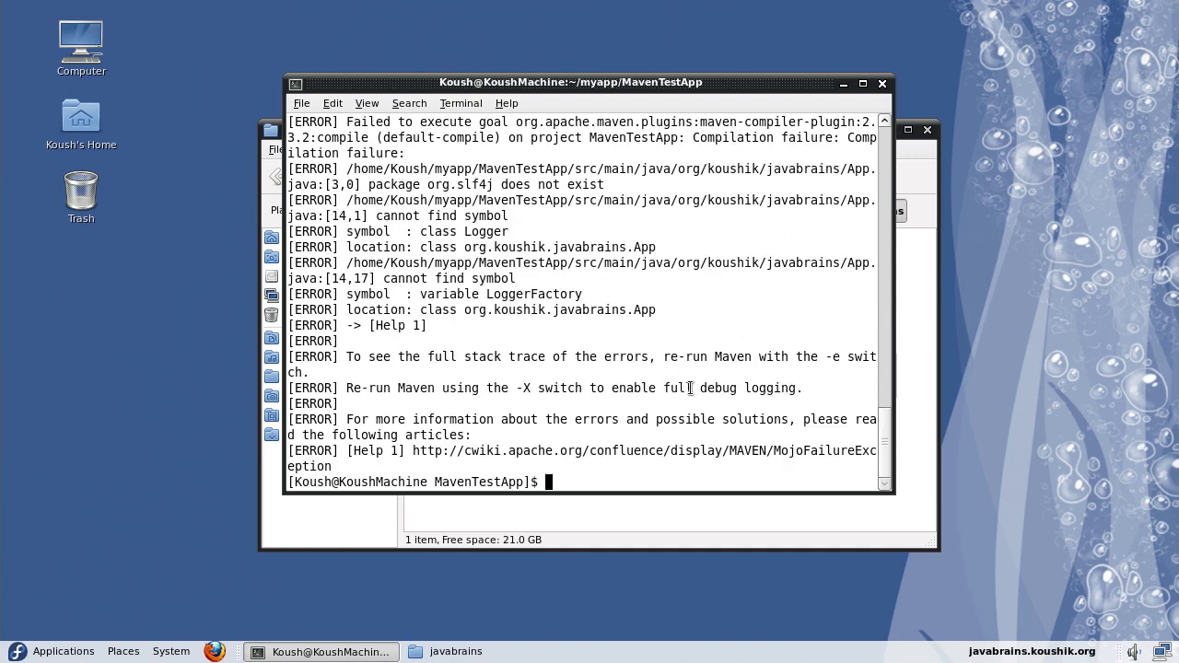
mouse_move(901, 487)
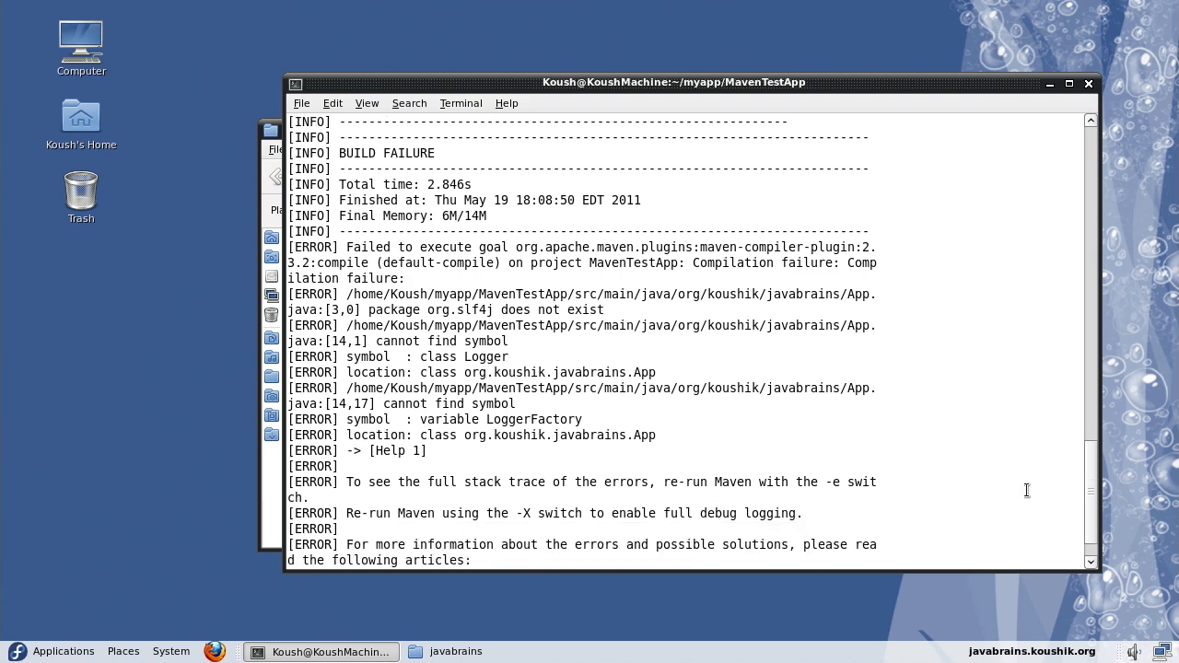
- Enlarge the terminal and read the three org.slf4j compilation errors
scroll("down", 3)
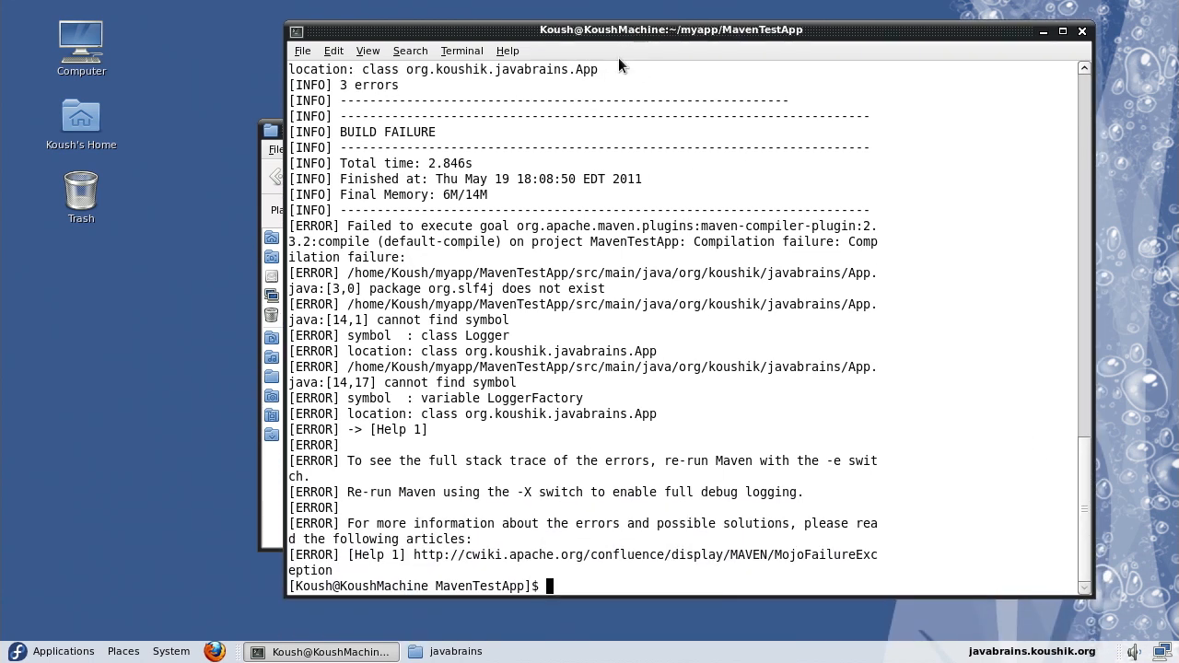
mouse_move(528, 240)
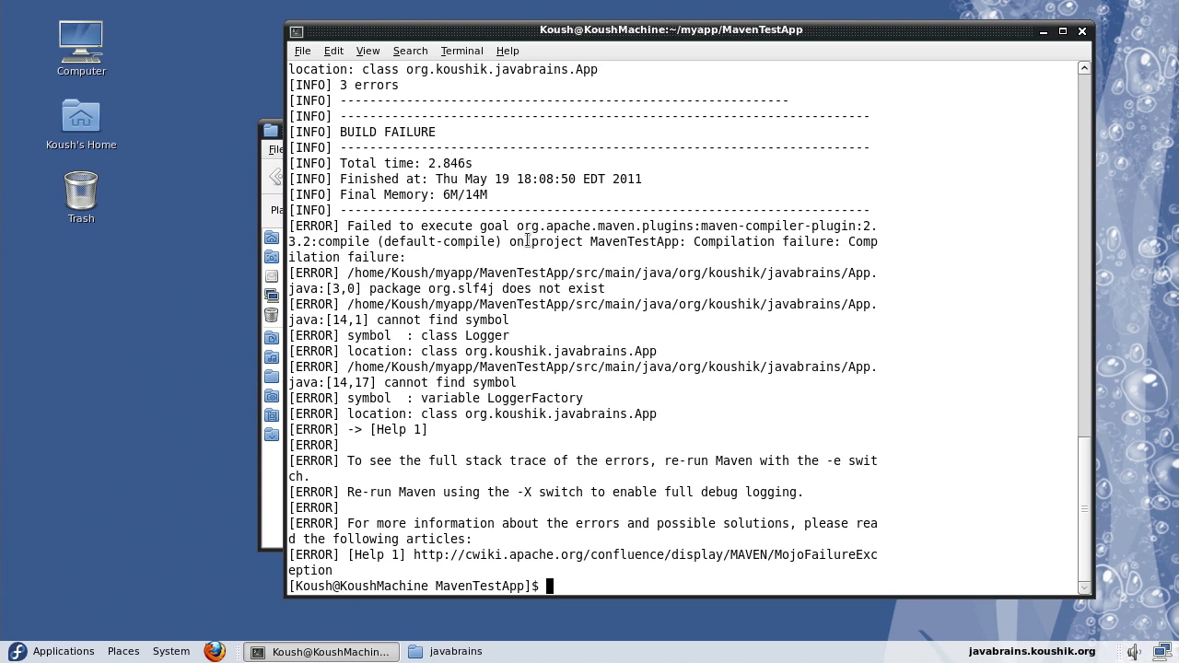
mouse_move(875, 255)
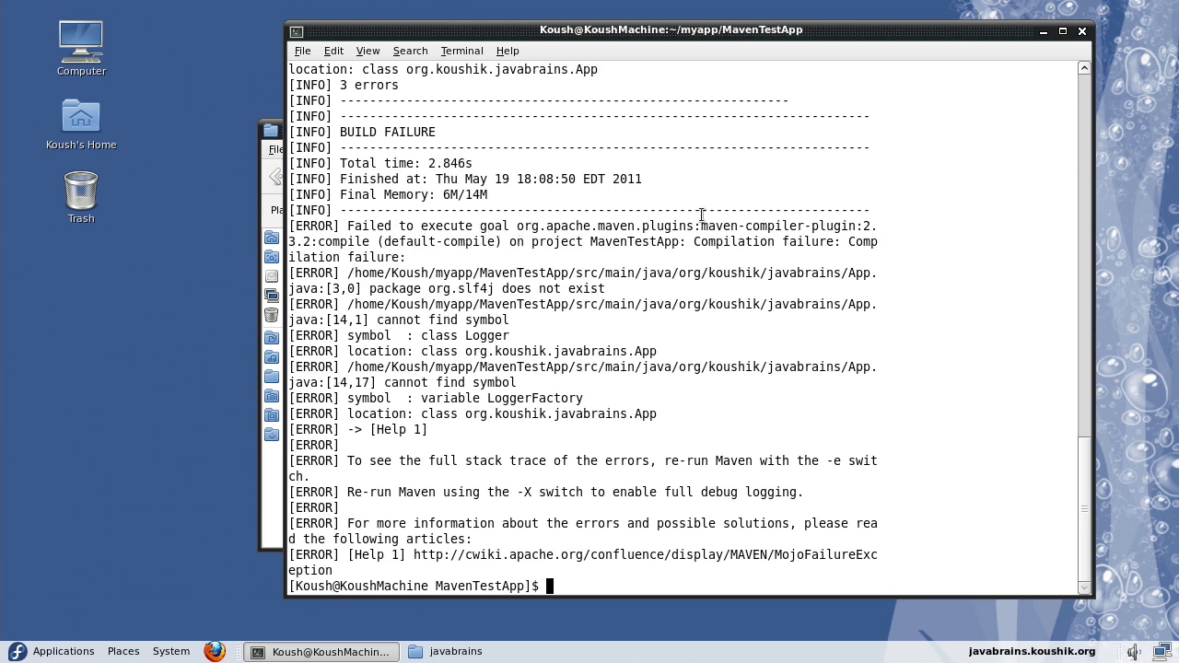
double_click(755, 225)
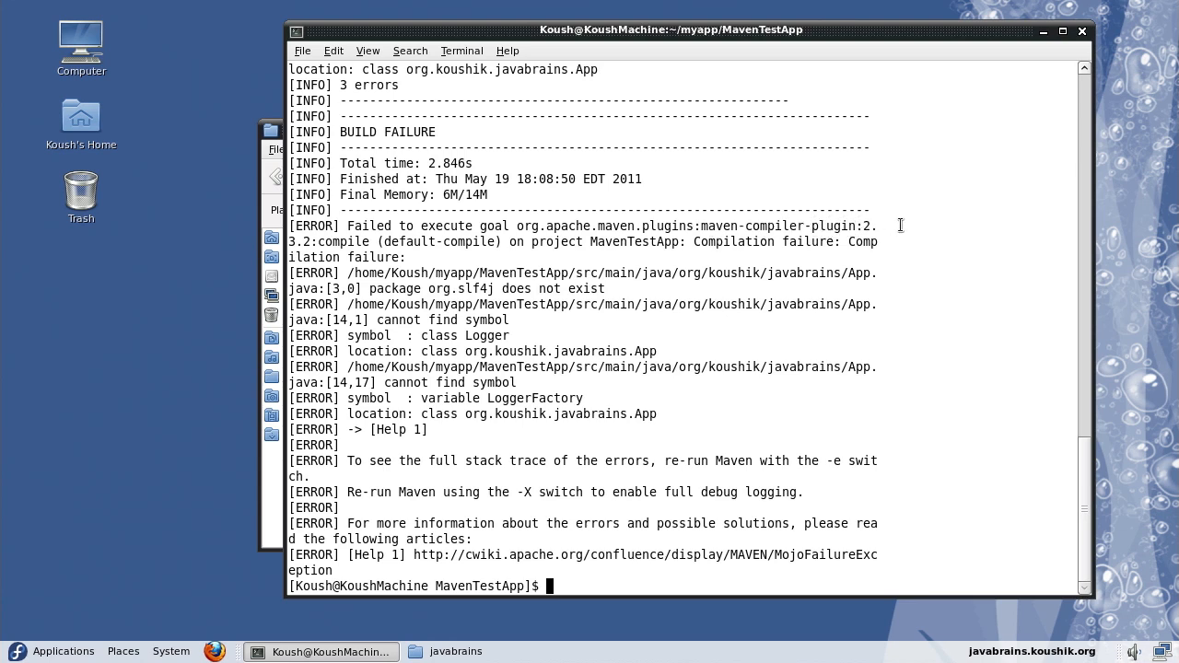
mouse_move(818, 216)
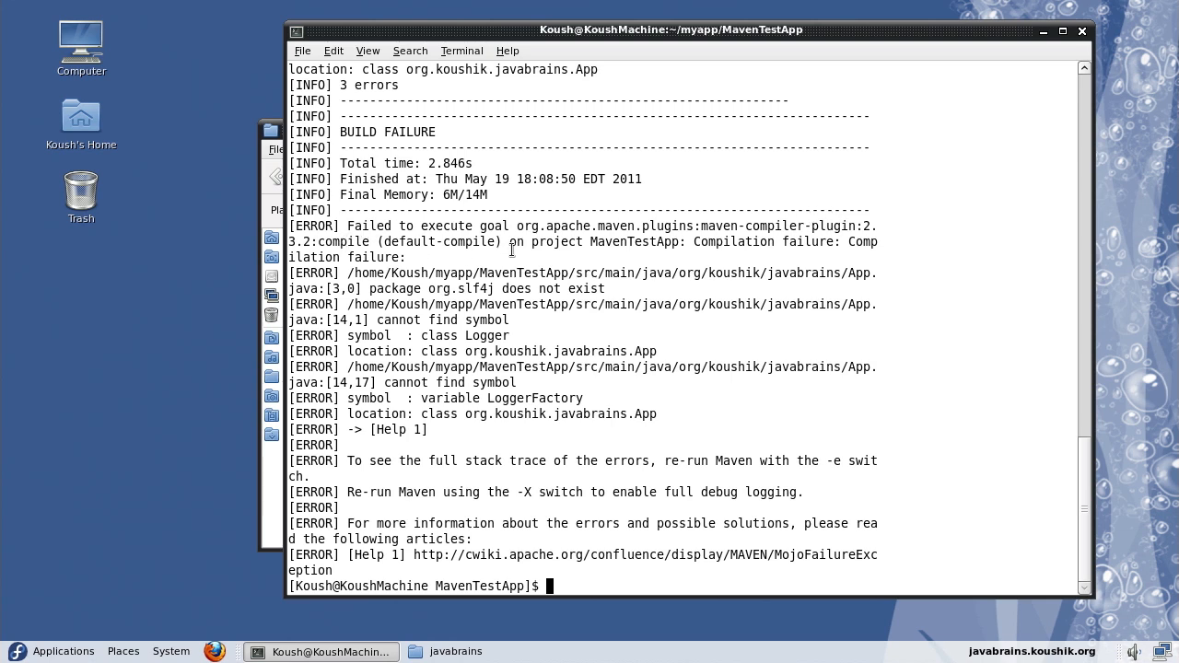
mouse_move(412, 278)
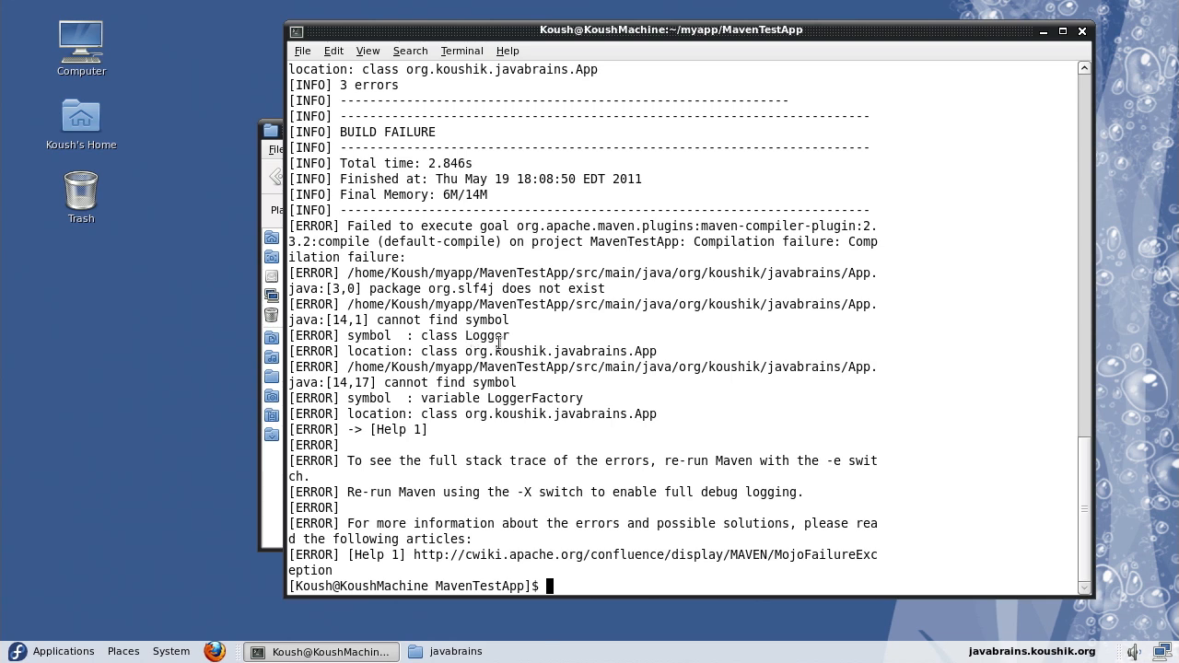
double_click(487, 336)
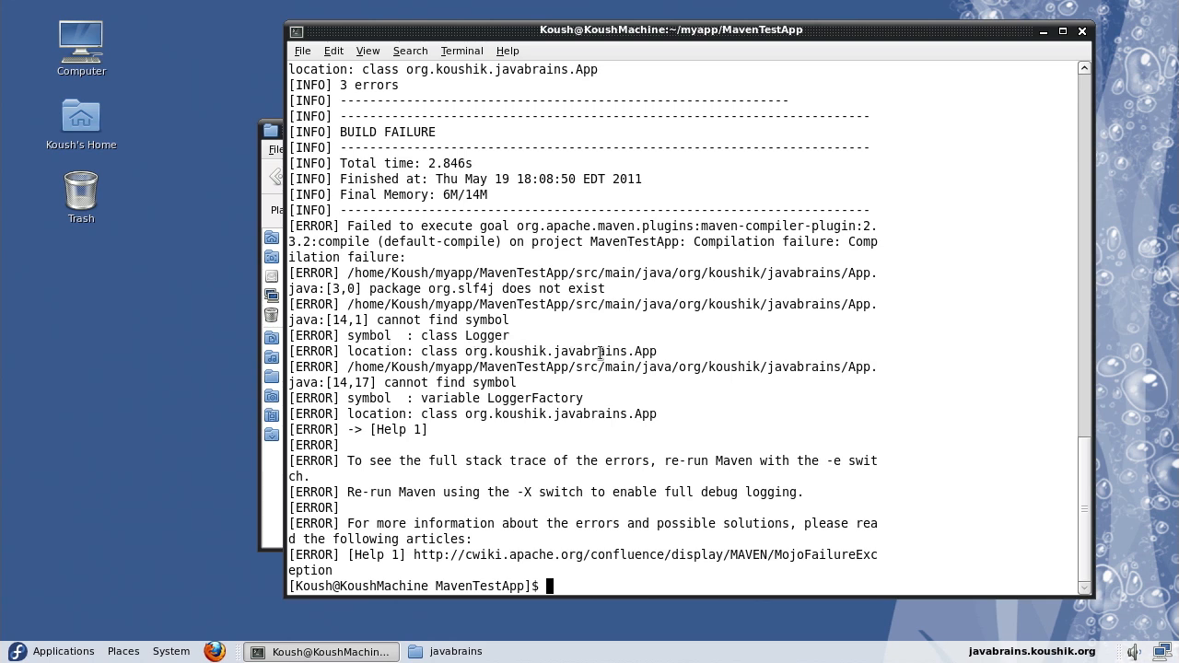
double_click(534, 398)
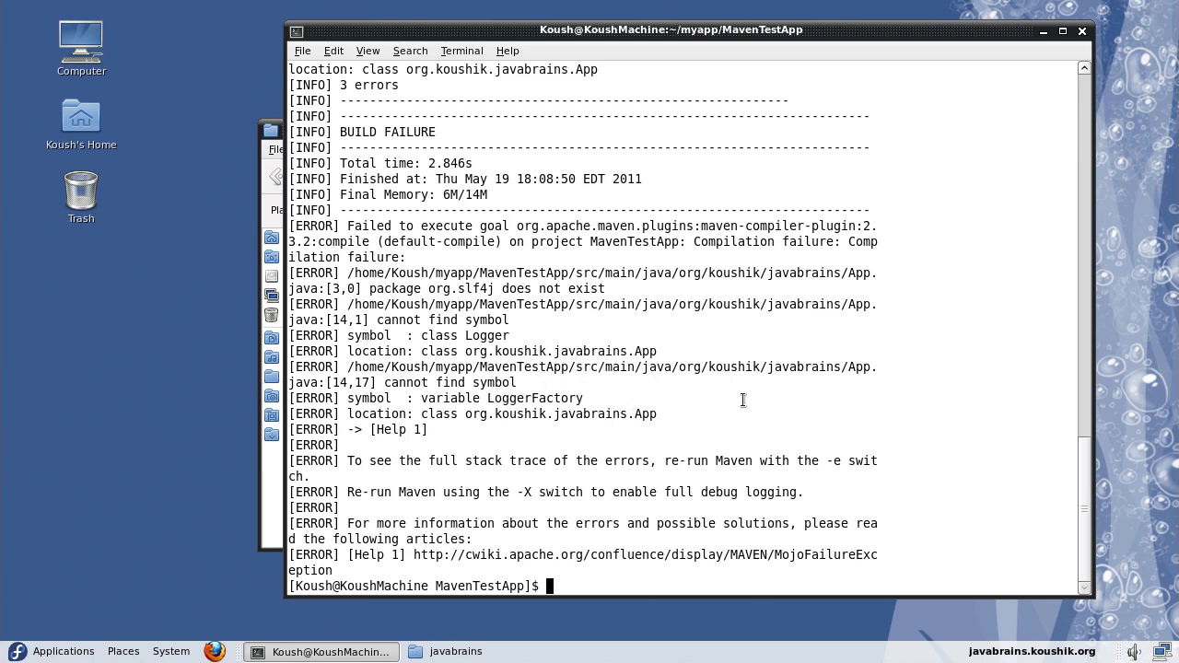
mouse_move(711, 415)
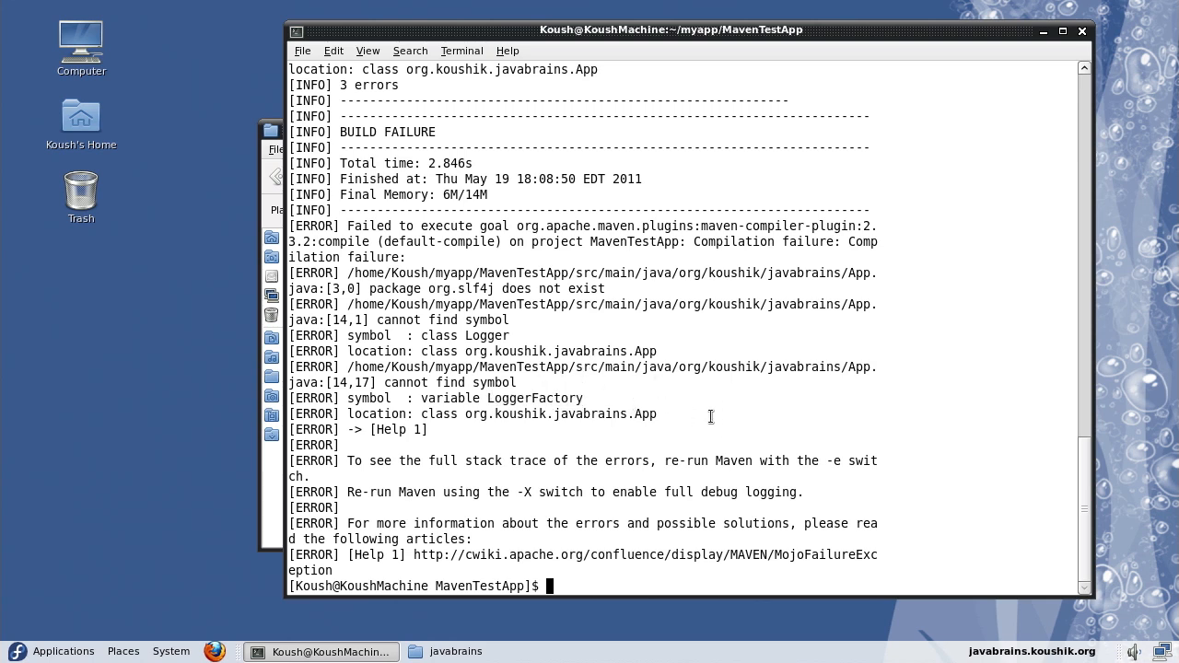
mouse_move(636, 462)
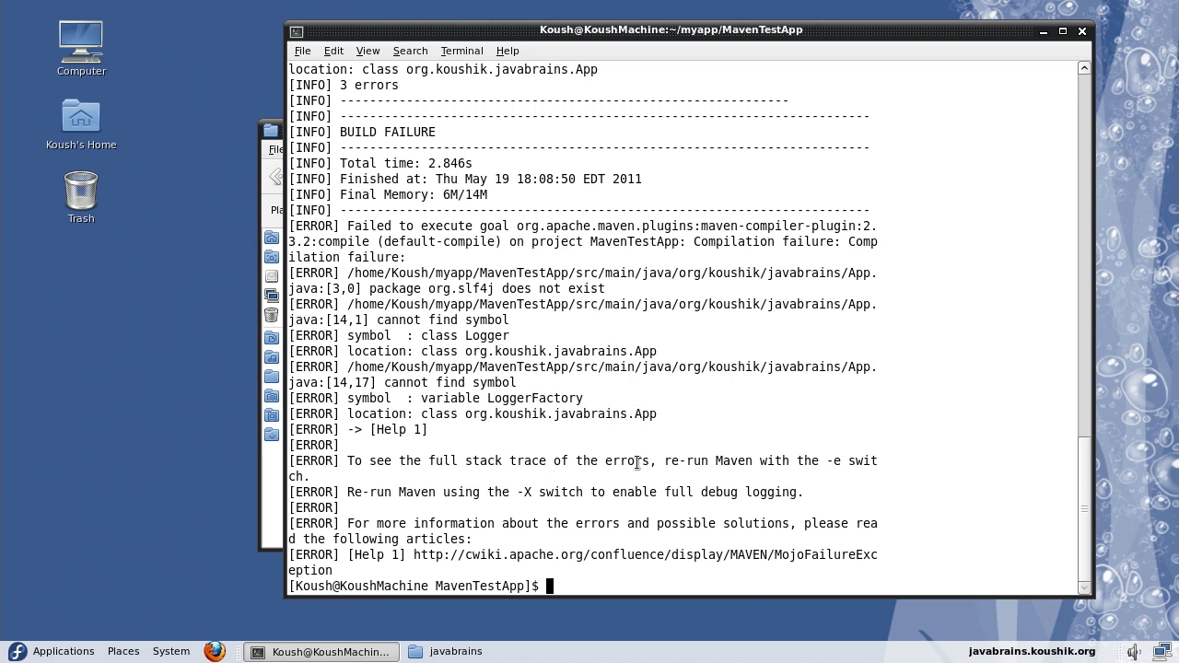
mouse_move(614, 429)
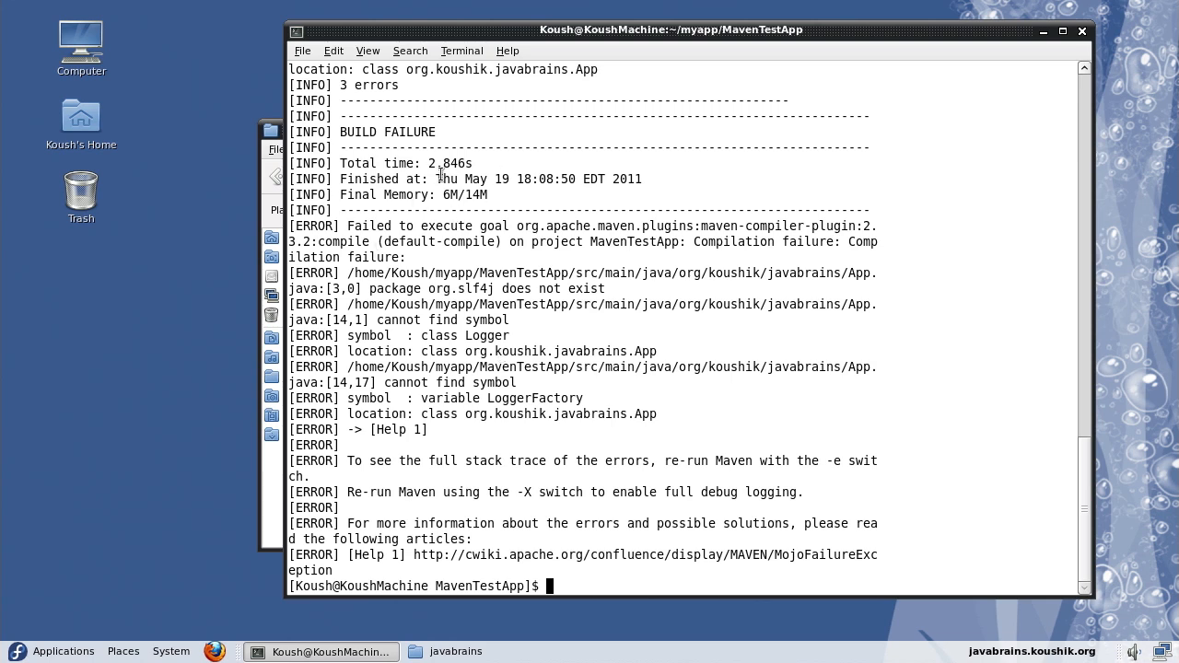
left_click(273, 129)
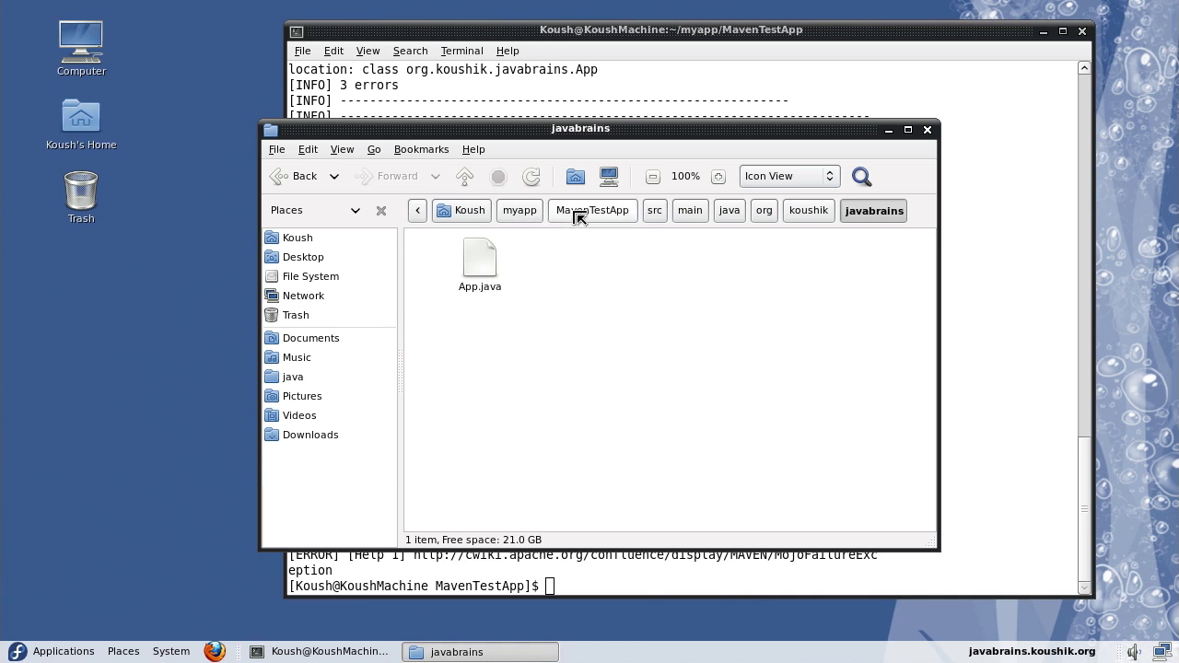
- Go up to the MavenTestApp folder and open pom.xml with gedit
left_click(592, 210)
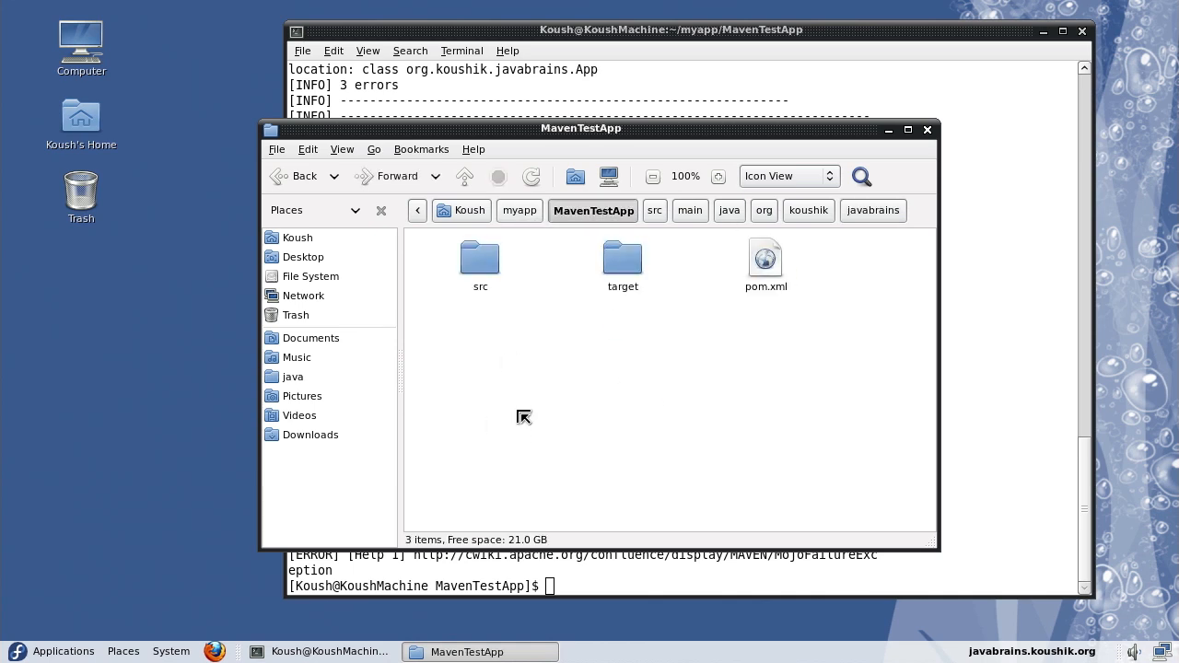
right_click(766, 258)
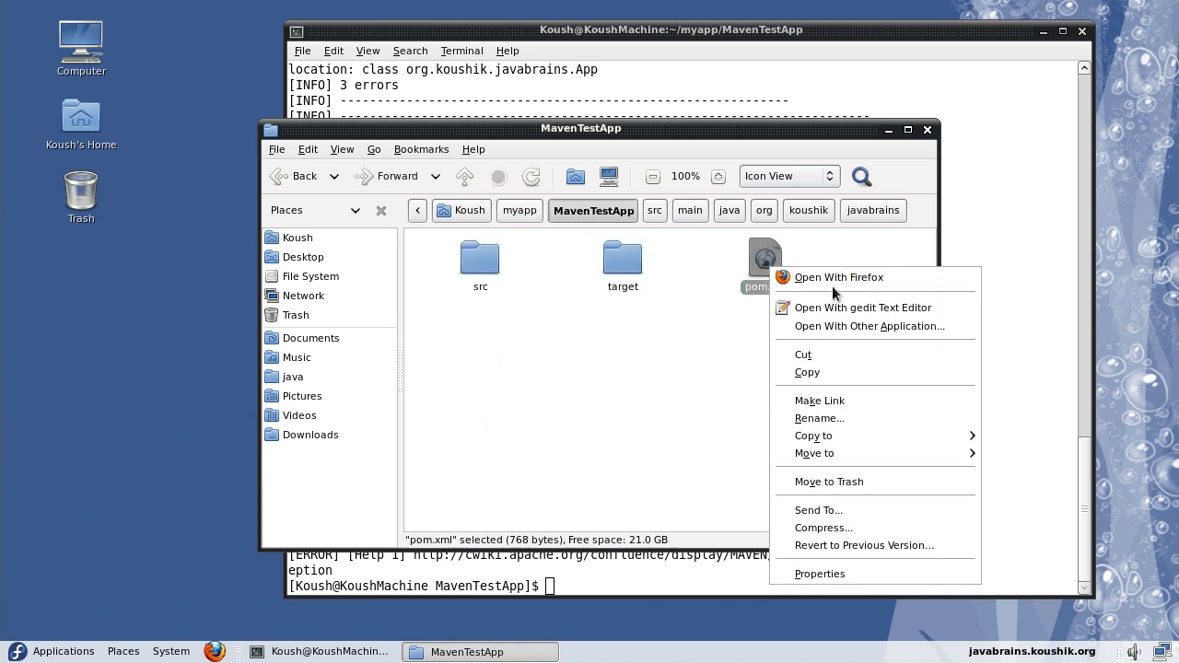
left_click(862, 308)
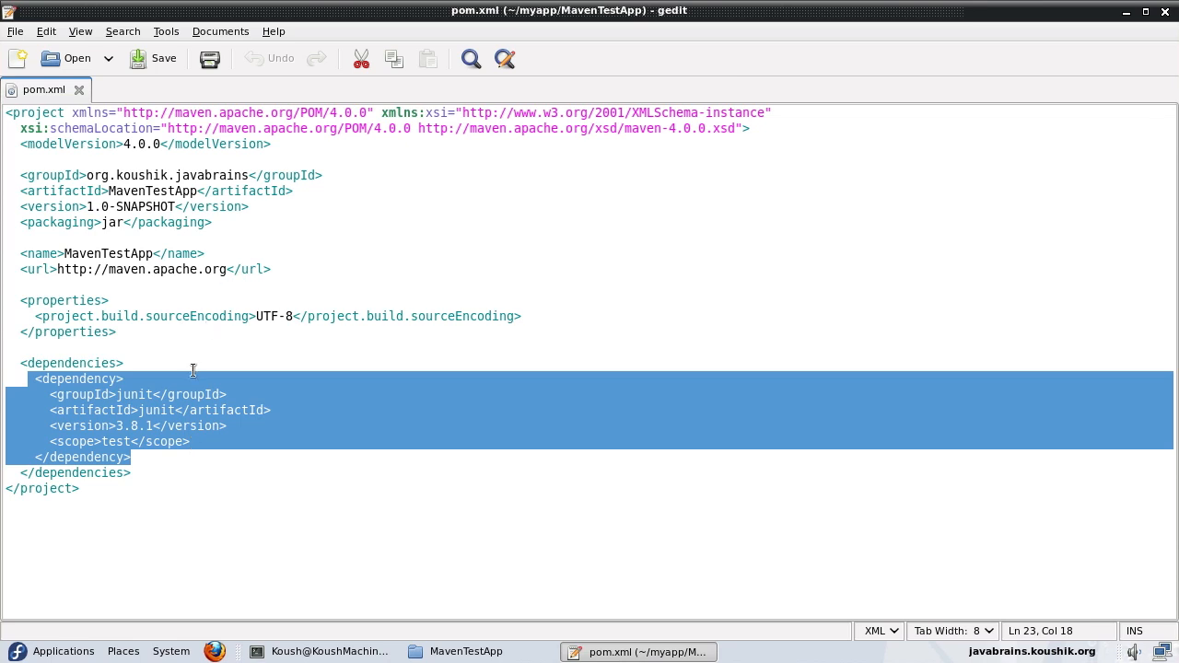
mouse_move(316, 423)
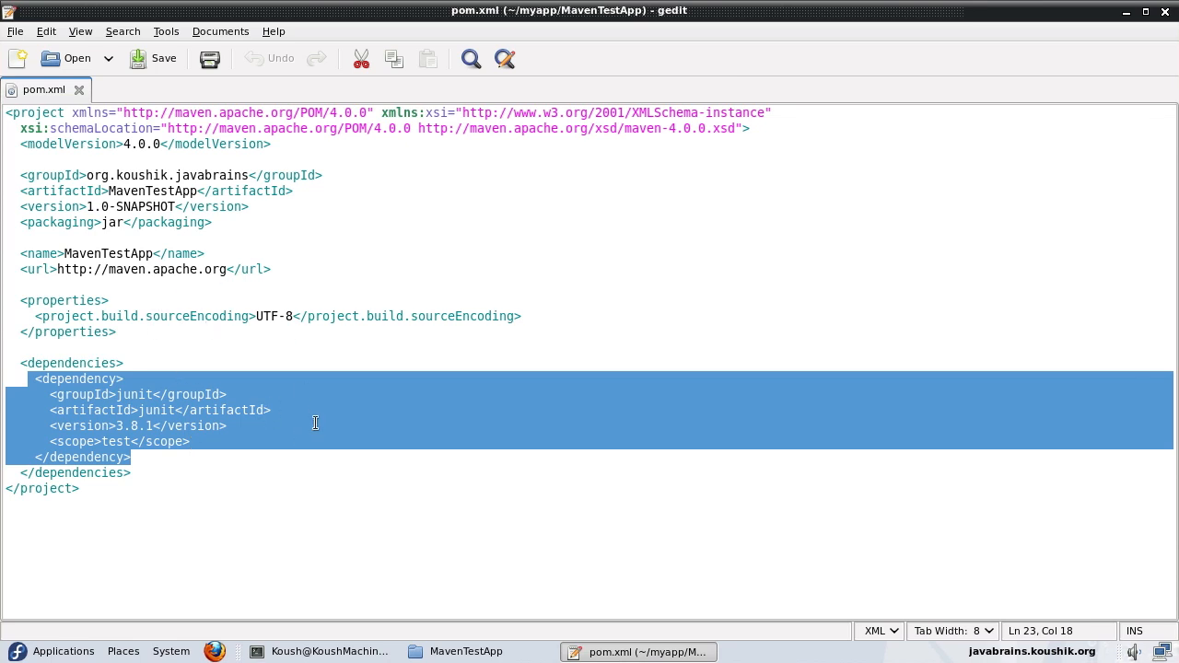
- Type an empty <dependency></dependency> pair below the junit dependency
left_click(205, 456)
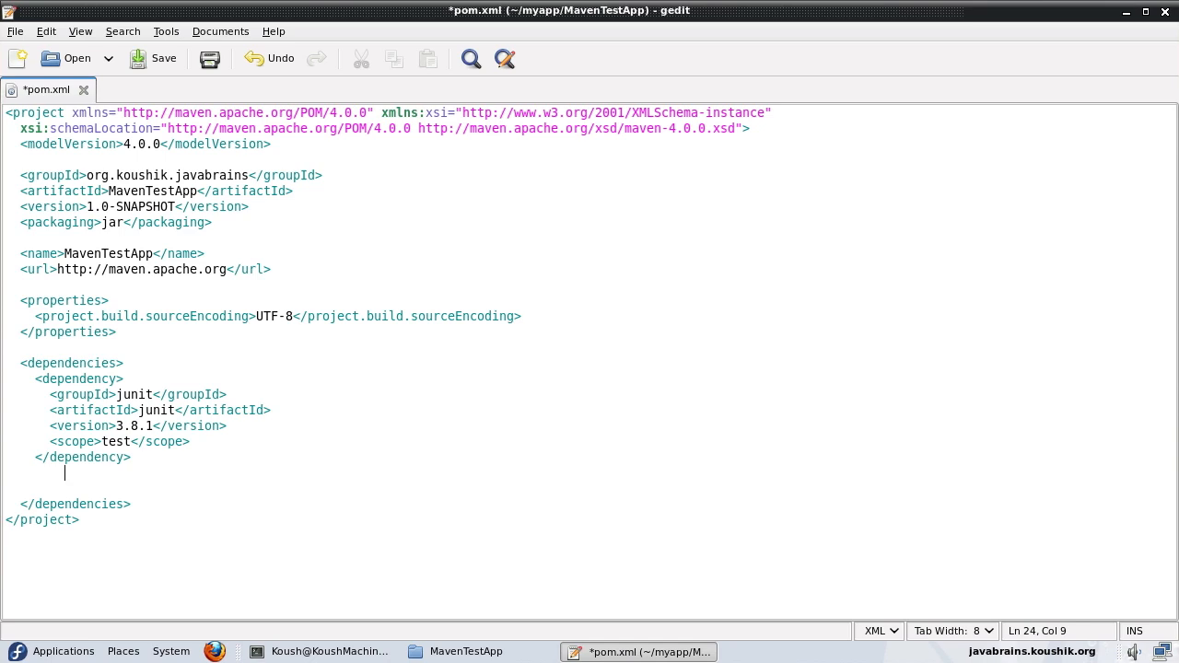
type("<")
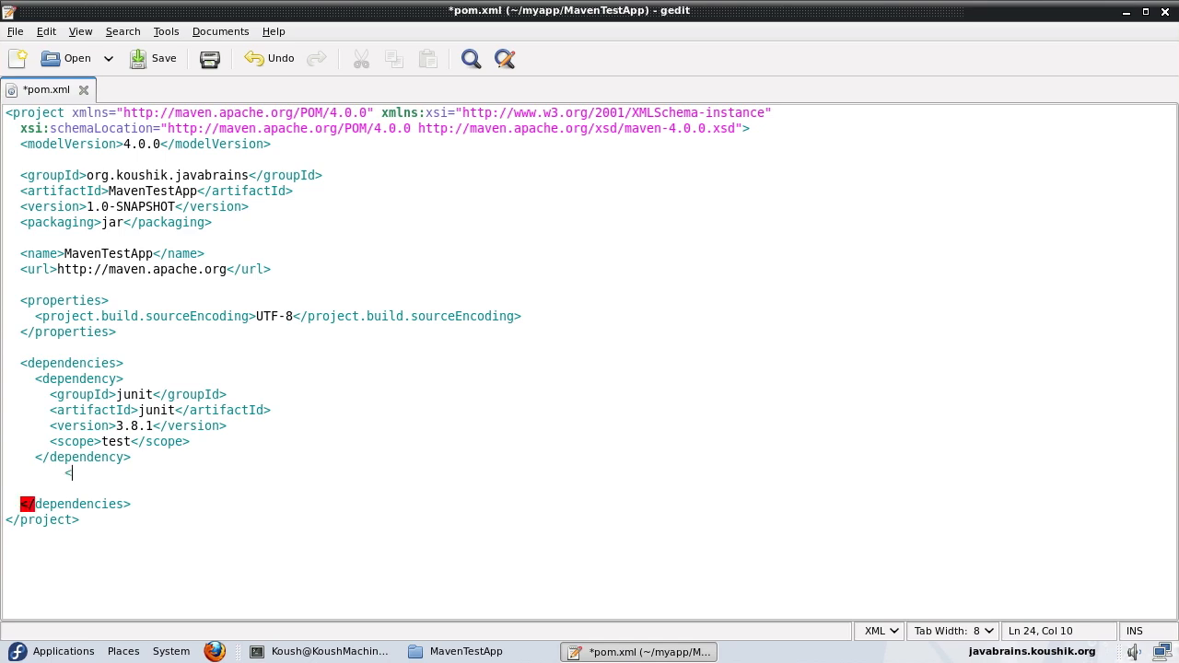
type("dep")
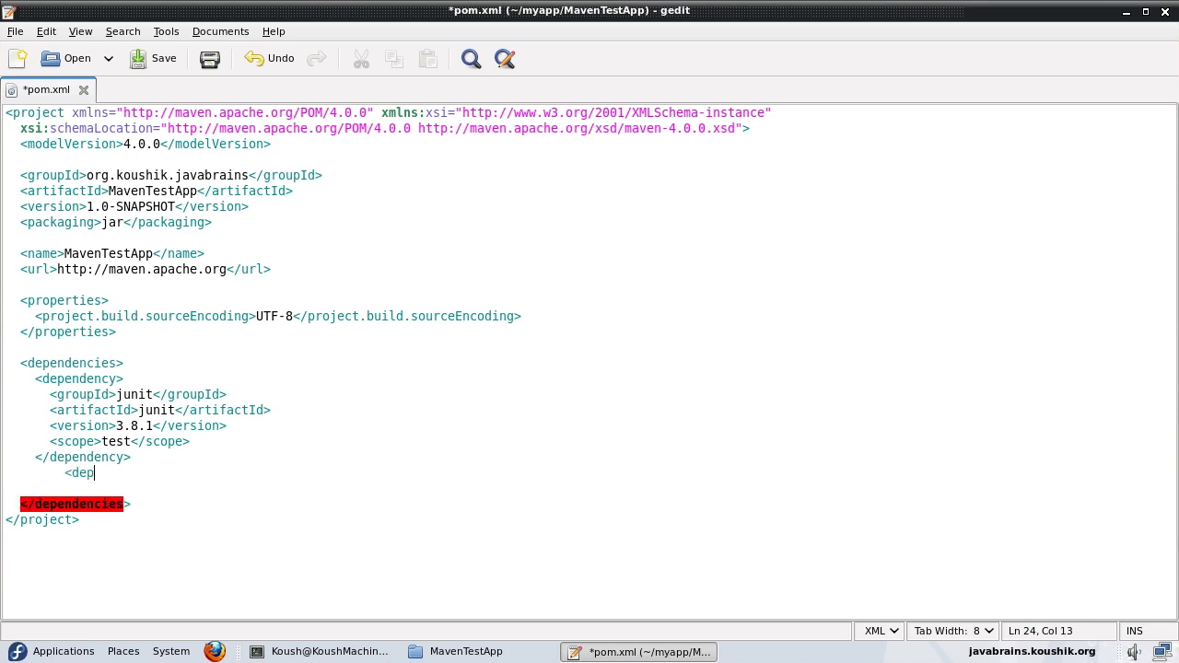
type("e4ndency>")
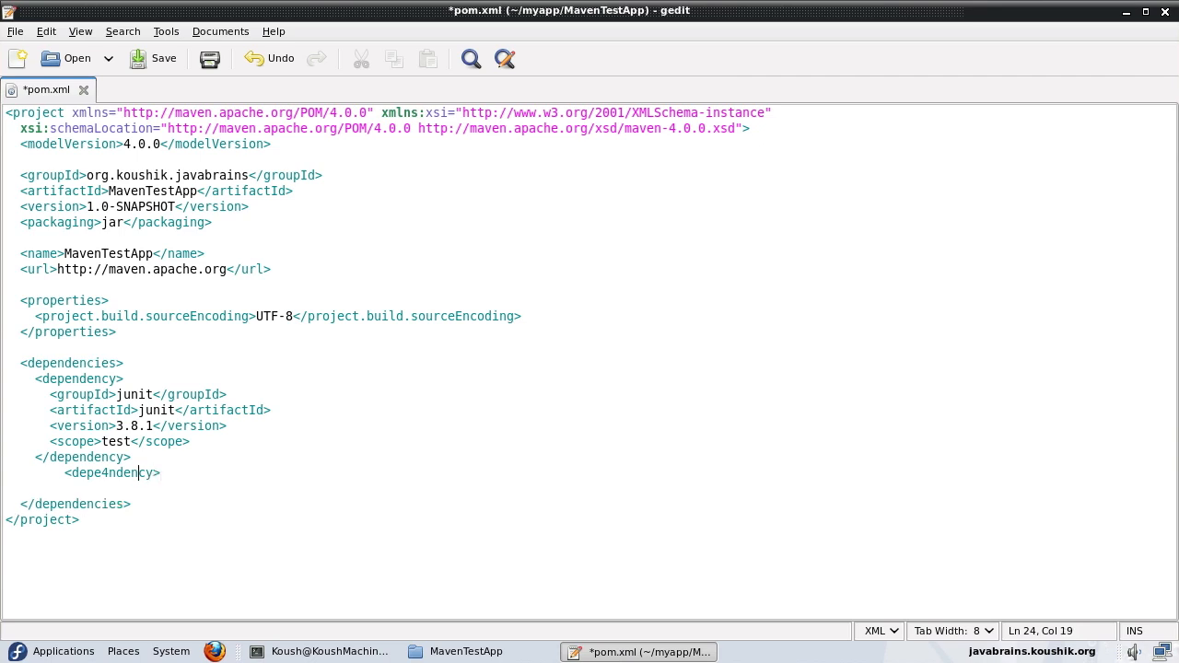
key("BackSpace")
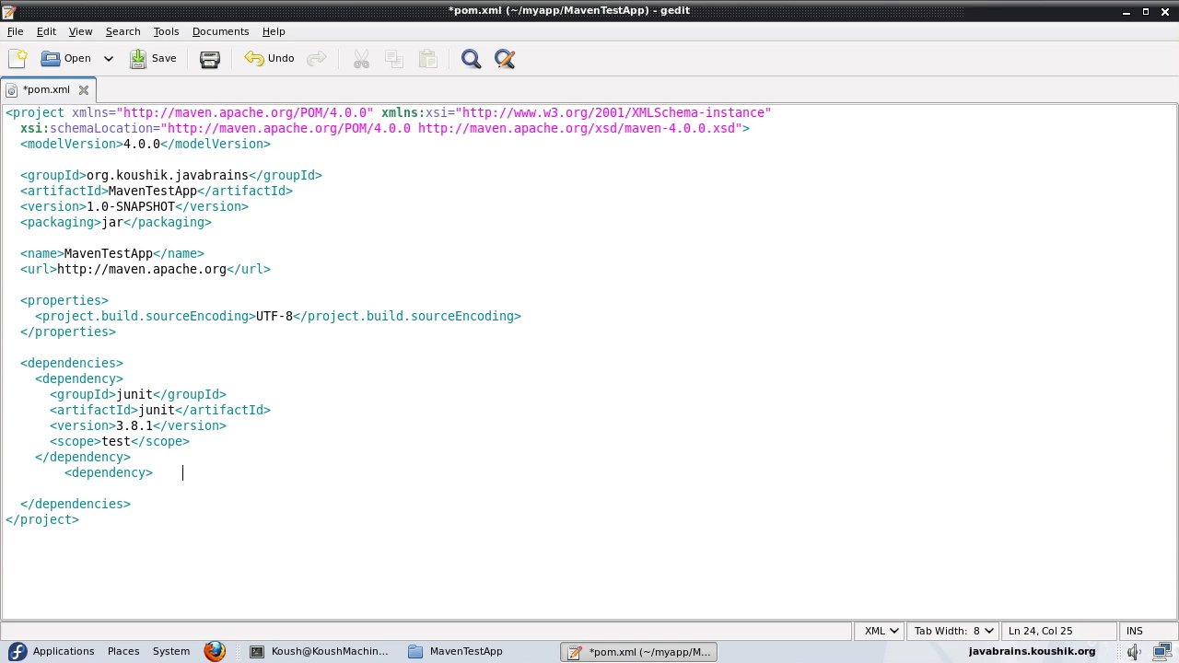
type("</de")
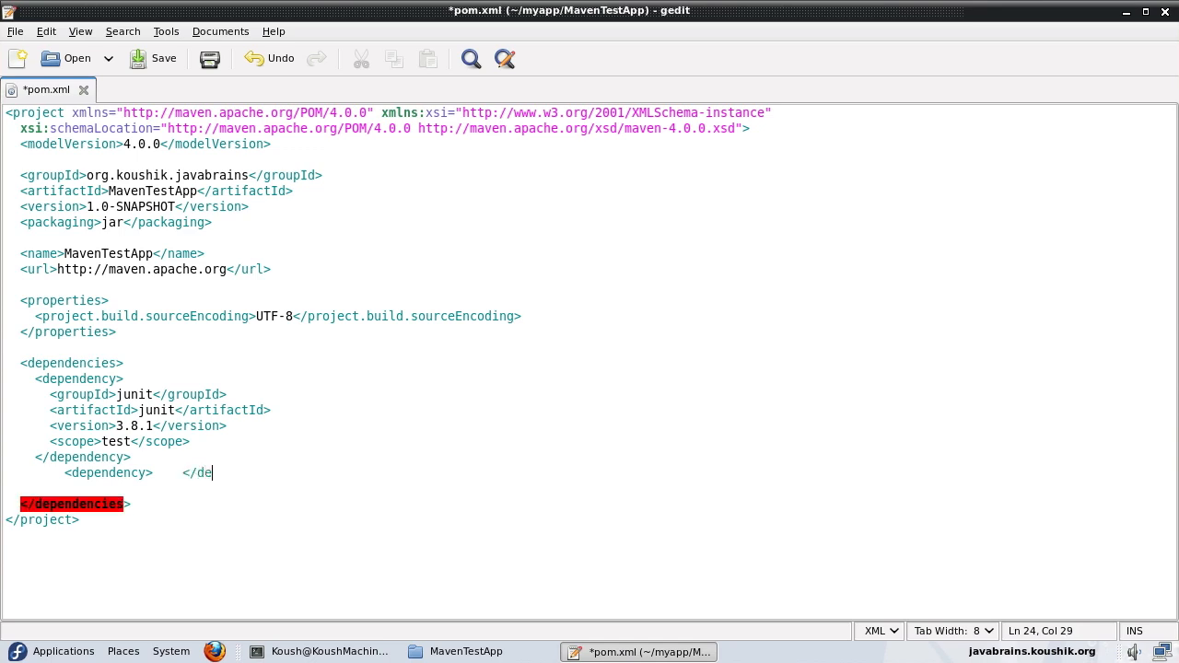
type("pendency")
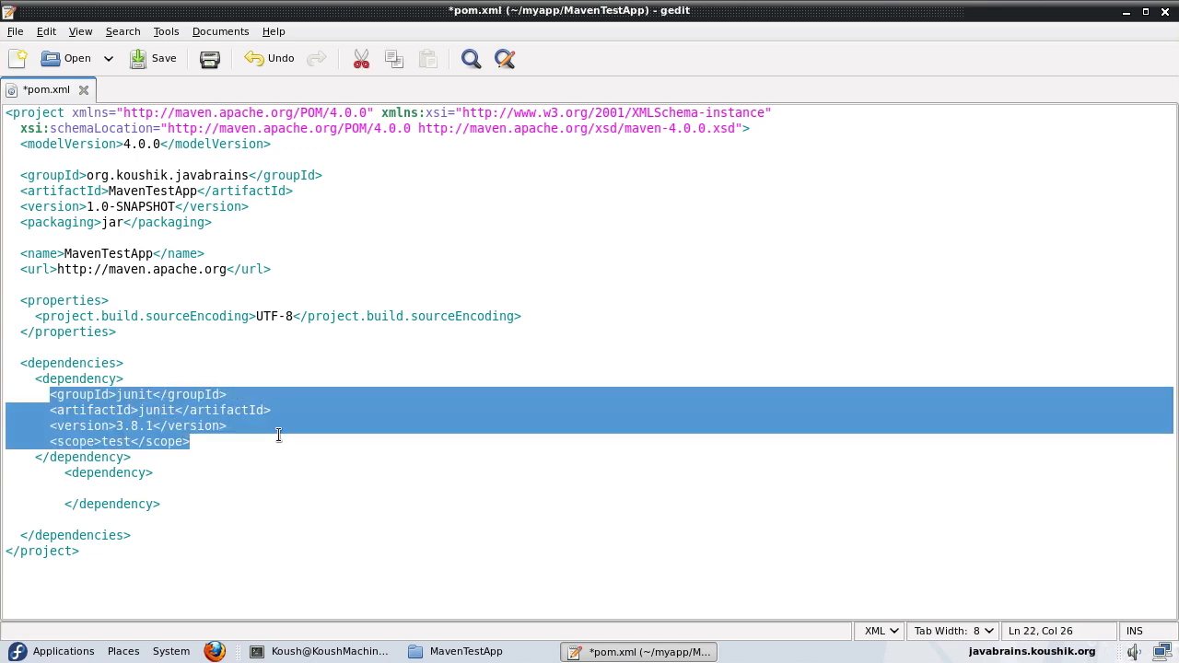
mouse_move(269, 429)
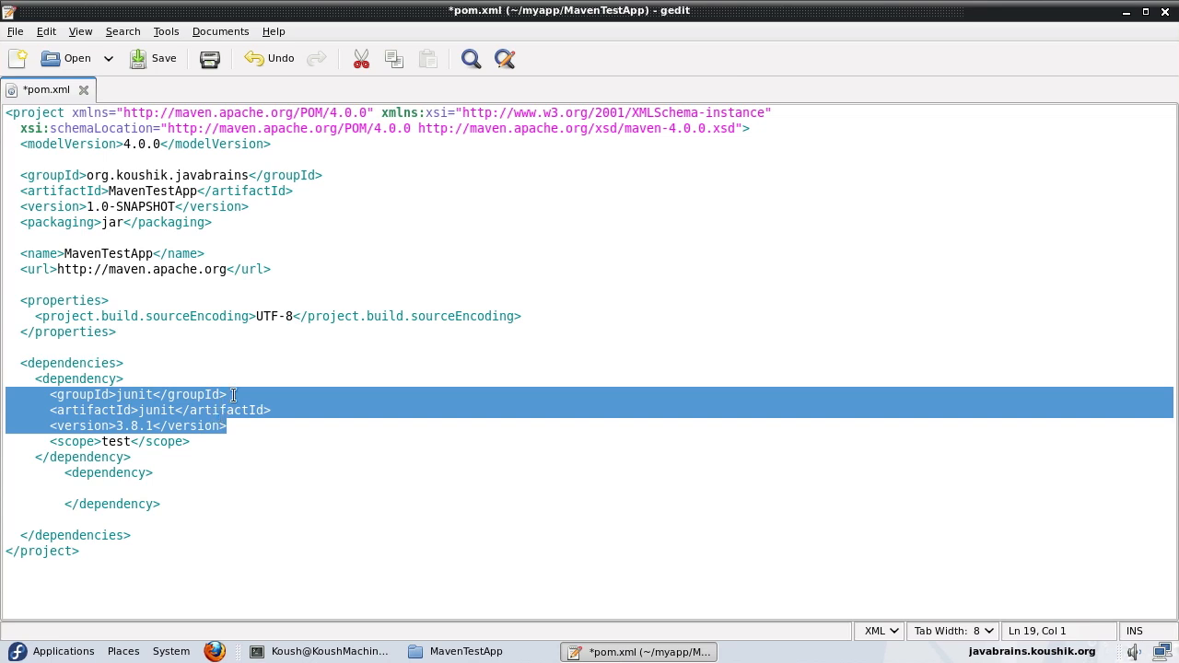
mouse_move(234, 439)
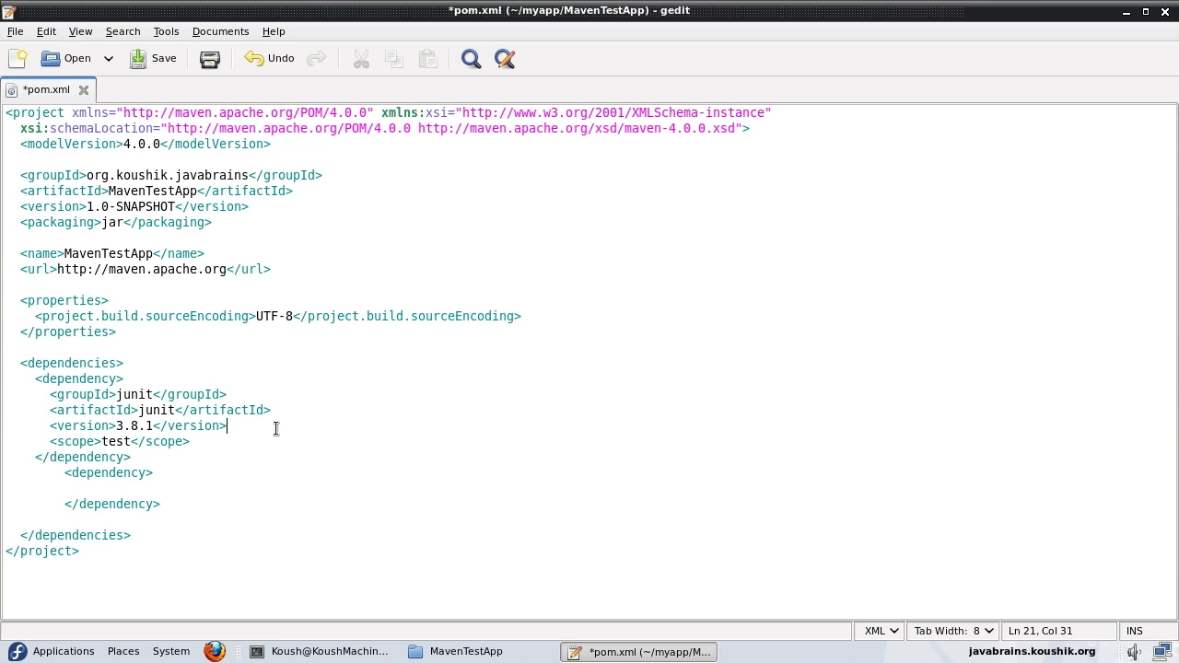
mouse_move(933, 3)
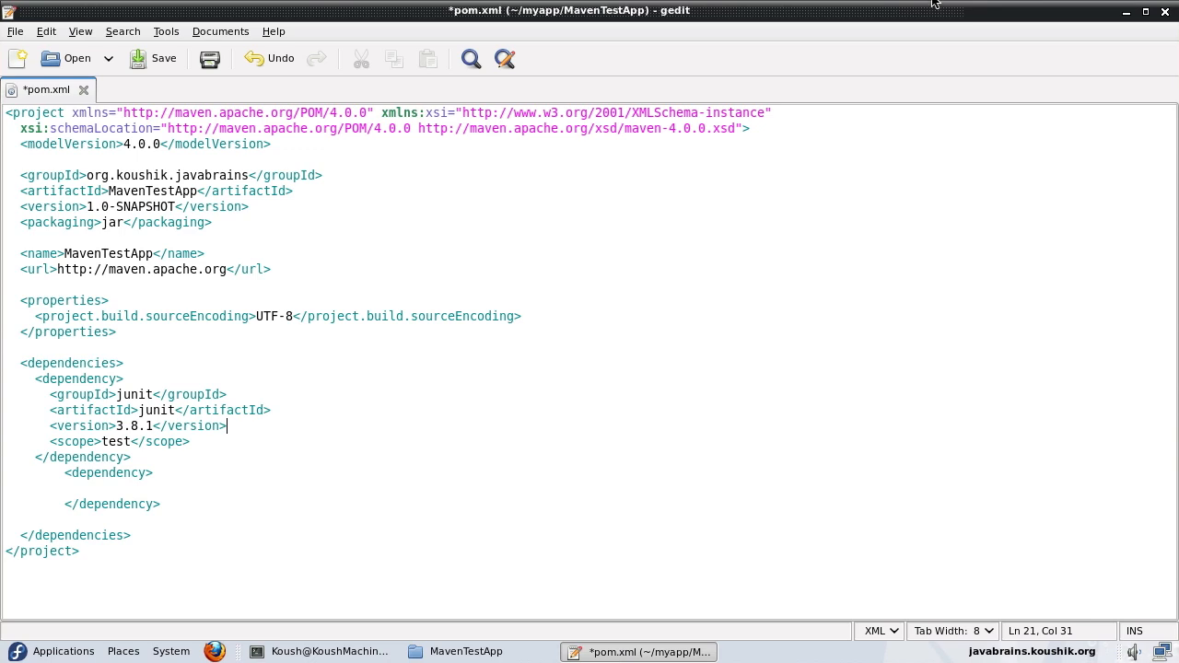
mouse_move(515, 83)
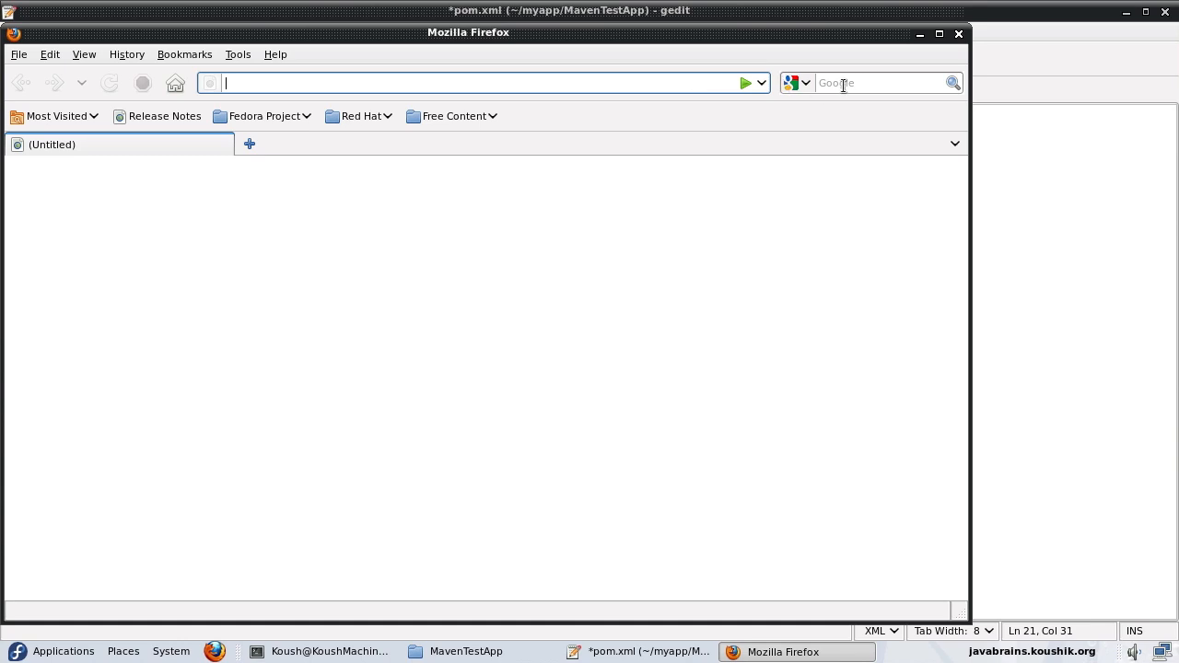
- Search Google in Firefox for 'maven repository search'
type("mavin")
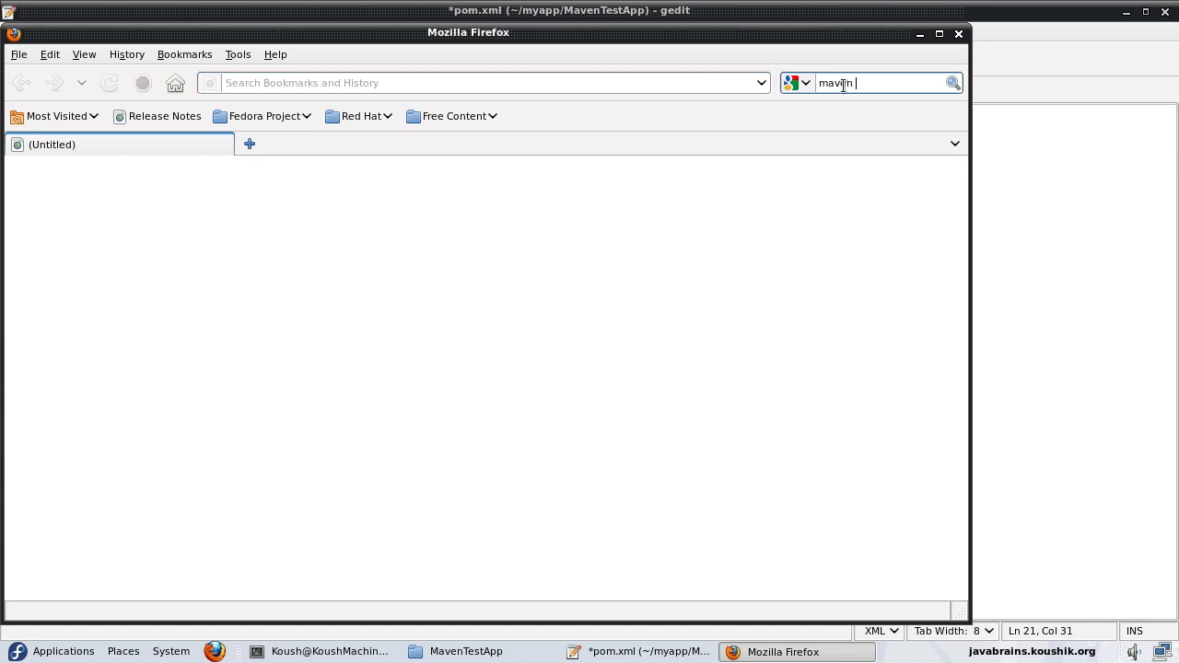
type("maven repository searc")
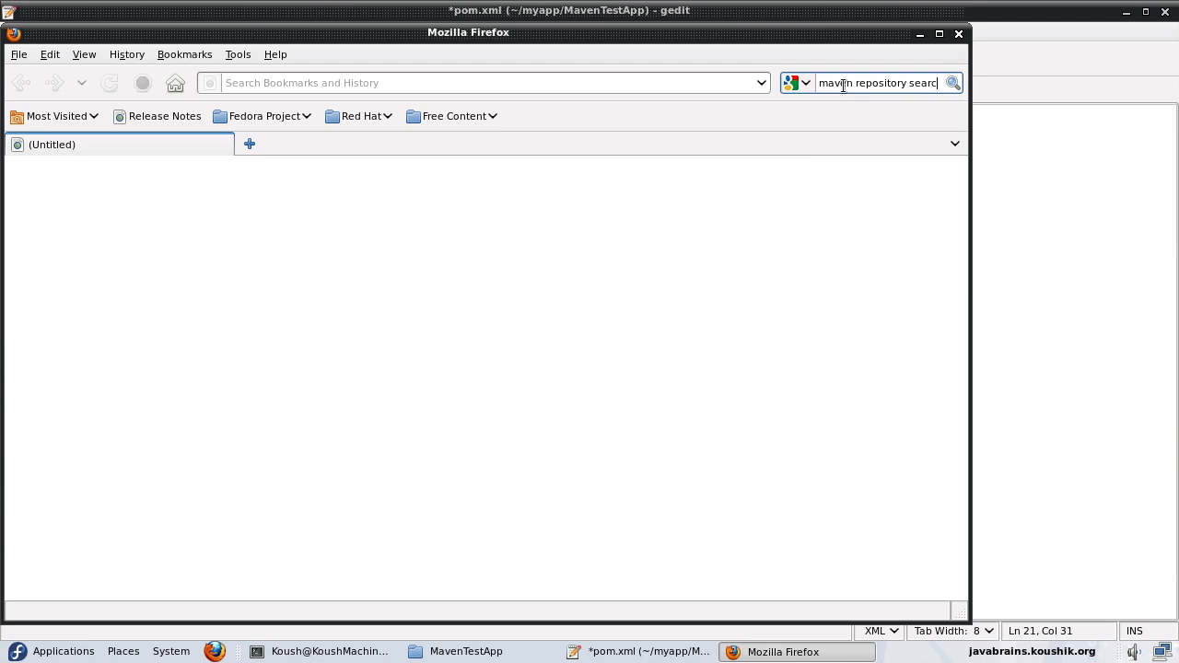
key("Return")
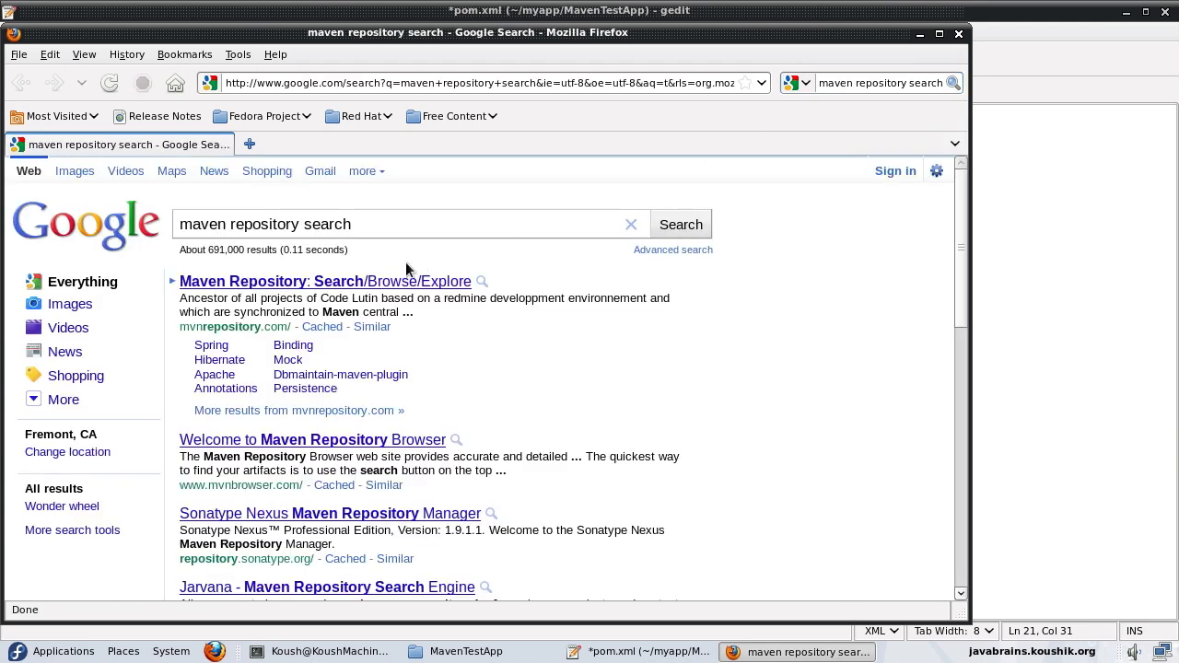
mouse_move(267, 454)
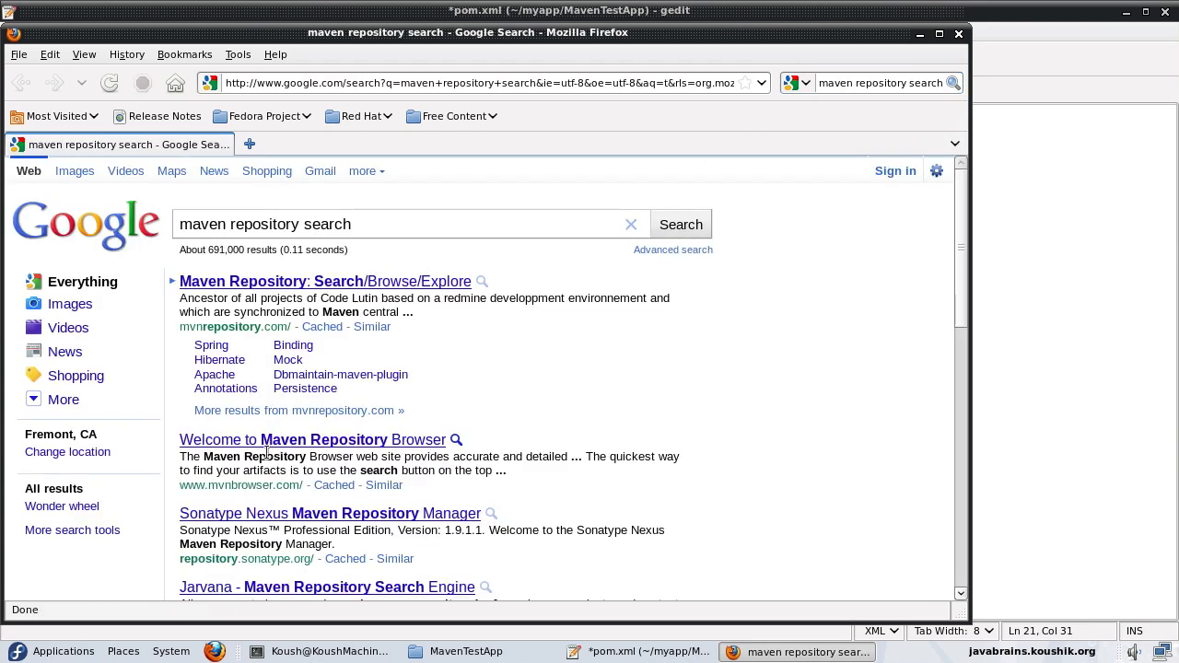
mouse_move(217, 520)
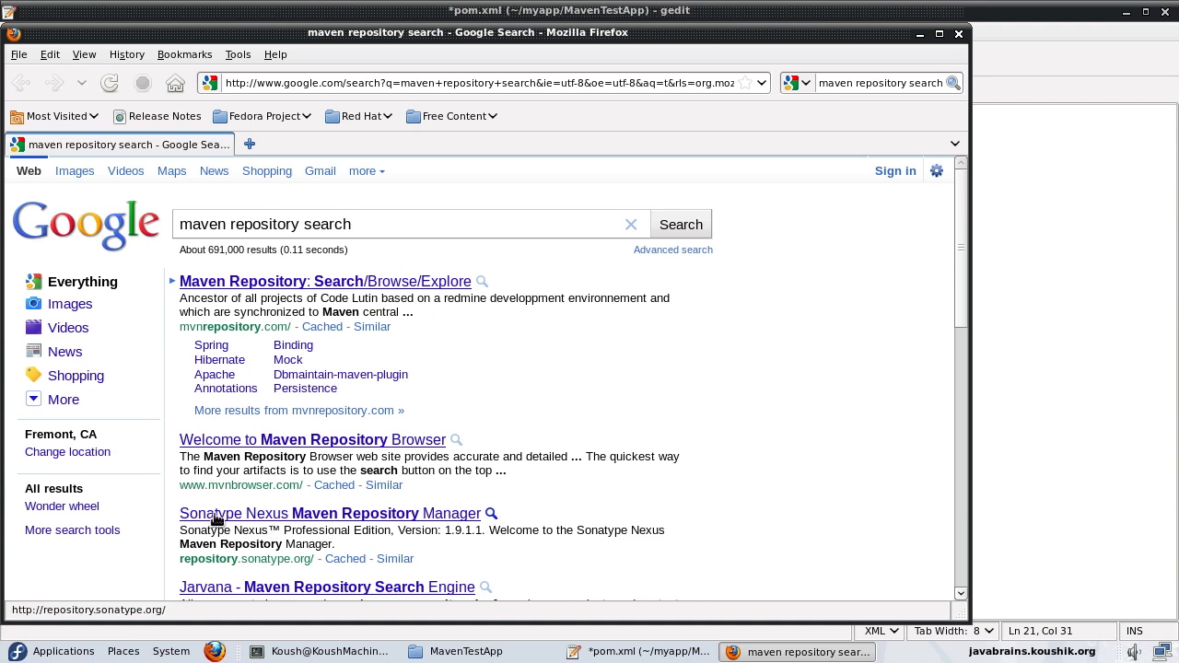
mouse_move(337, 530)
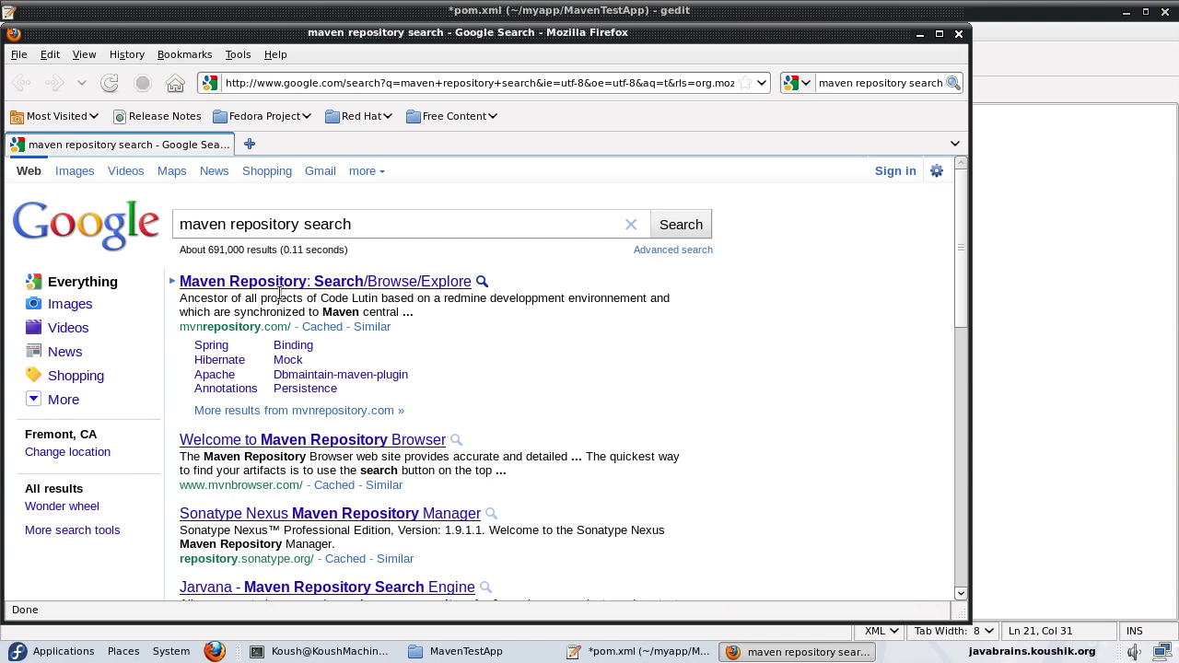
- Open mvnrepository.com, search for slf4j, and scroll to SLF4J API Module
left_click(323, 281)
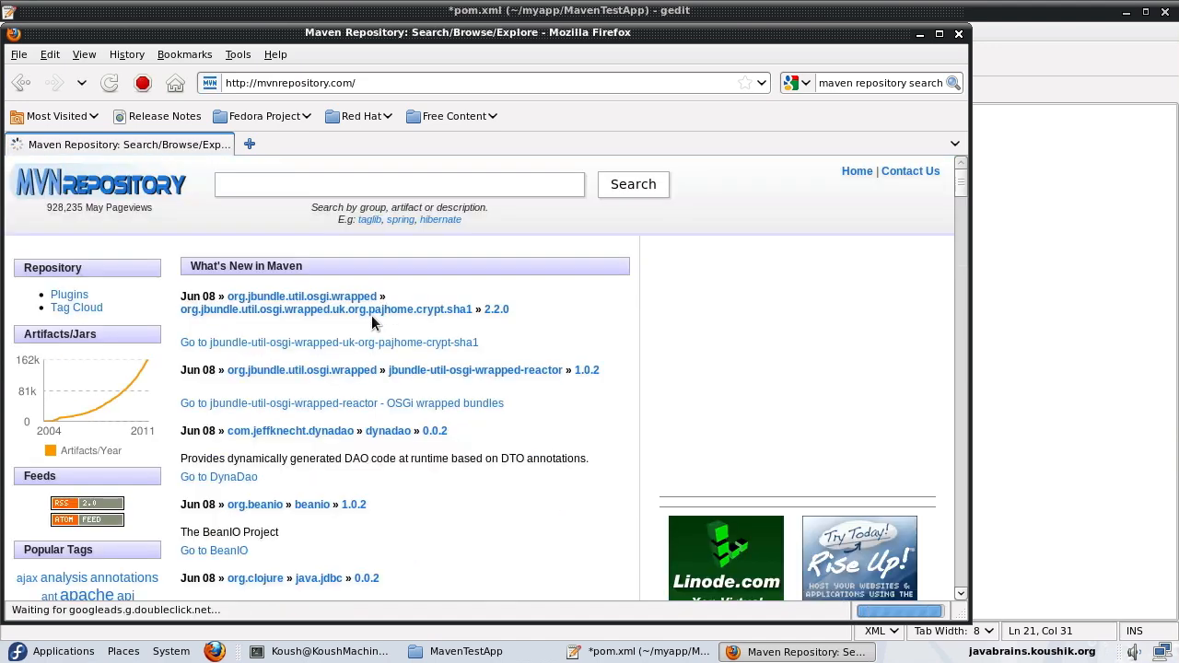
left_click(399, 184)
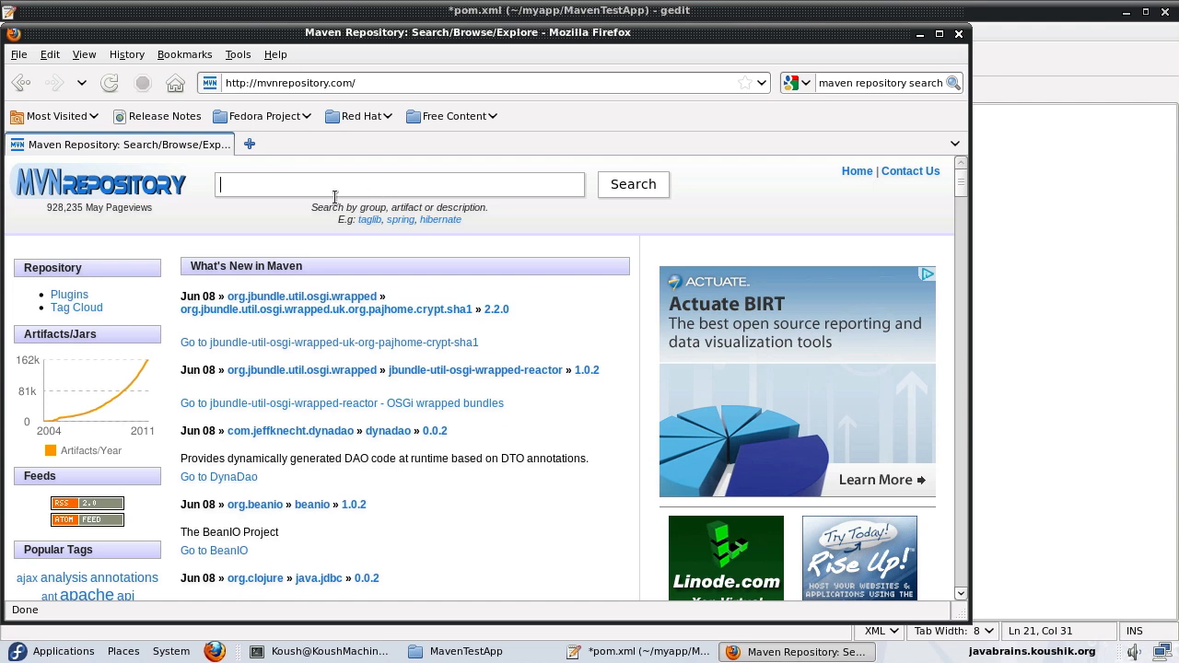
mouse_move(403, 211)
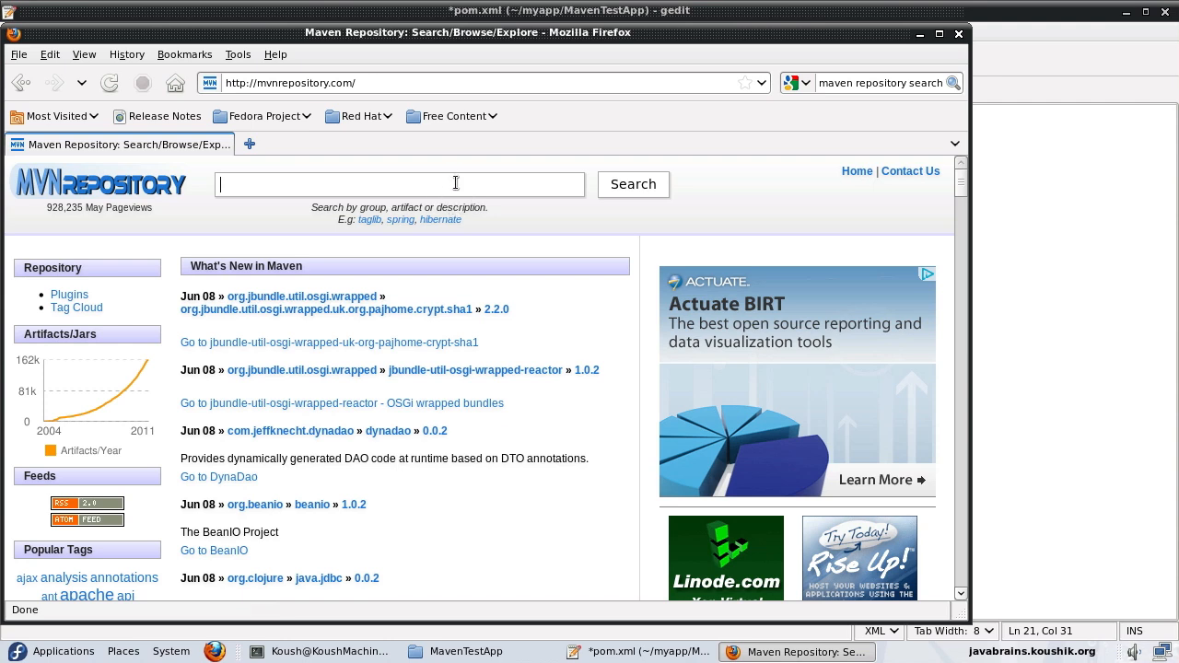
type("slf4j")
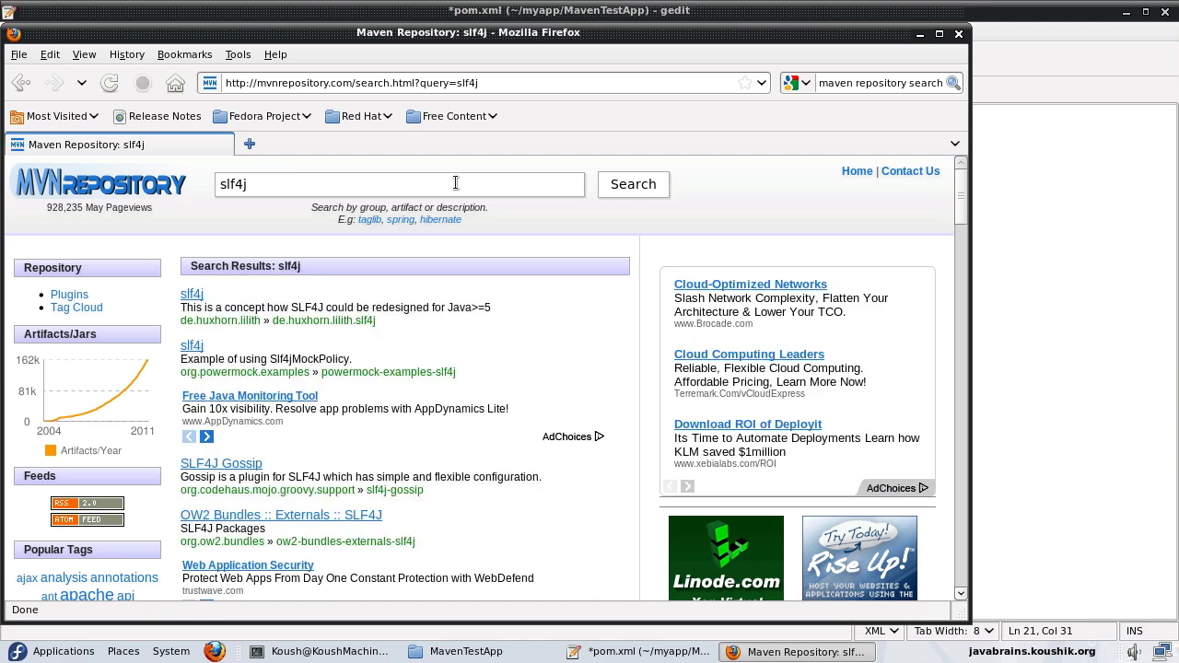
mouse_move(169, 305)
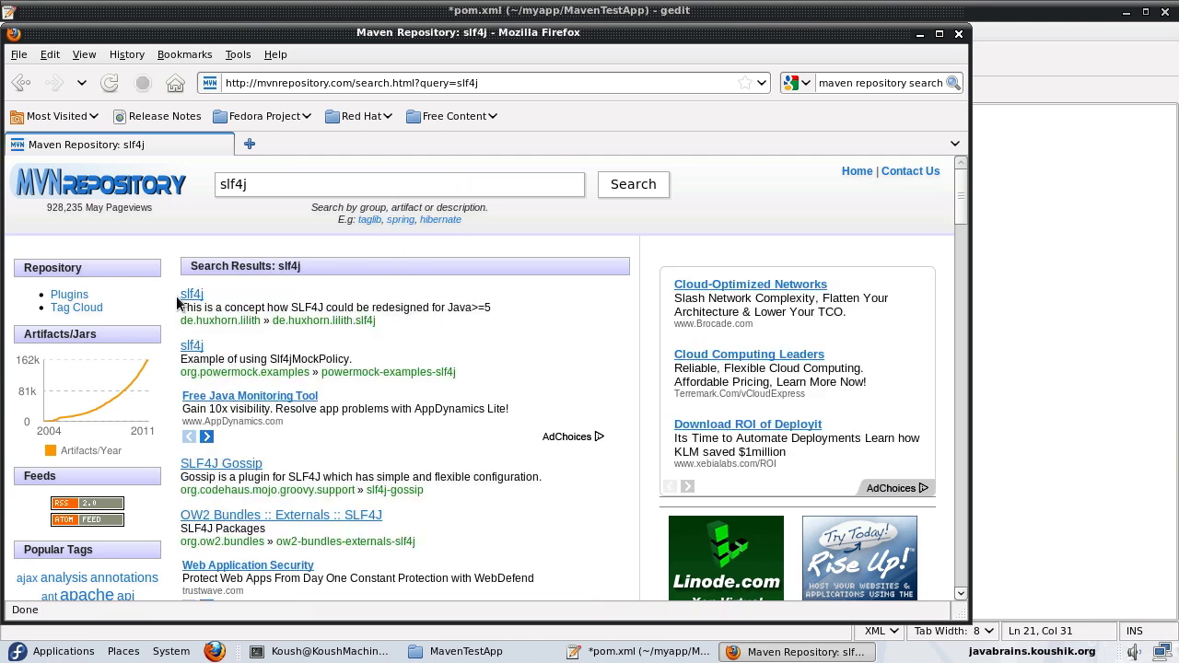
scroll("down", 3)
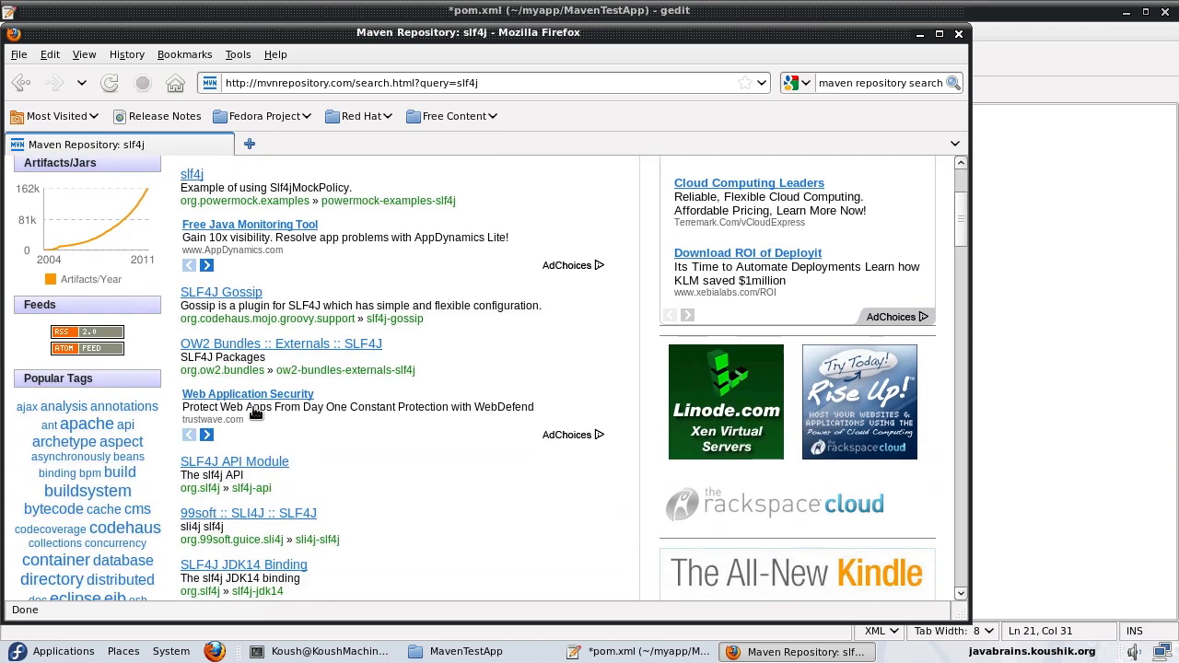
scroll("down", 3)
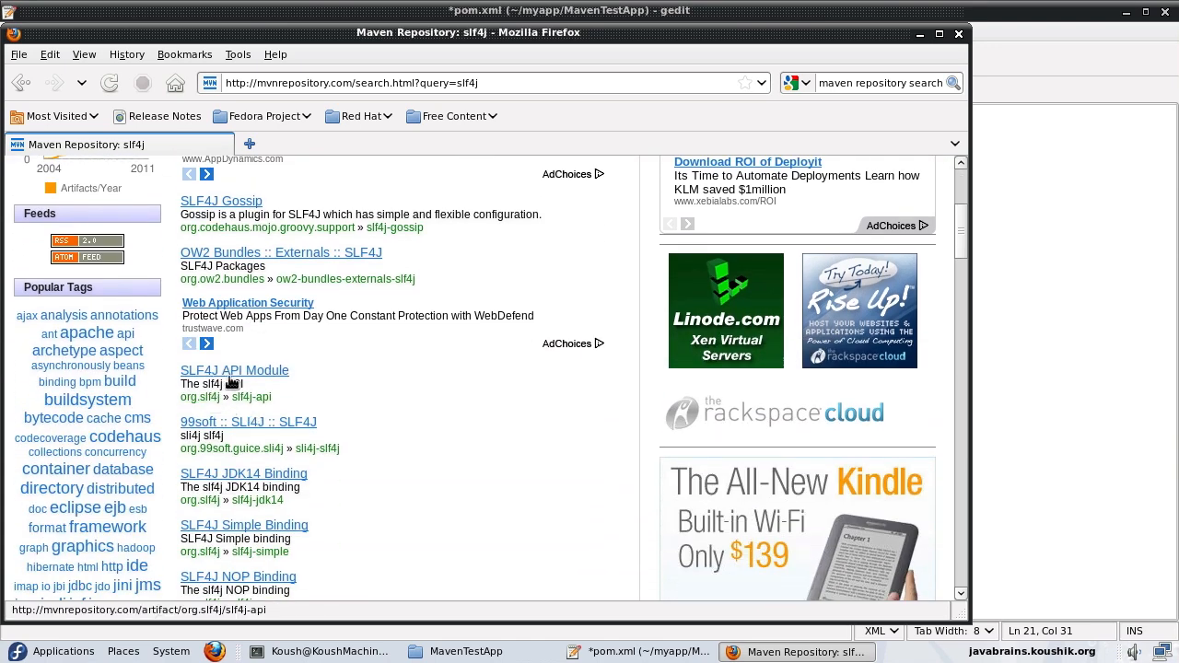
mouse_move(263, 375)
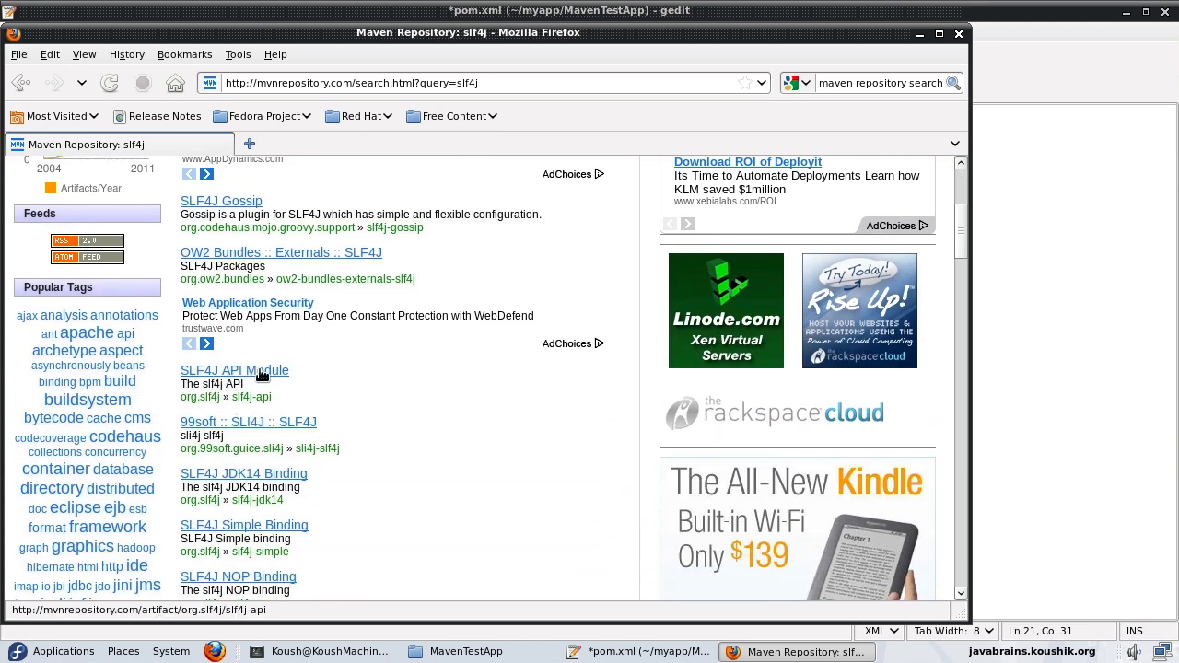
- Open the slf4j-api artifact page and scroll to versions 1.6.1 through 1.5.5
left_click(234, 371)
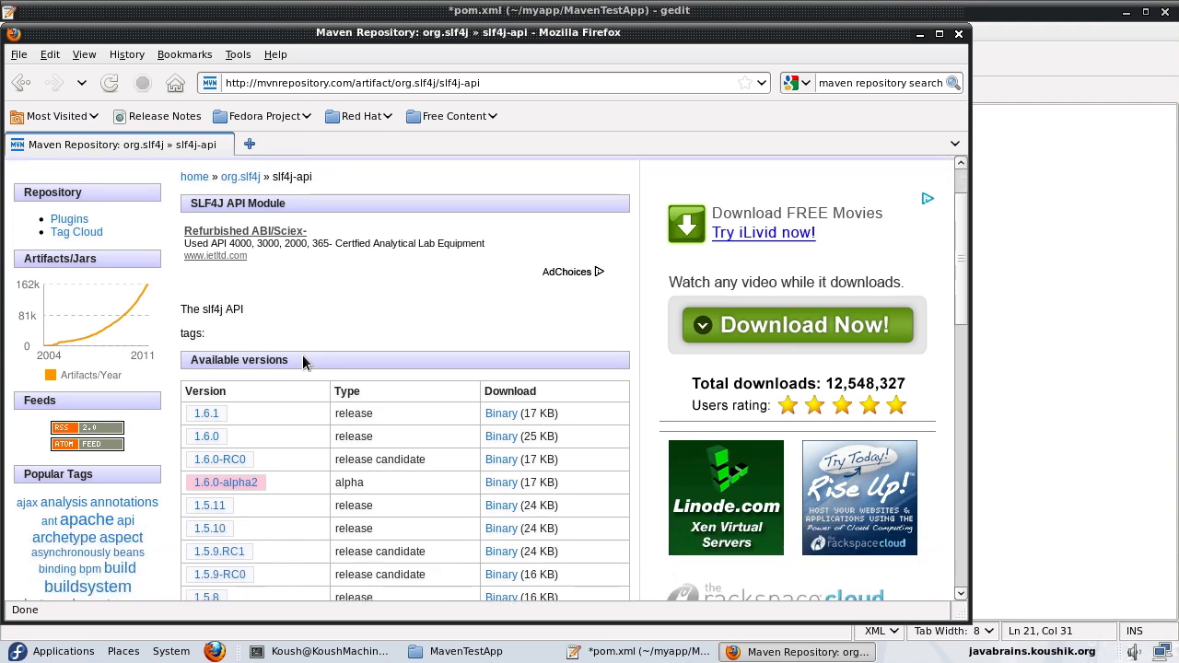
scroll("down", 3)
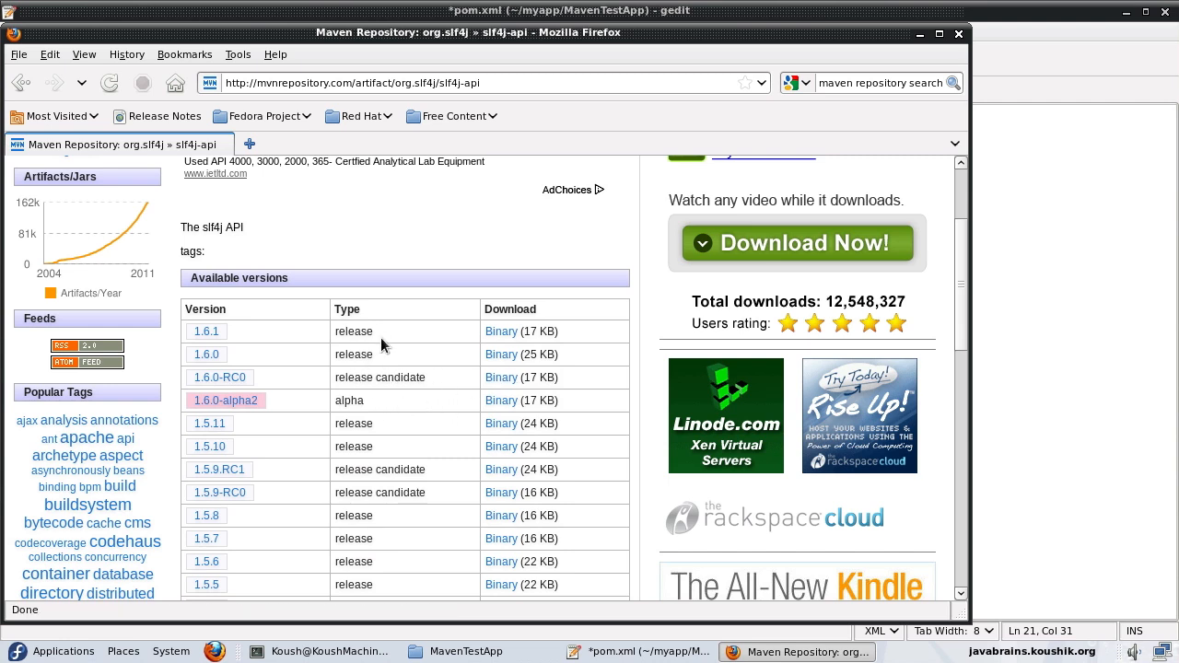
mouse_move(453, 322)
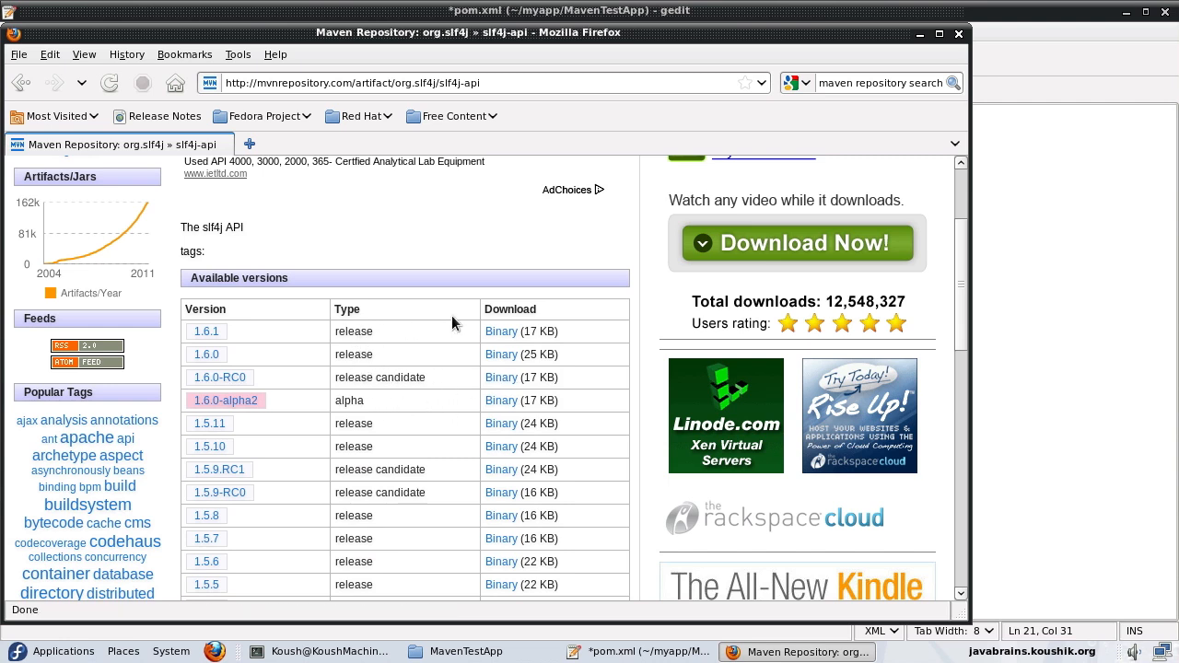
mouse_move(501, 332)
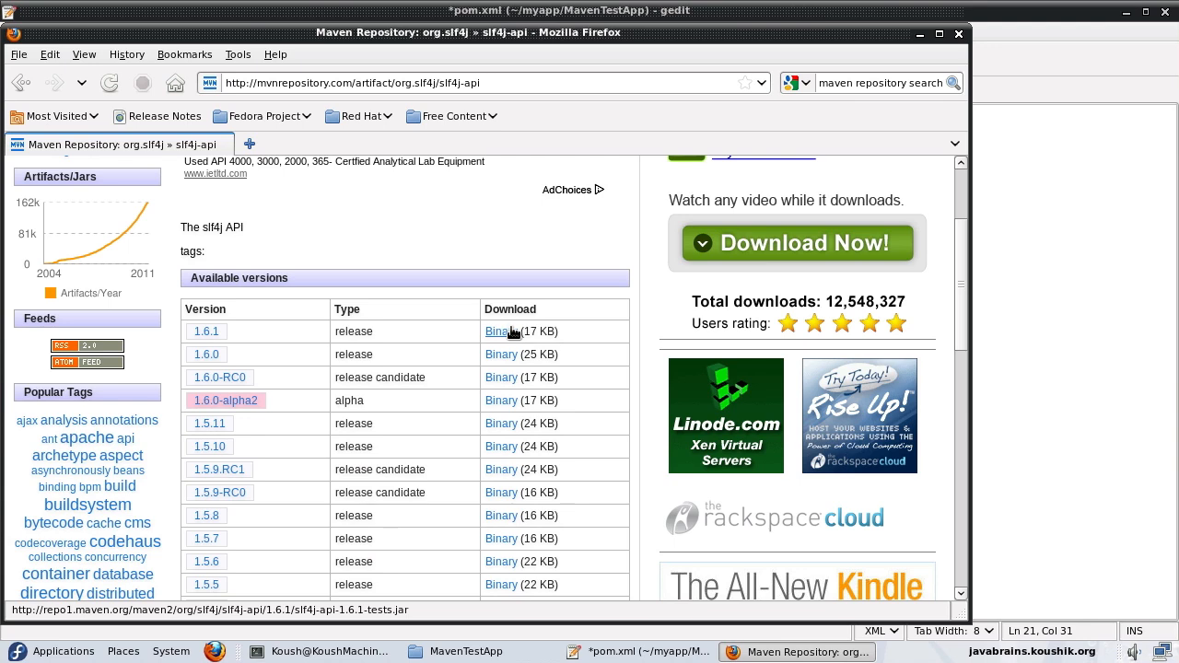
mouse_move(200, 332)
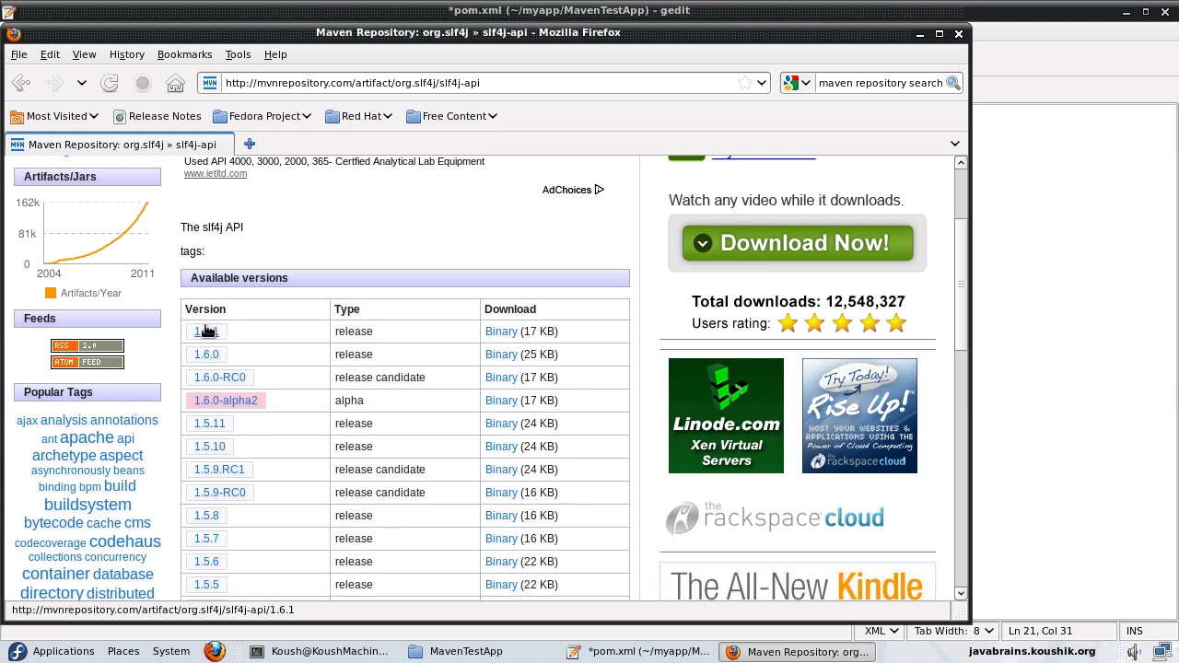
- Open the slf4j-api 1.6.1 page and select its org.slf4j Maven dependency snippet for copying
left_click(197, 331)
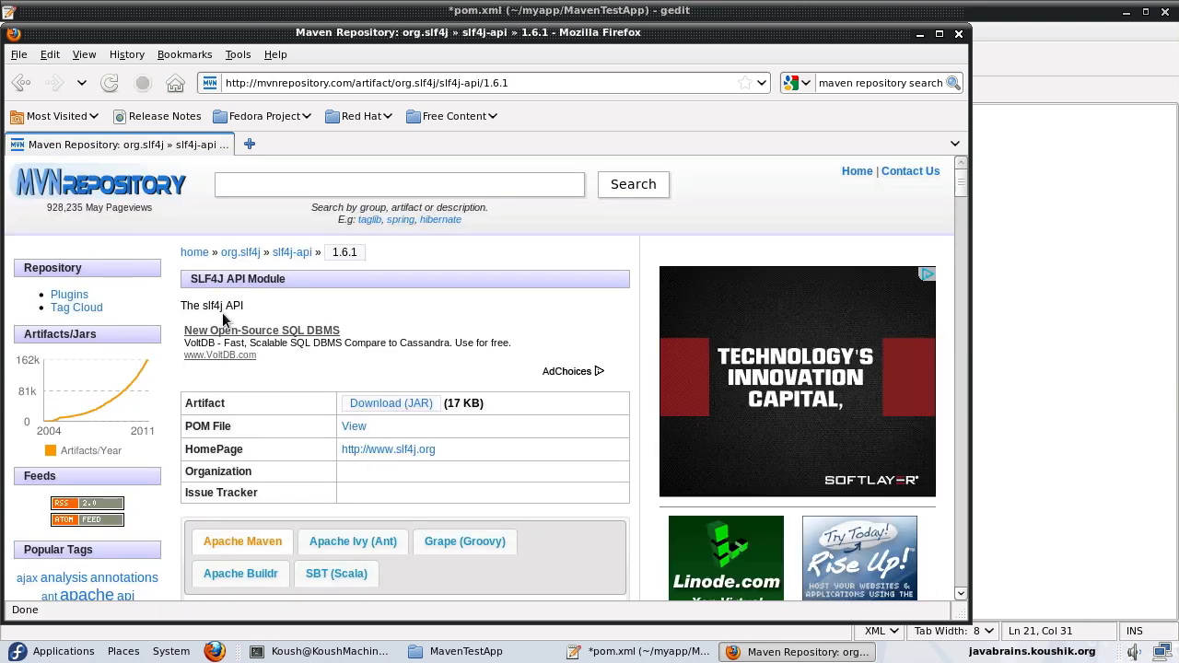
scroll("down", 3)
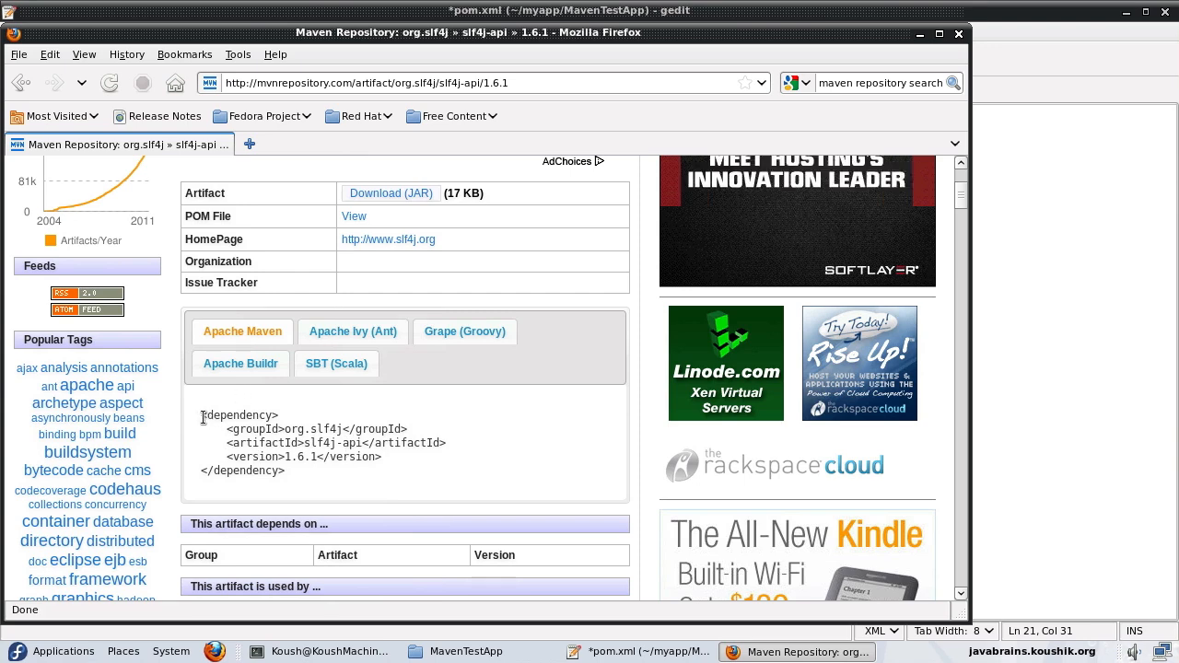
left_click_drag(202, 415, 286, 470)
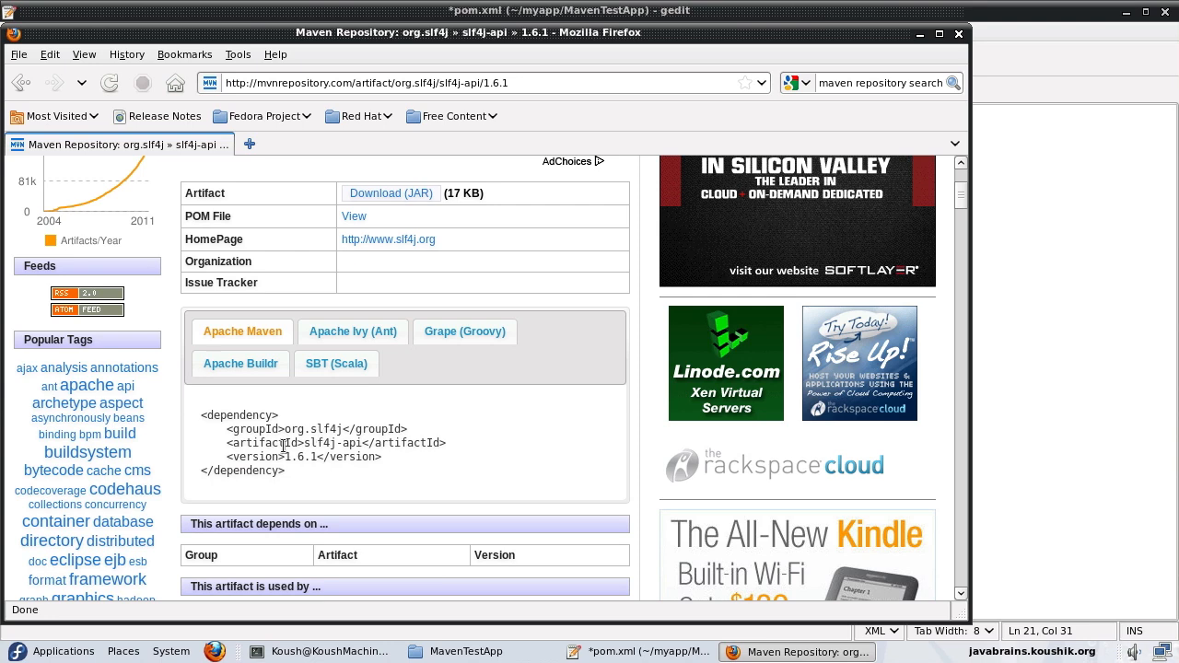
mouse_move(299, 475)
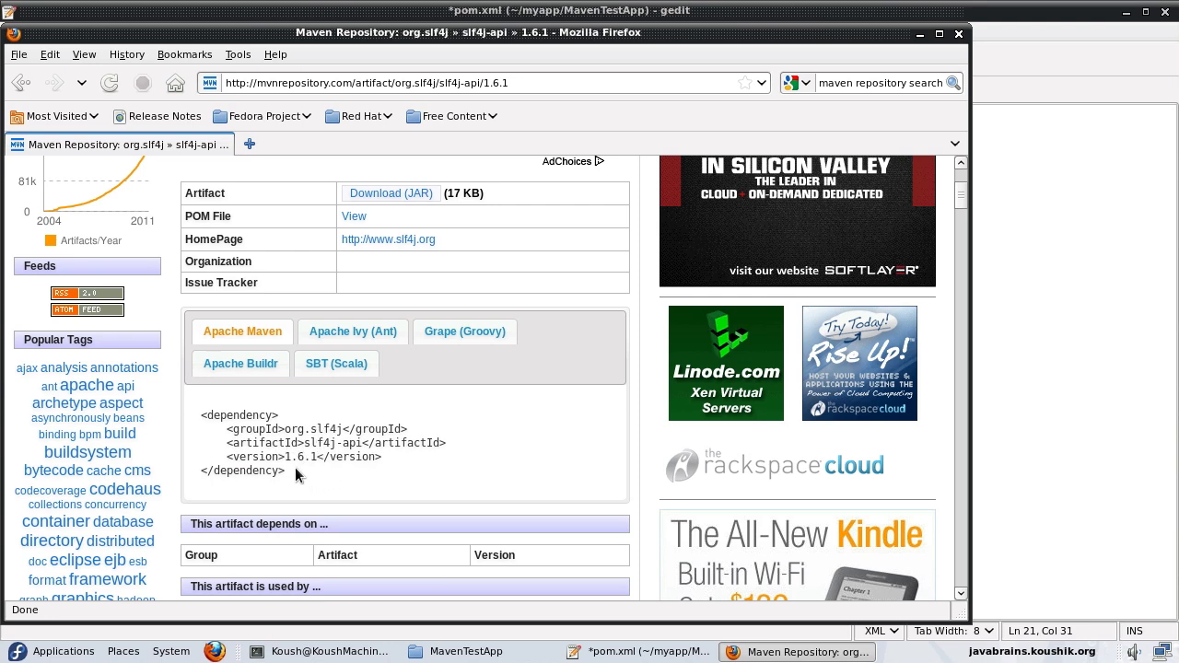
mouse_move(331, 480)
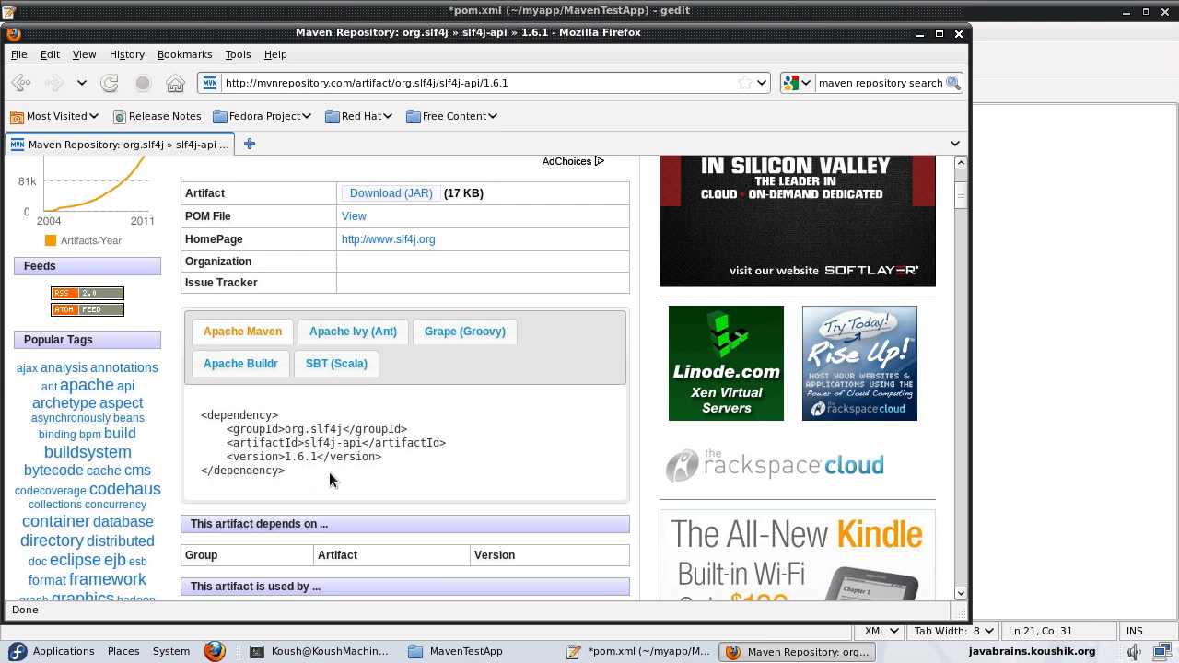
mouse_move(299, 473)
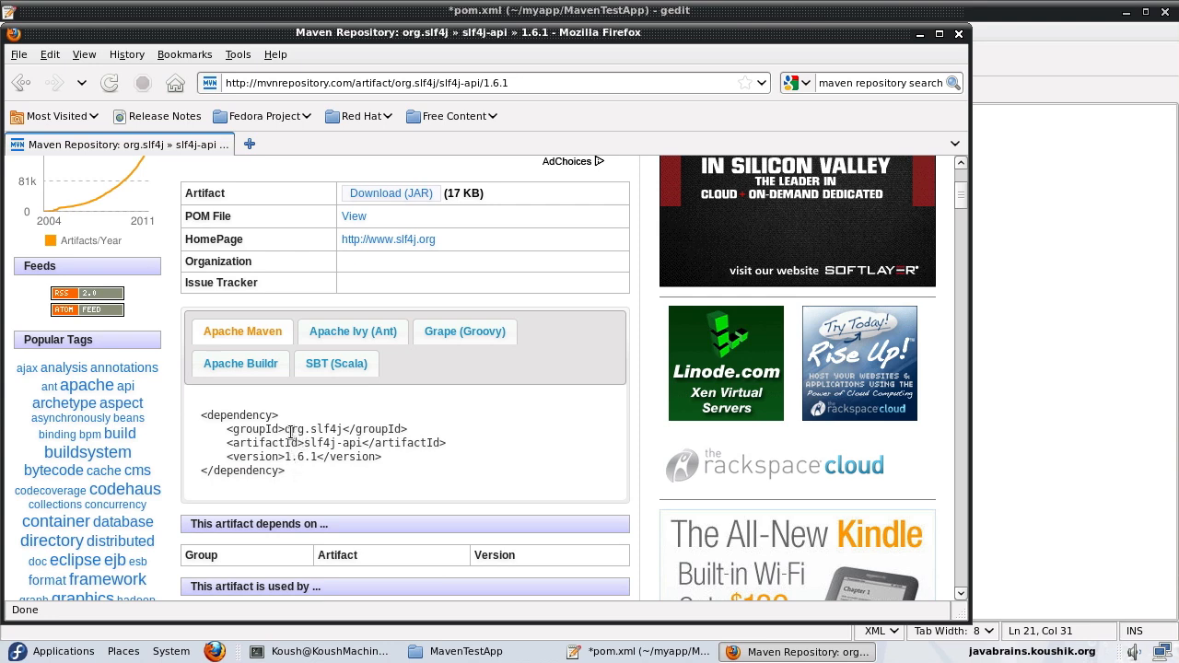
double_click(313, 429)
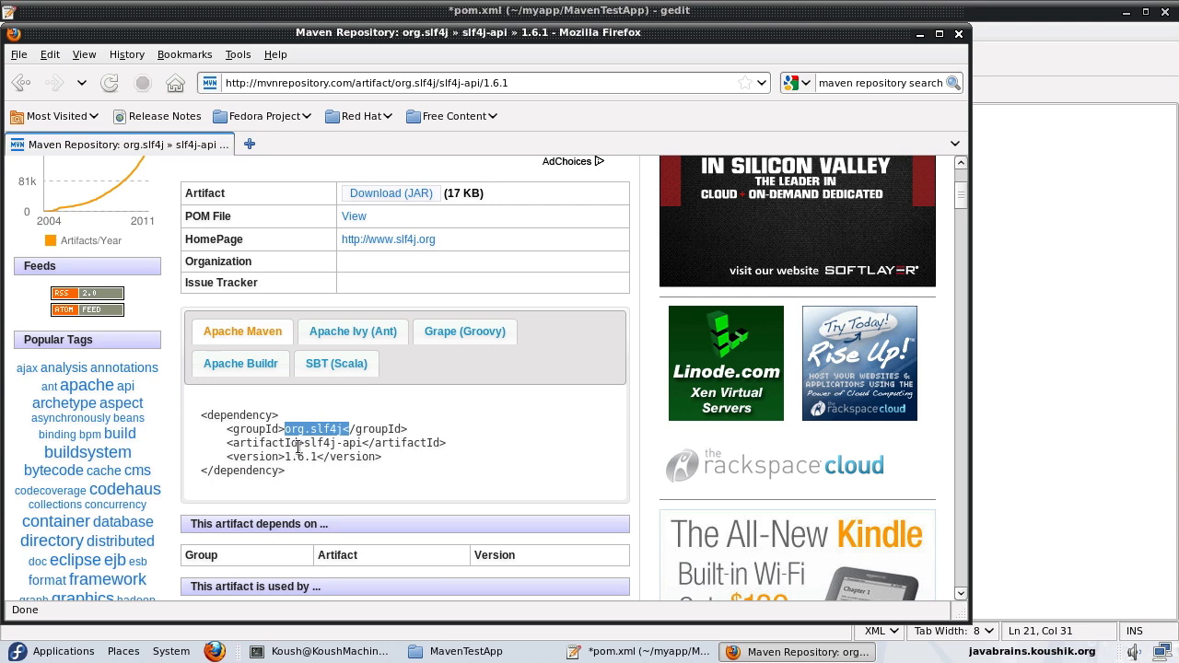
double_click(337, 443)
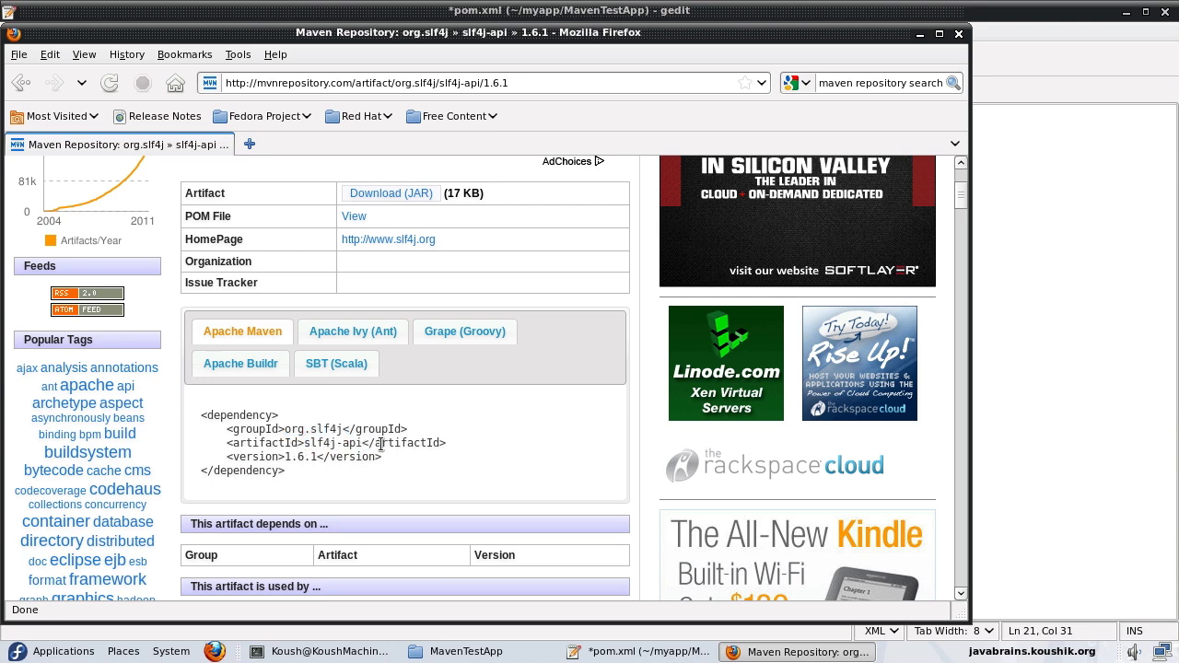
left_click_drag(229, 430, 381, 457)
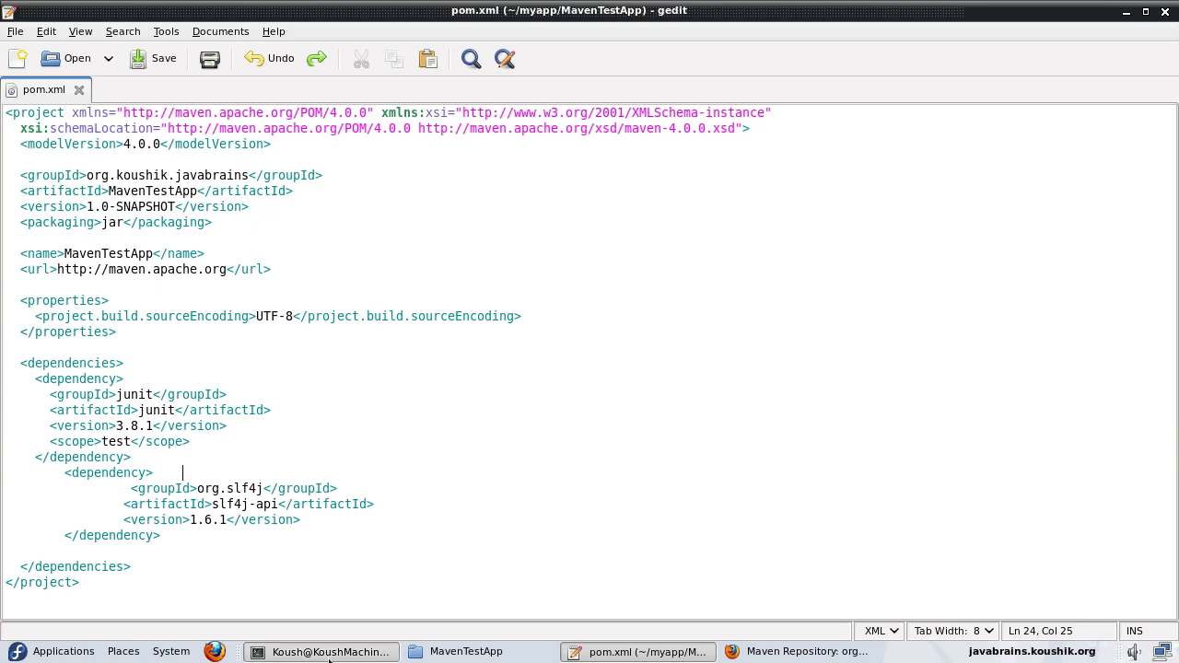
- Type 'mvn compile' in the terminal, then deselect the pasted slf4j-api block in gedit
left_click(320, 651)
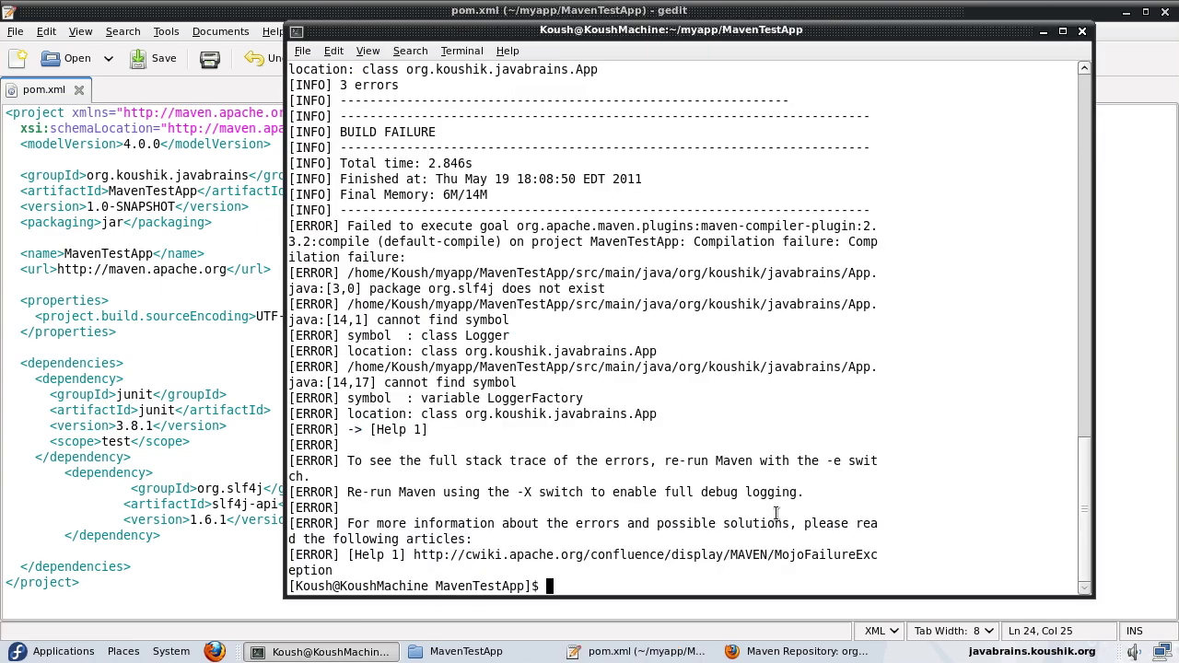
type("mvn compile")
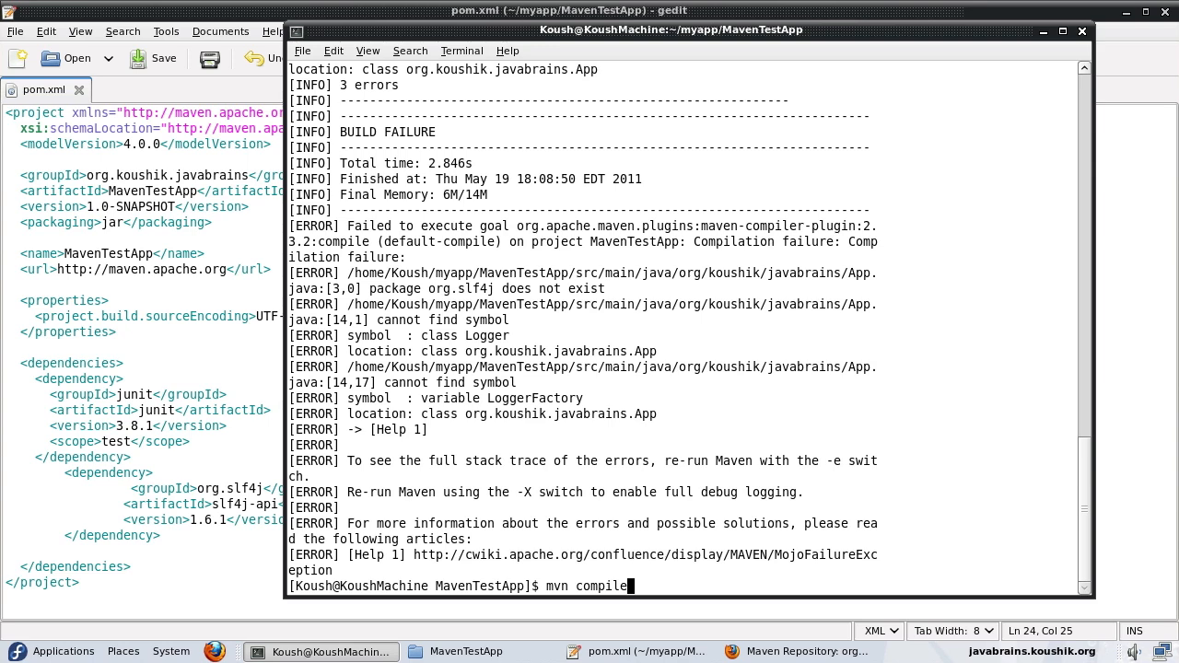
mouse_move(604, 546)
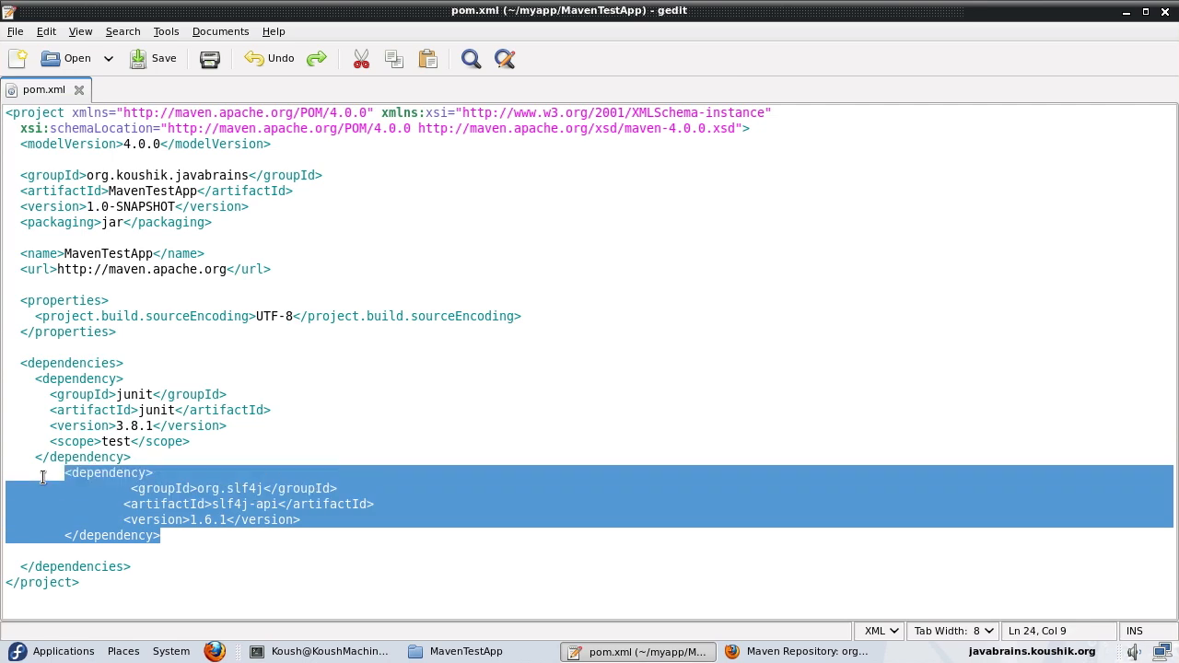
mouse_move(191, 434)
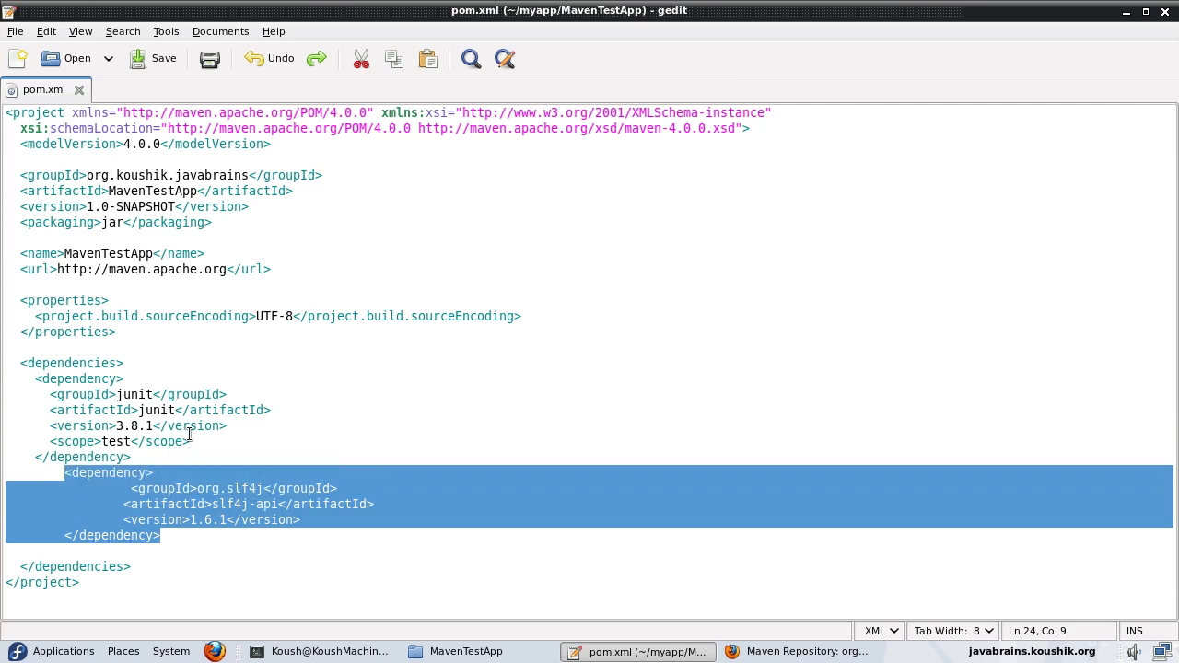
mouse_move(367, 645)
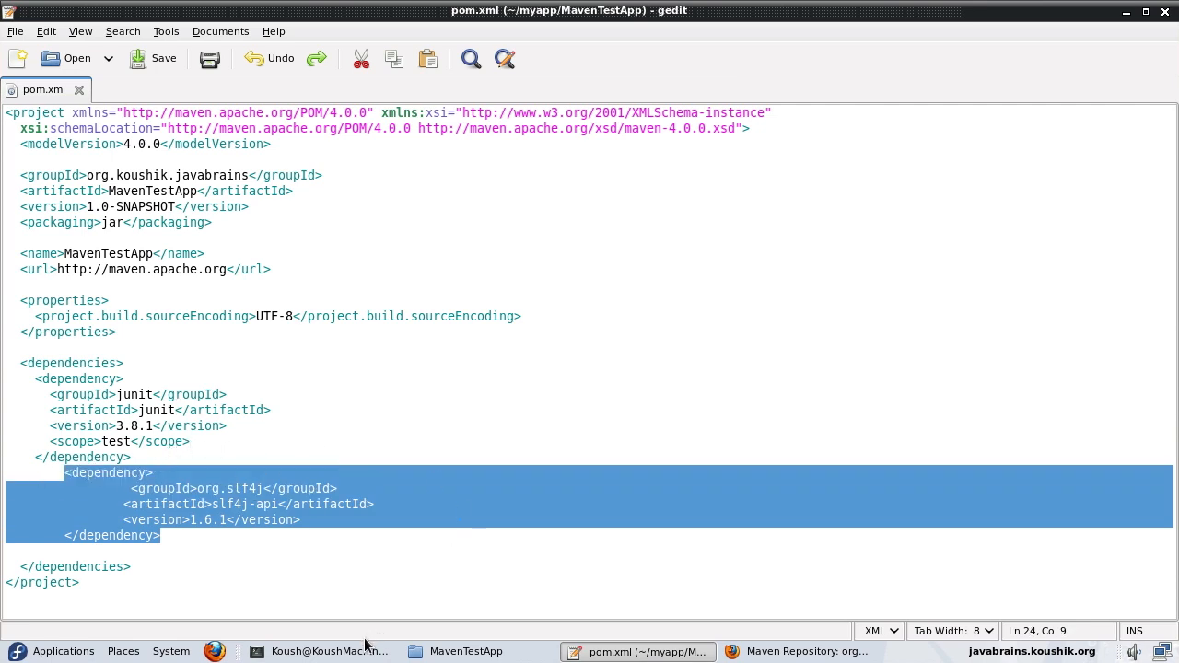
left_click(216, 449)
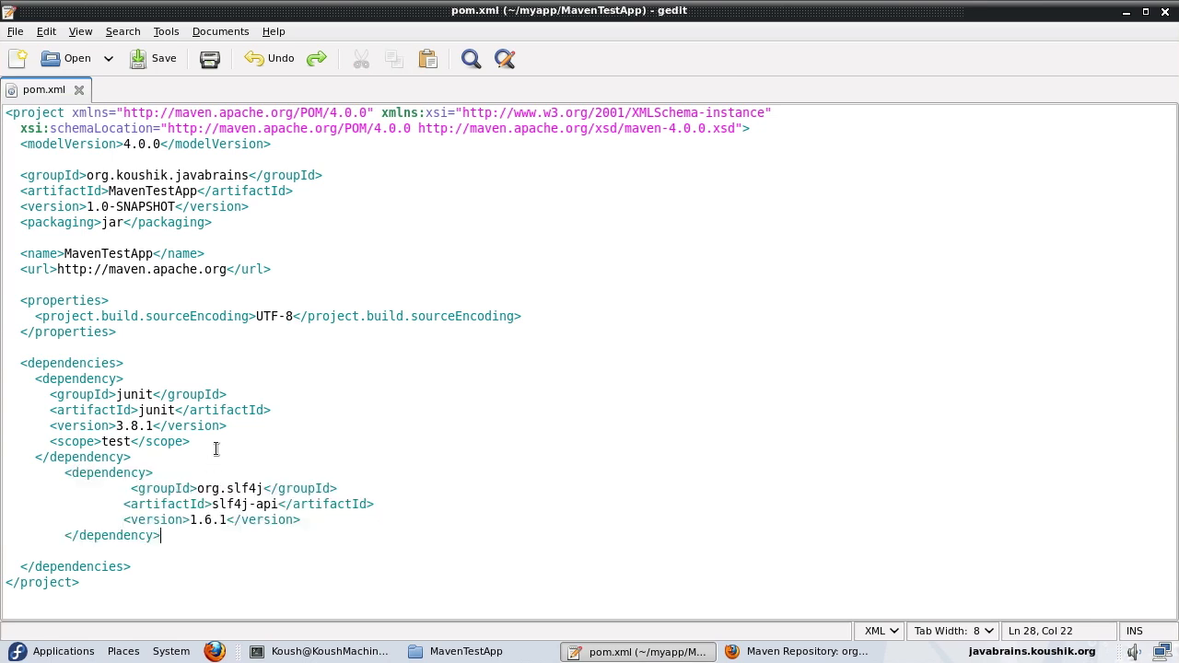
mouse_move(208, 510)
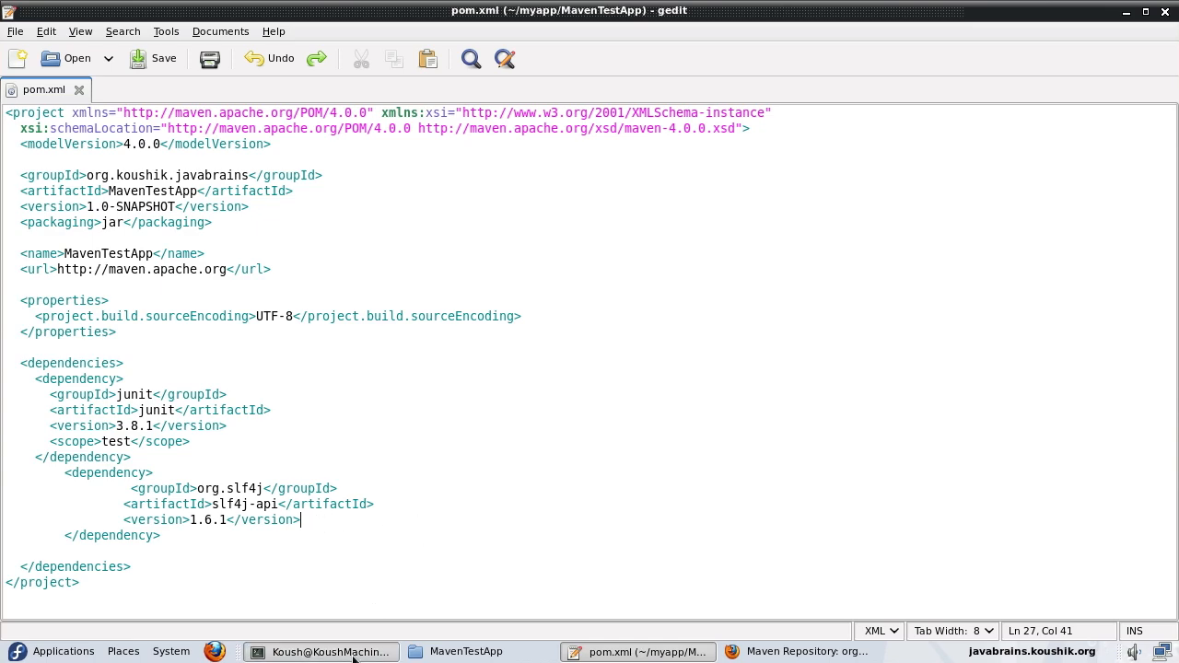
- Back in the terminal, follow the mvn compile download output through to BUILD SUCCESS
left_click(321, 651)
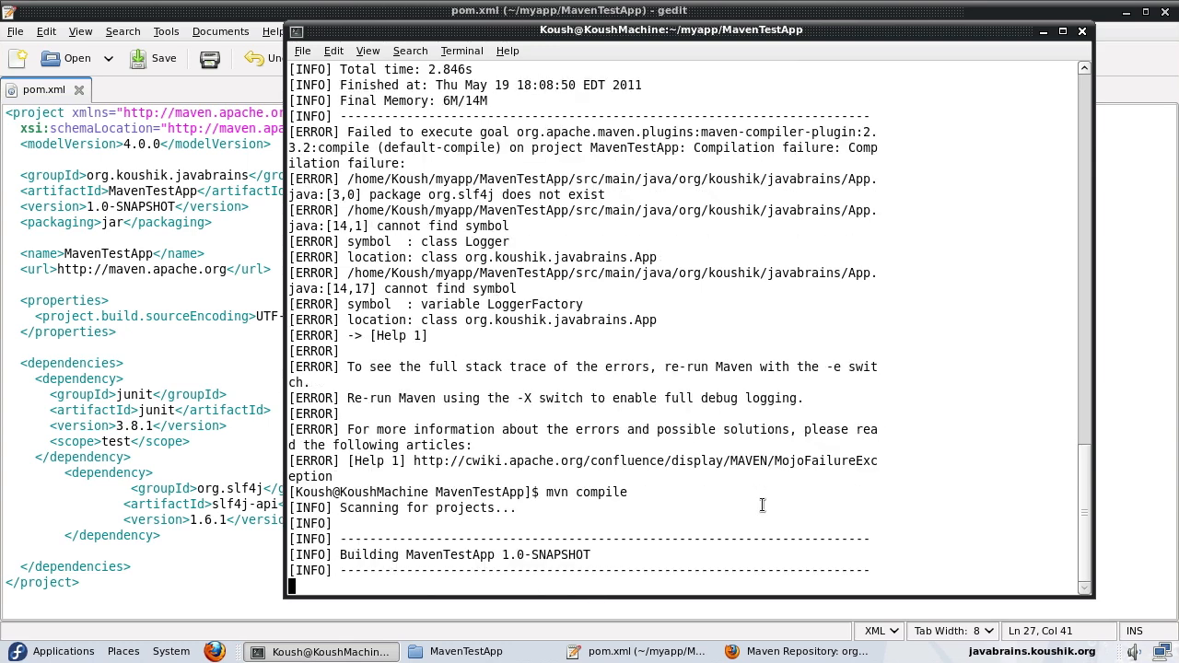
scroll("down", 3)
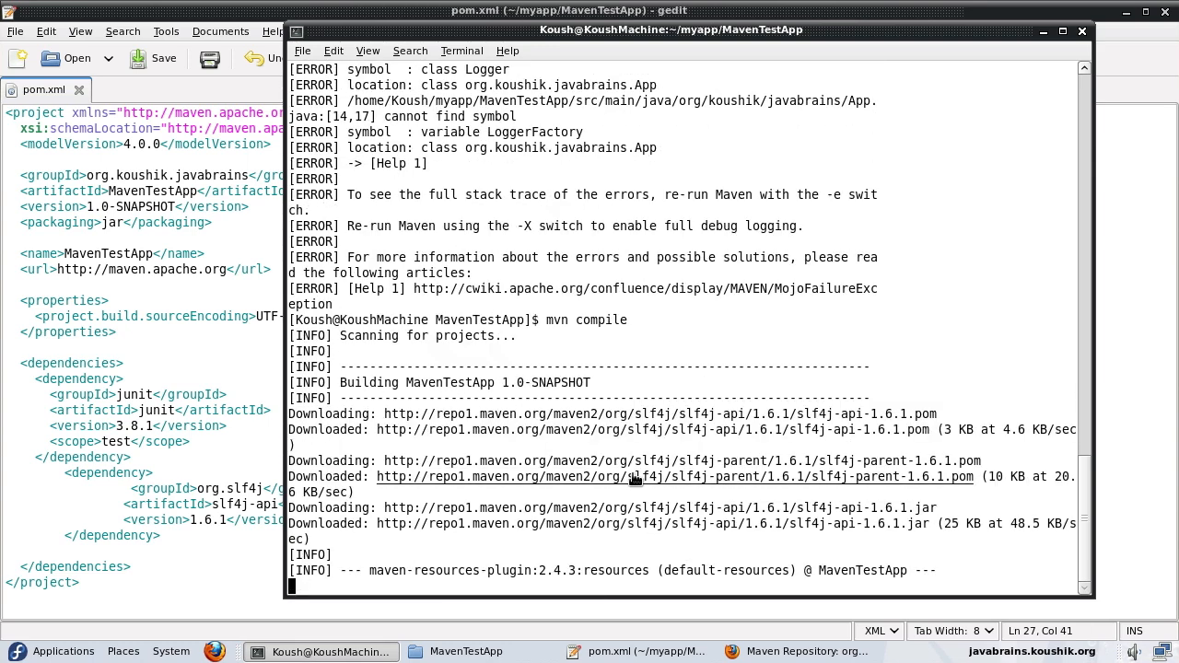
scroll("down", 3)
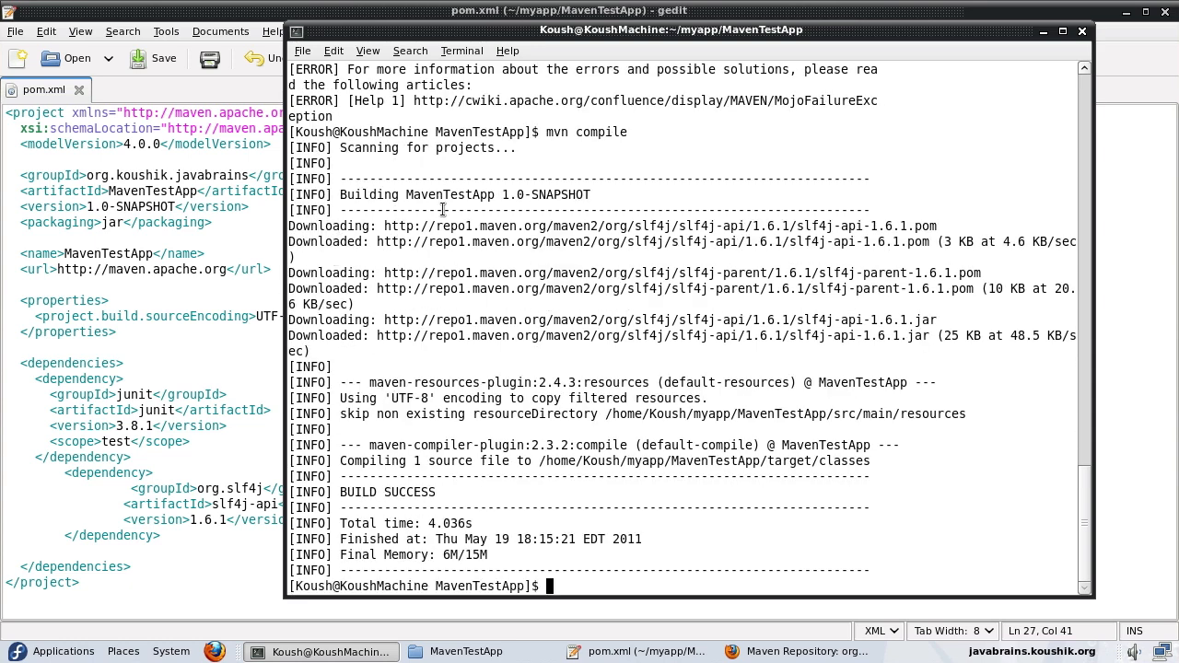
mouse_move(881, 226)
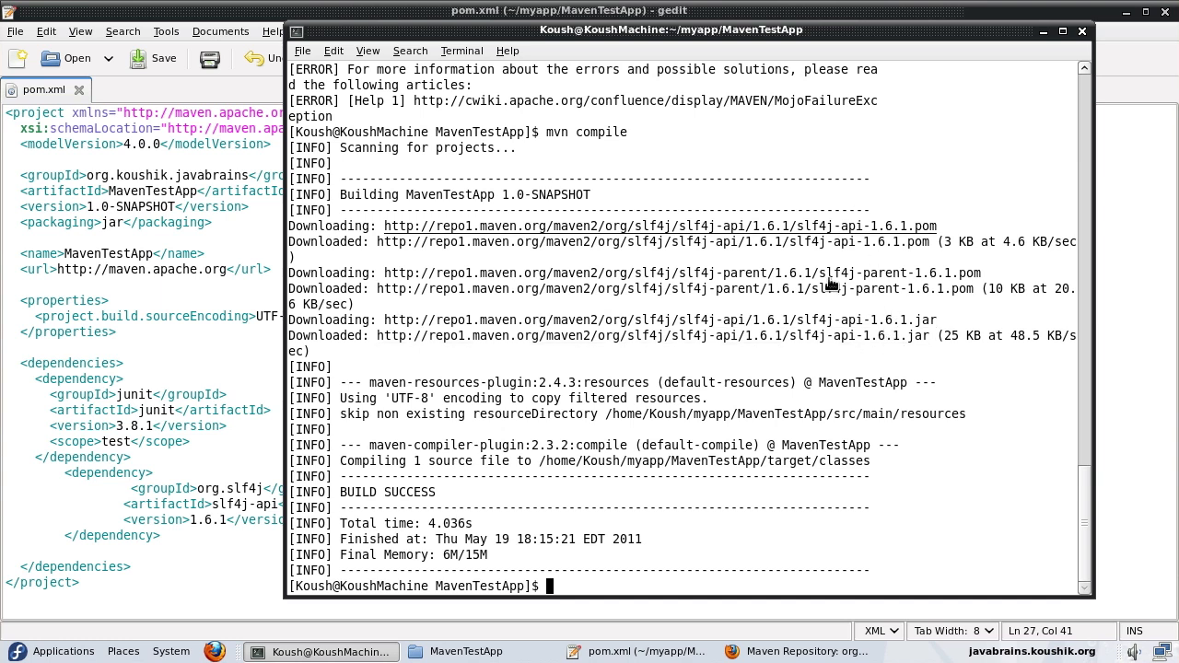
mouse_move(364, 494)
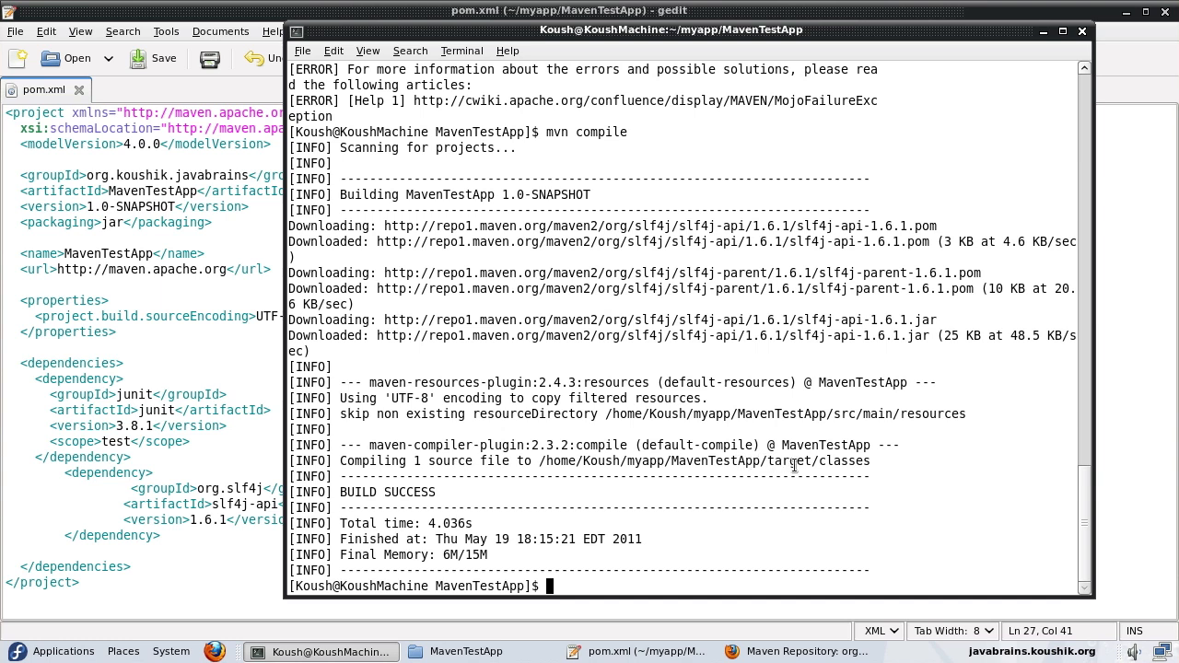
mouse_move(770, 464)
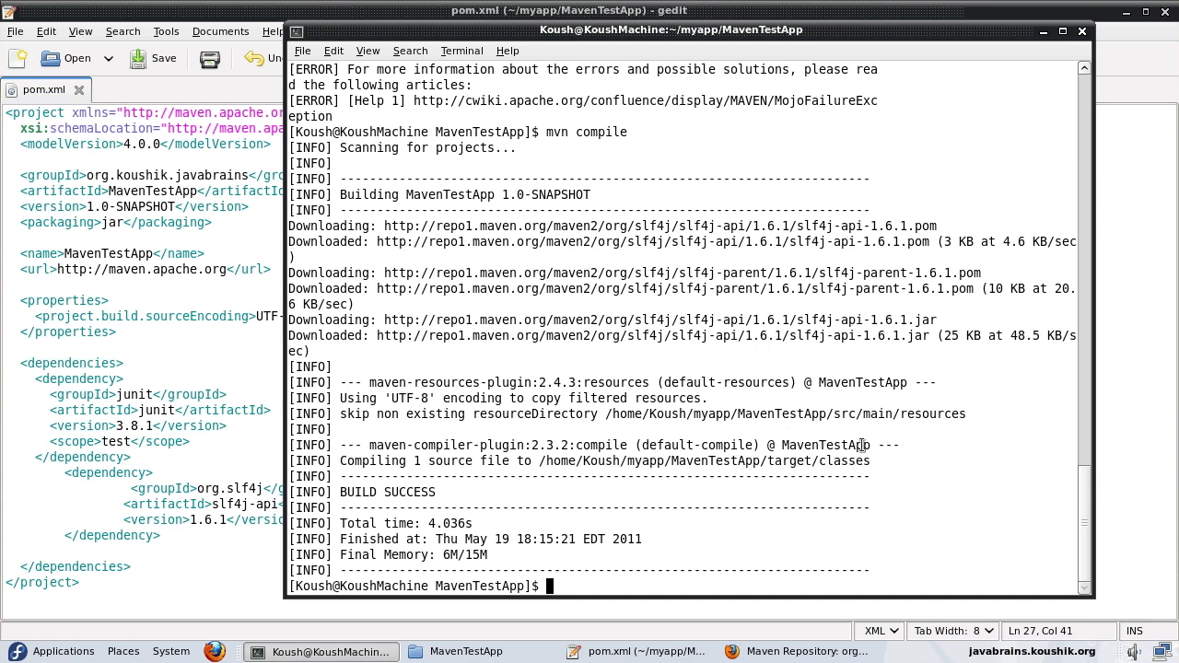
mouse_move(1095, 351)
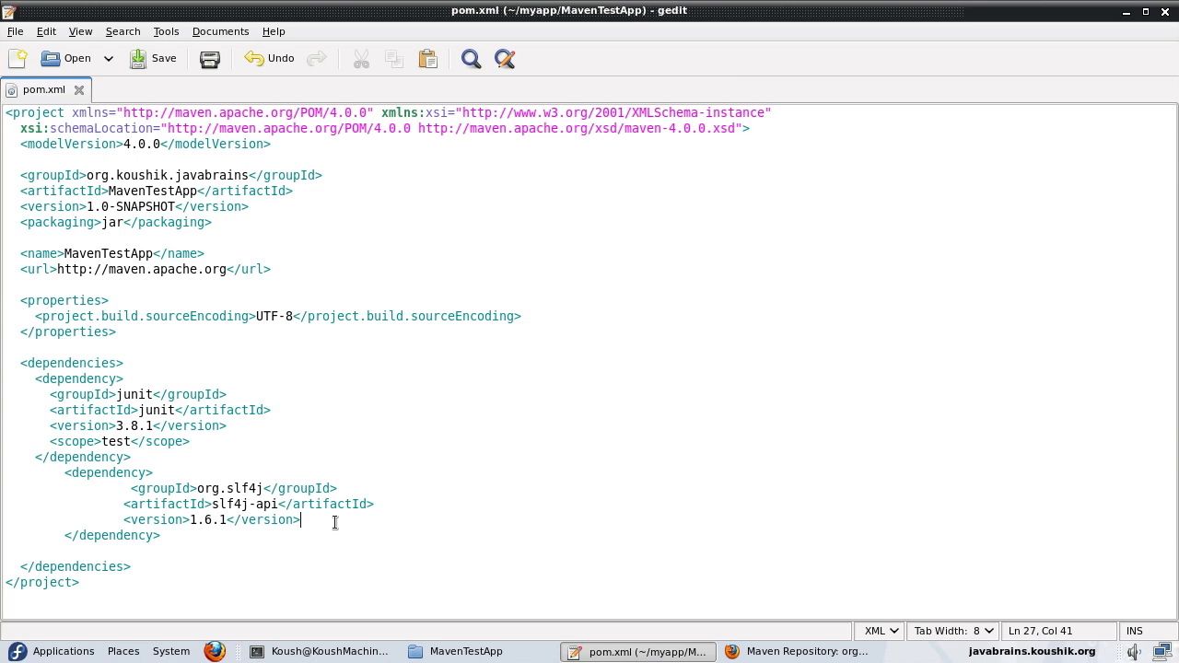
- Add a '<scope>compile</scope>' line after the slf4j-api version and highlight the new line
key("Return")
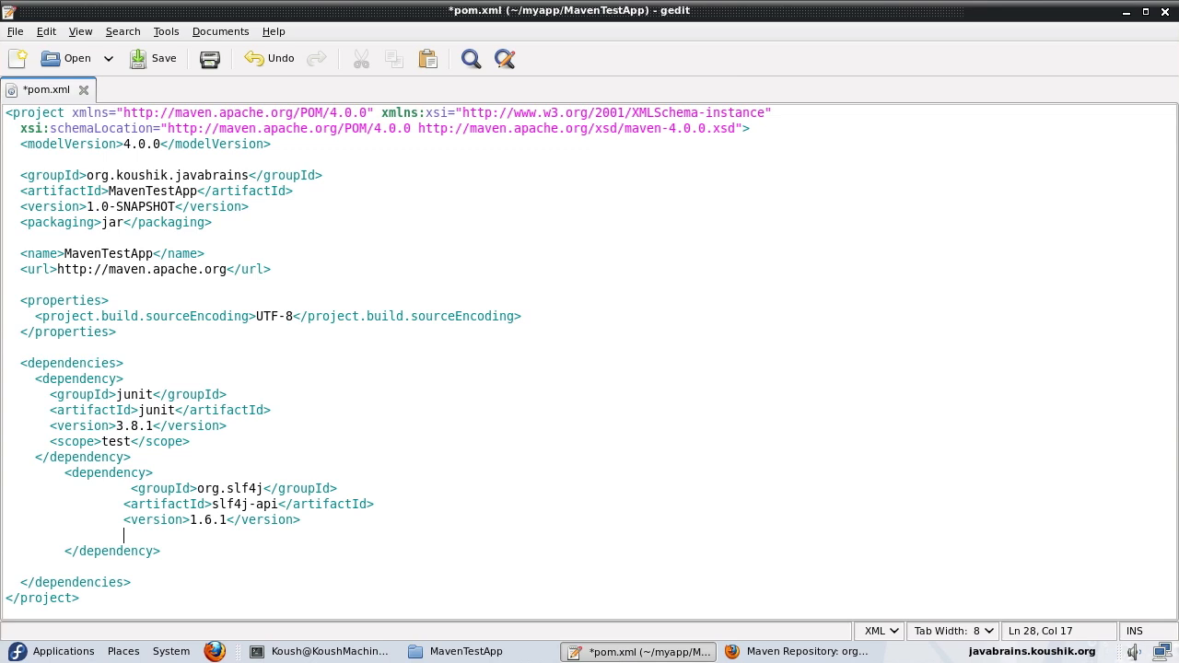
type("<scope>compile</scope>")
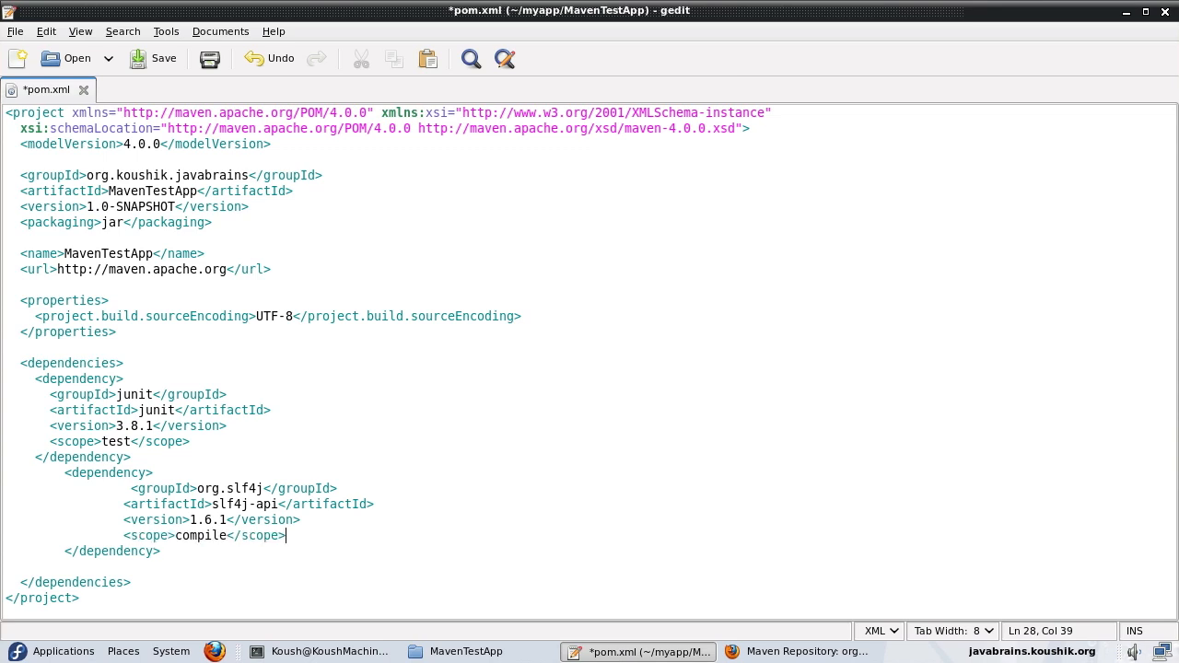
mouse_move(232, 547)
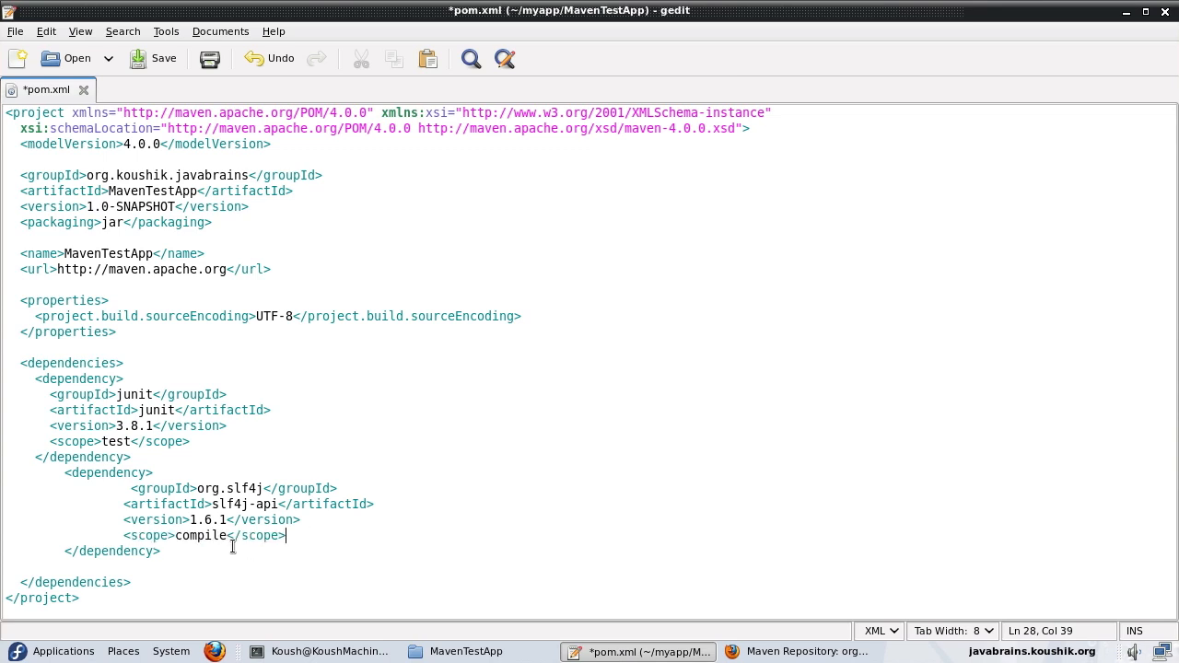
double_click(199, 535)
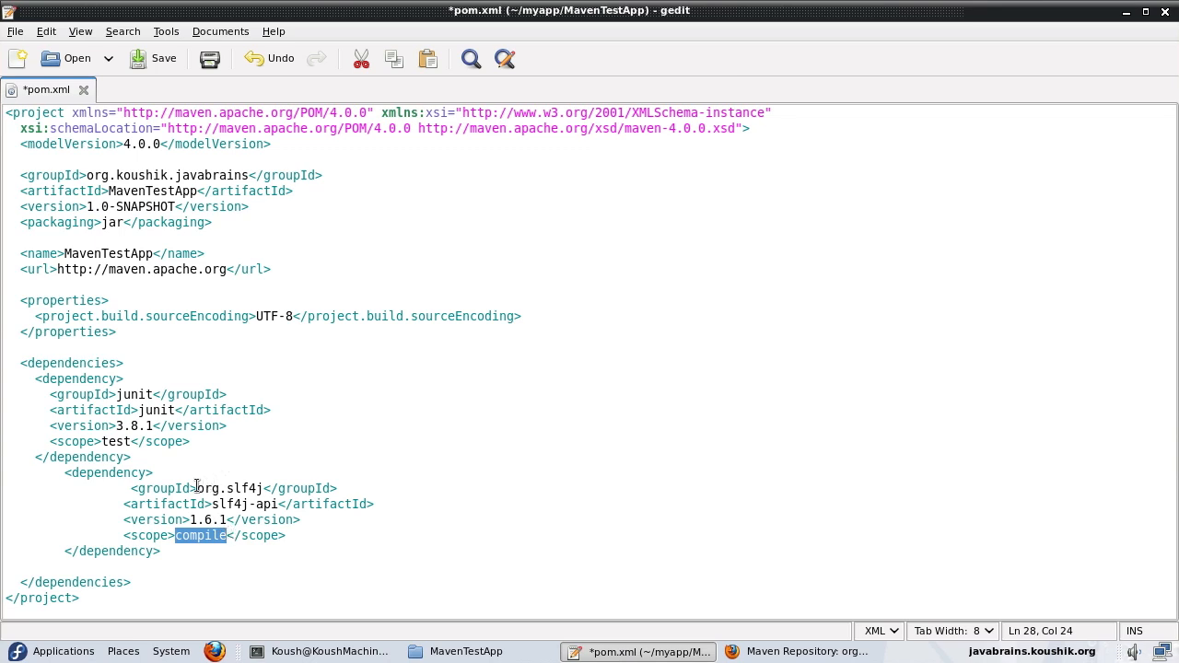
left_click_drag(194, 488, 287, 535)
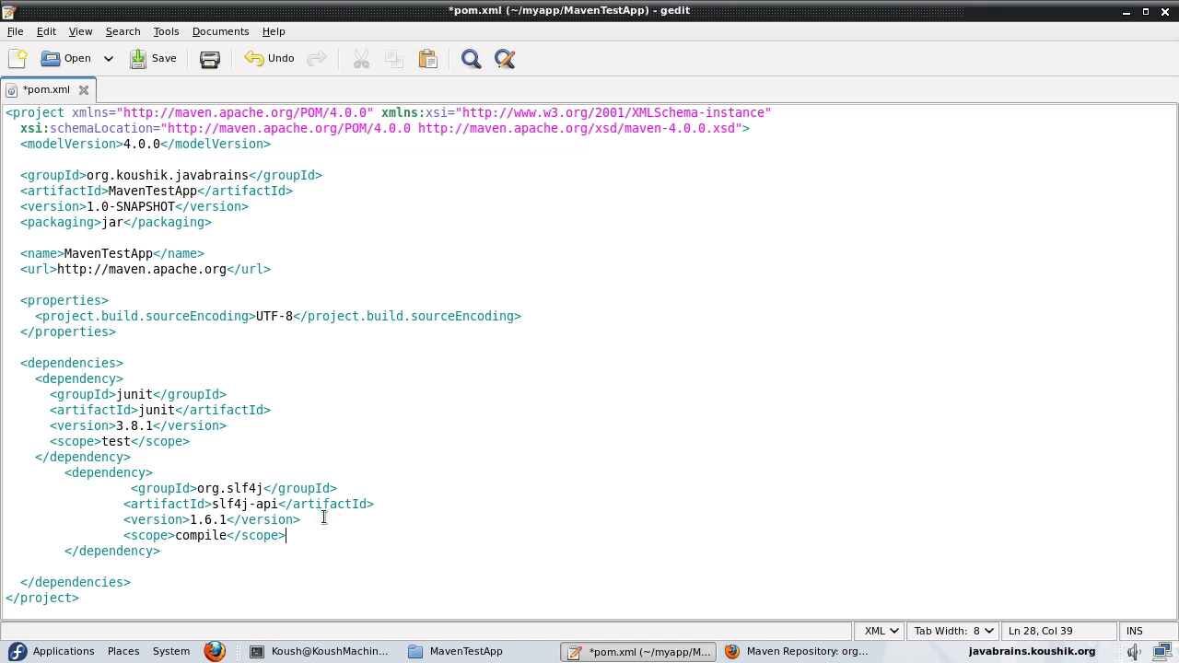
mouse_move(304, 533)
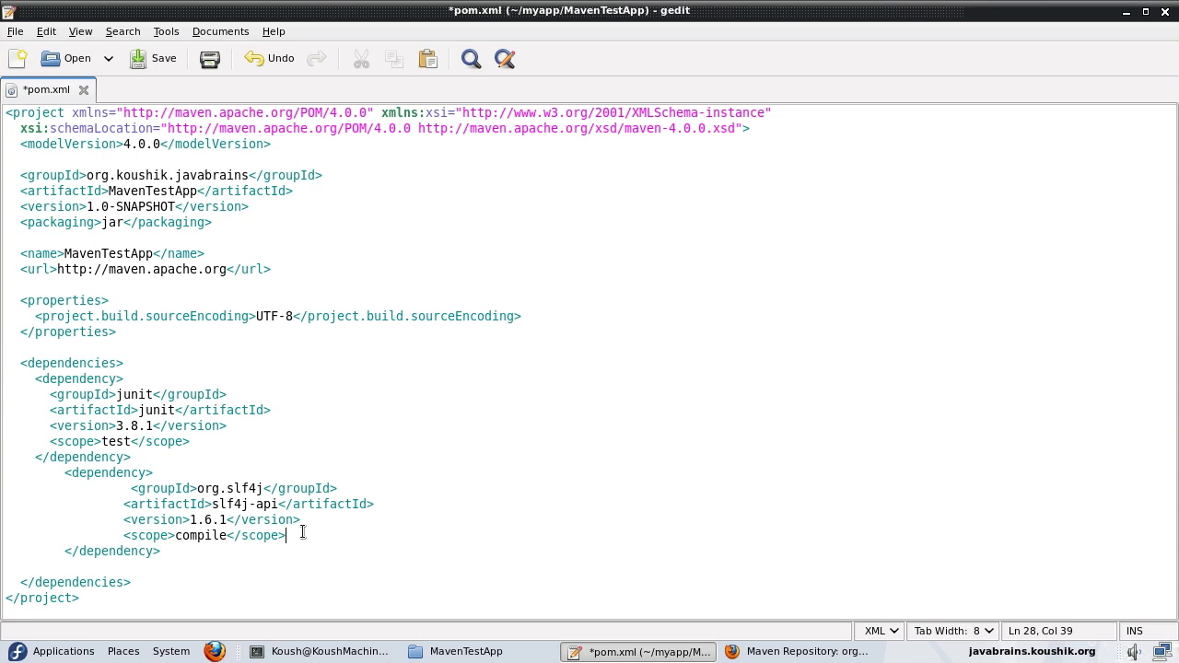
mouse_move(302, 527)
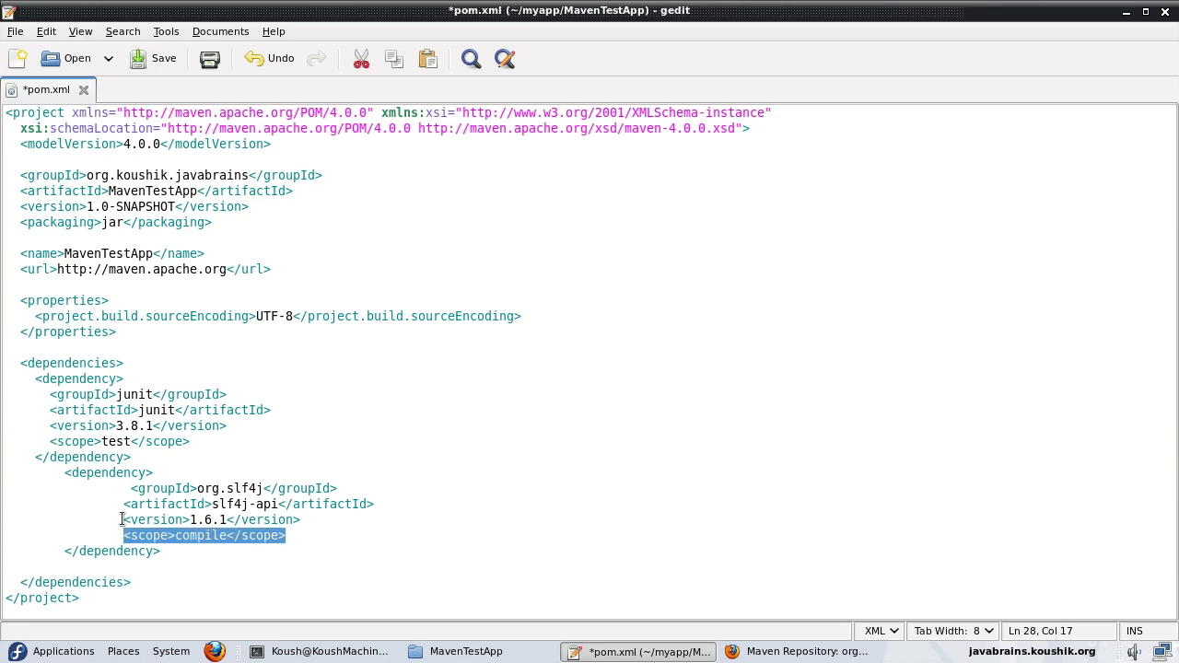
double_click(201, 535)
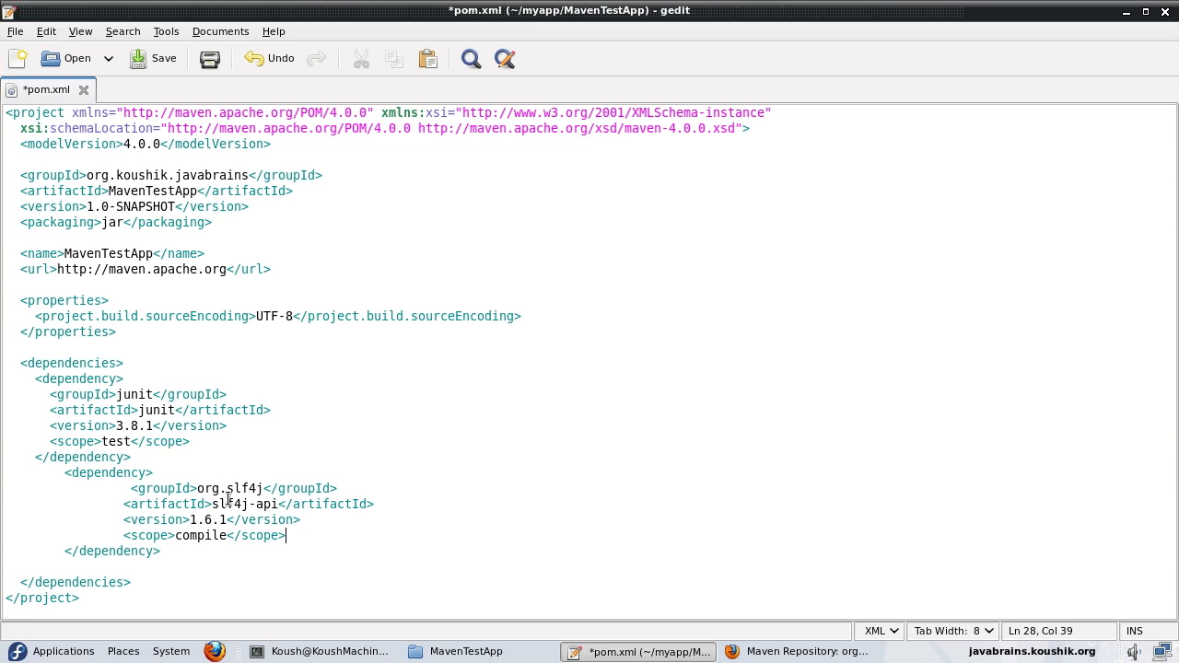
mouse_move(310, 527)
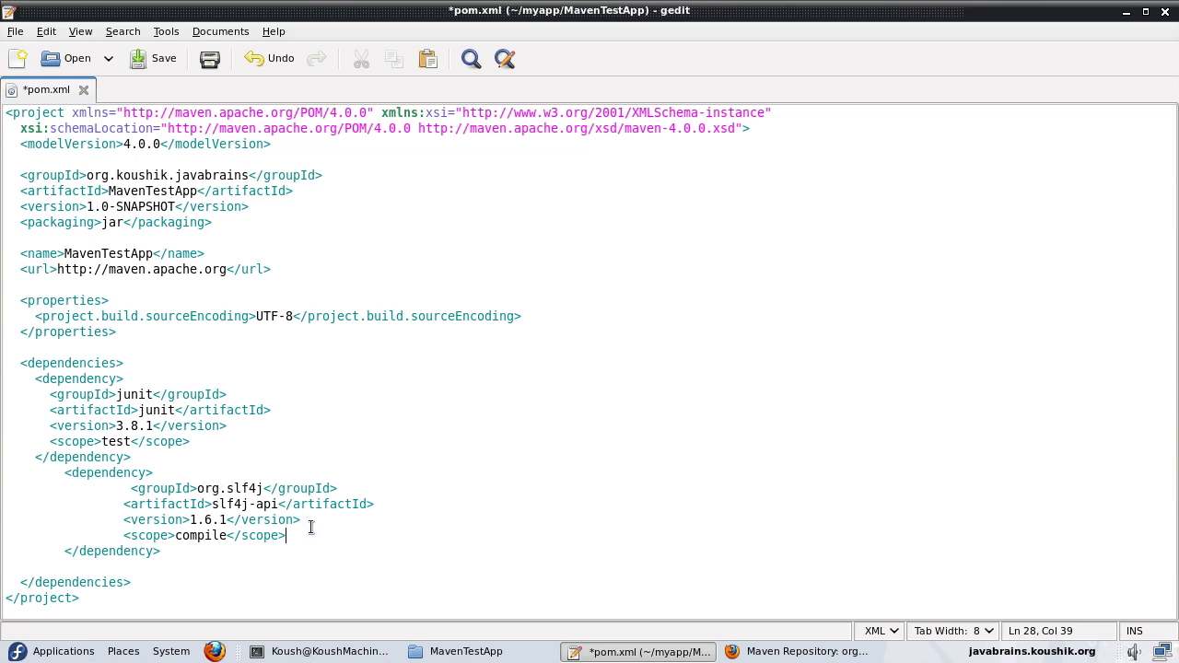